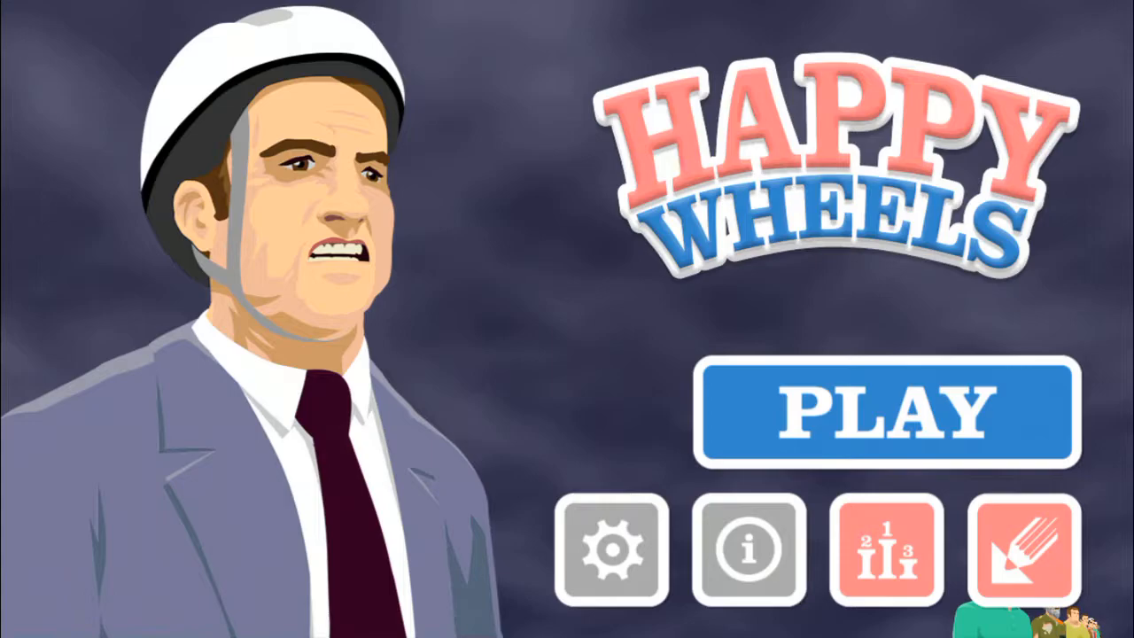
Step: Enter the level editor from the main menu and bring up the Add Items catalogue
left_click(1024, 546)
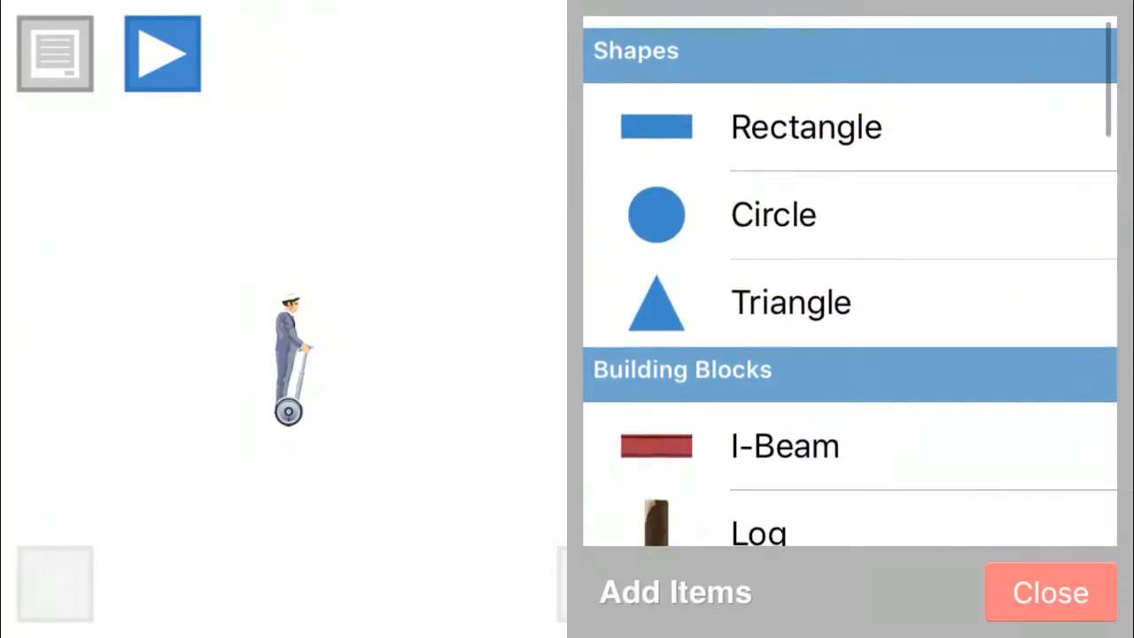
Step: Add a rectangle stretched into a floor under the rider, then a circle bump on it
left_click(1049, 591)
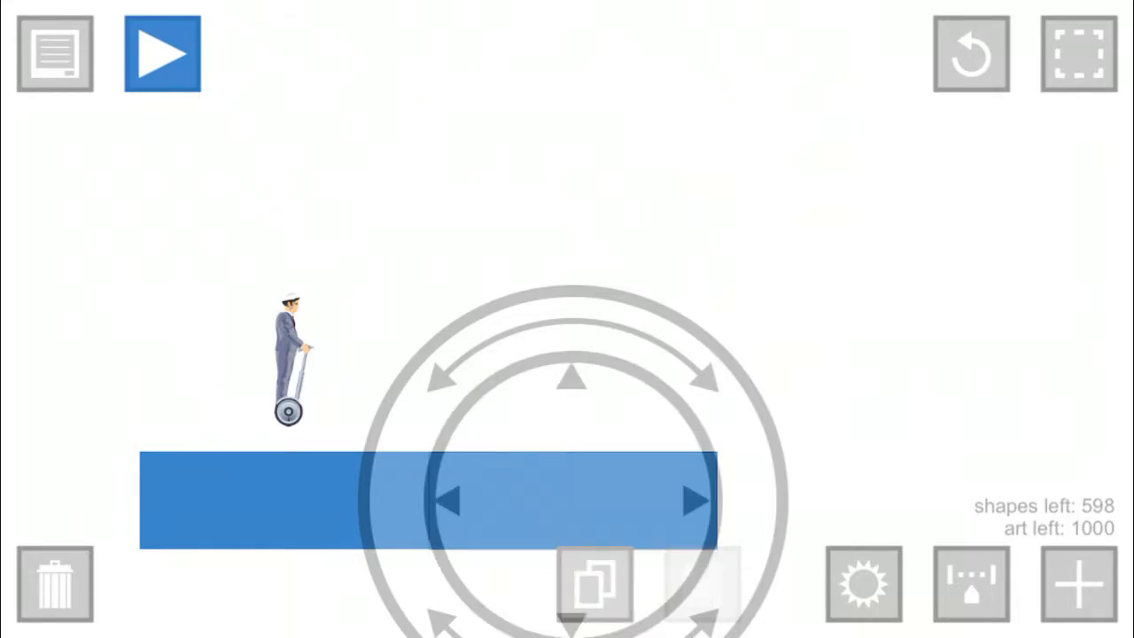
left_click(1077, 585)
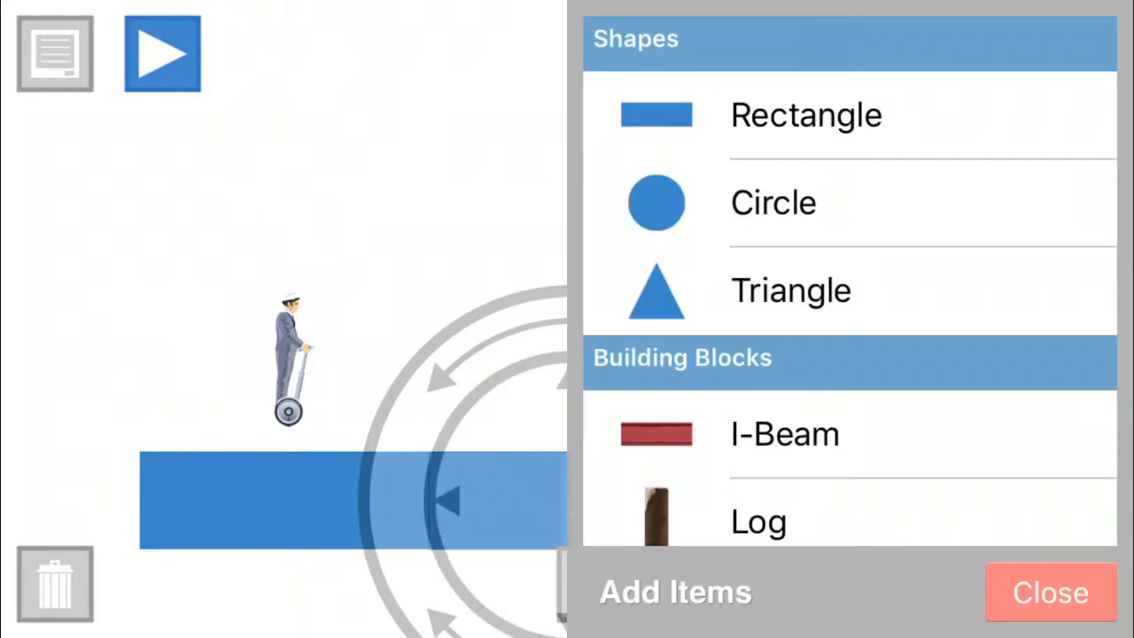
left_click(1049, 592)
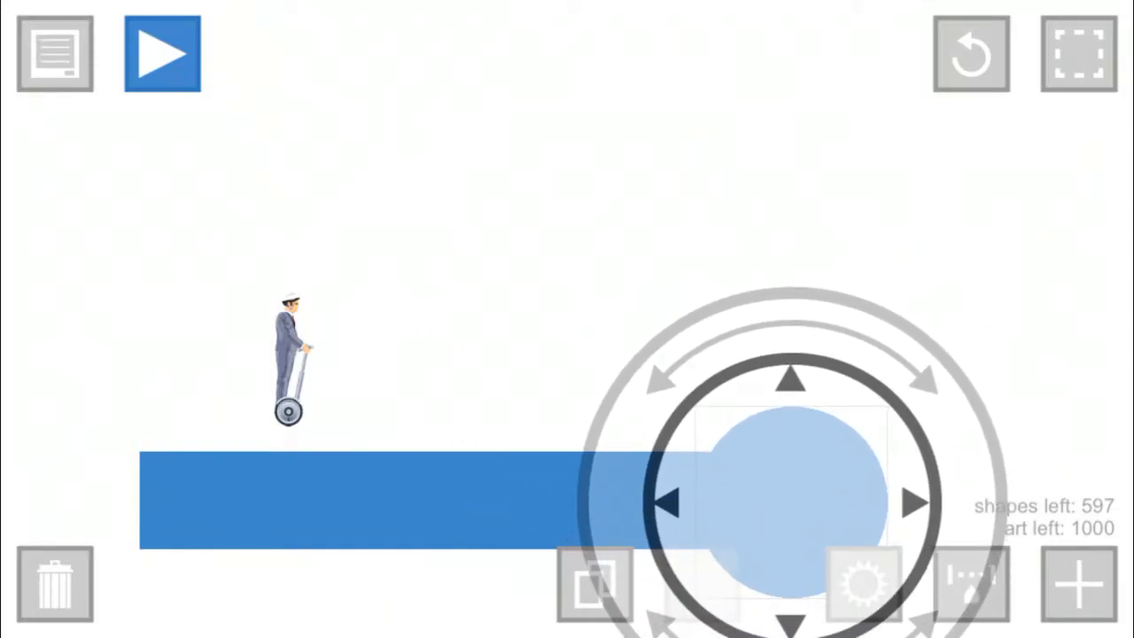
Step: Add a second rectangle and place it higher up above the floor
left_click(1077, 584)
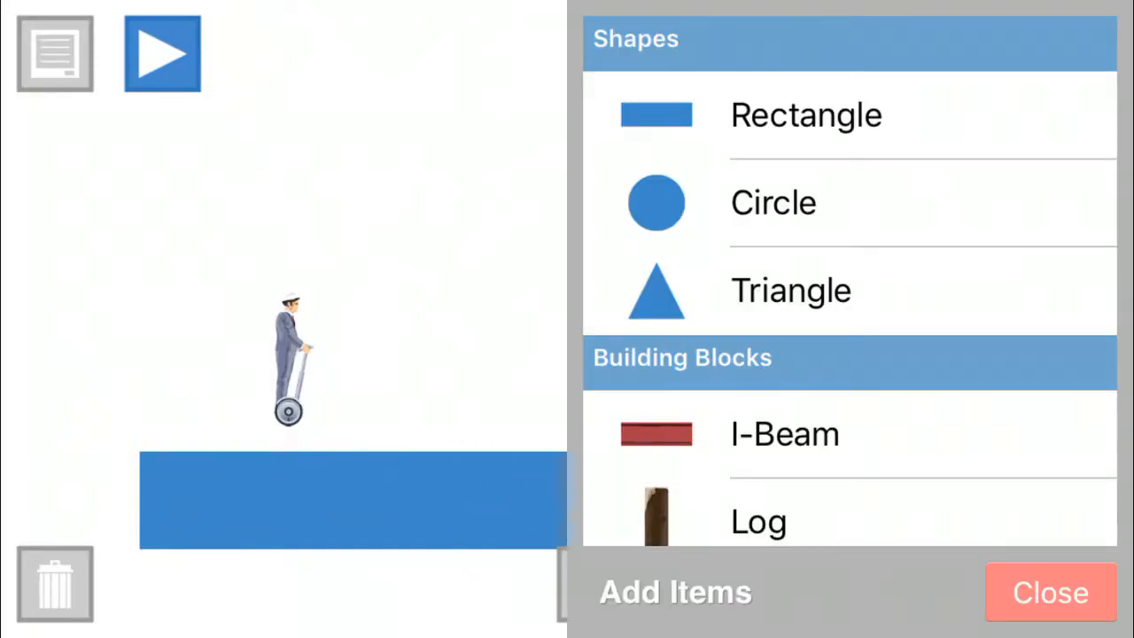
scroll("down", 3)
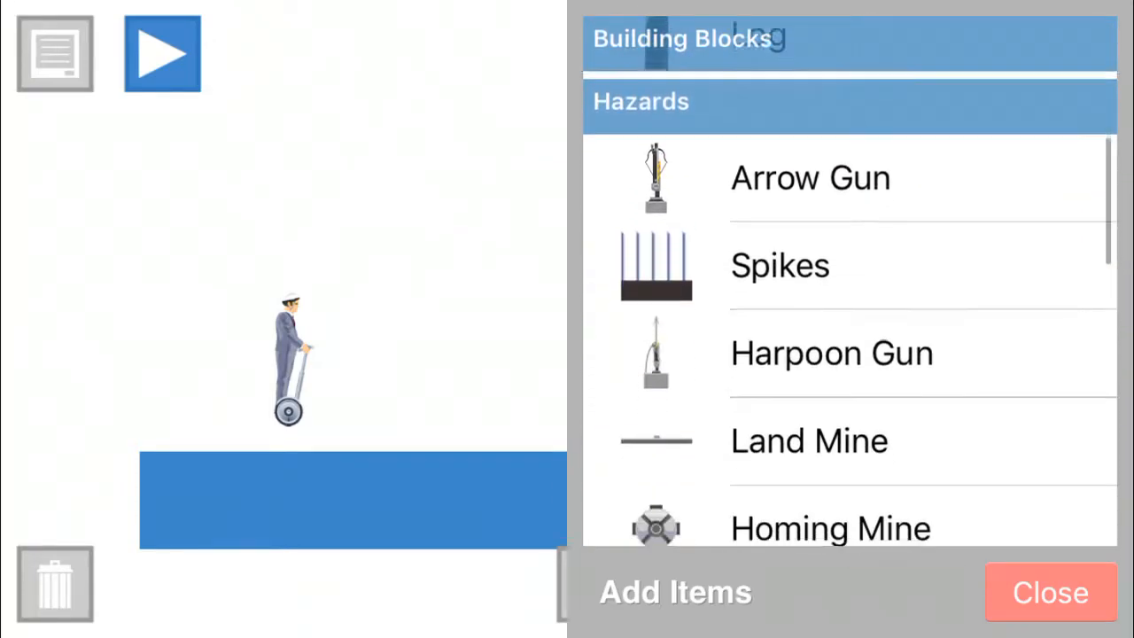
scroll("down", 3)
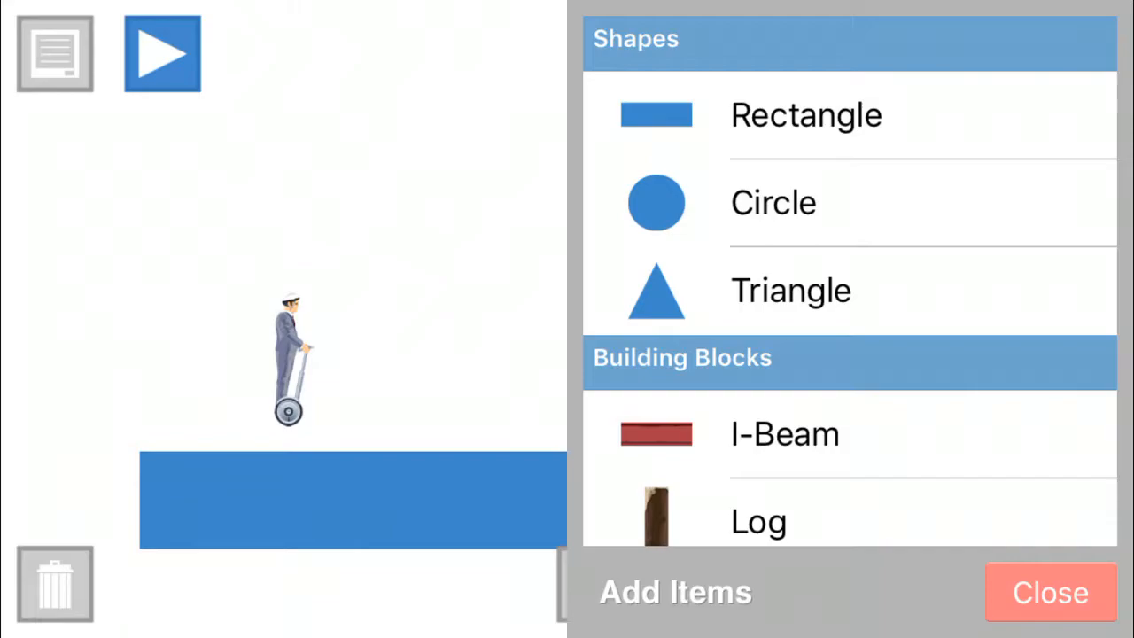
left_click(1049, 592)
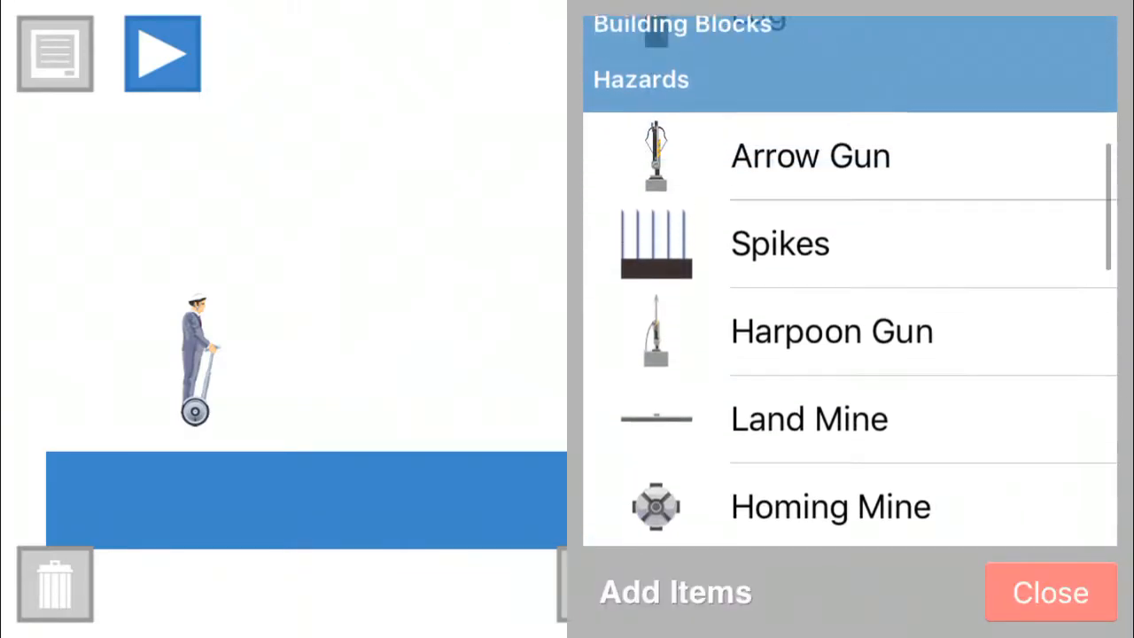
scroll("down", 3)
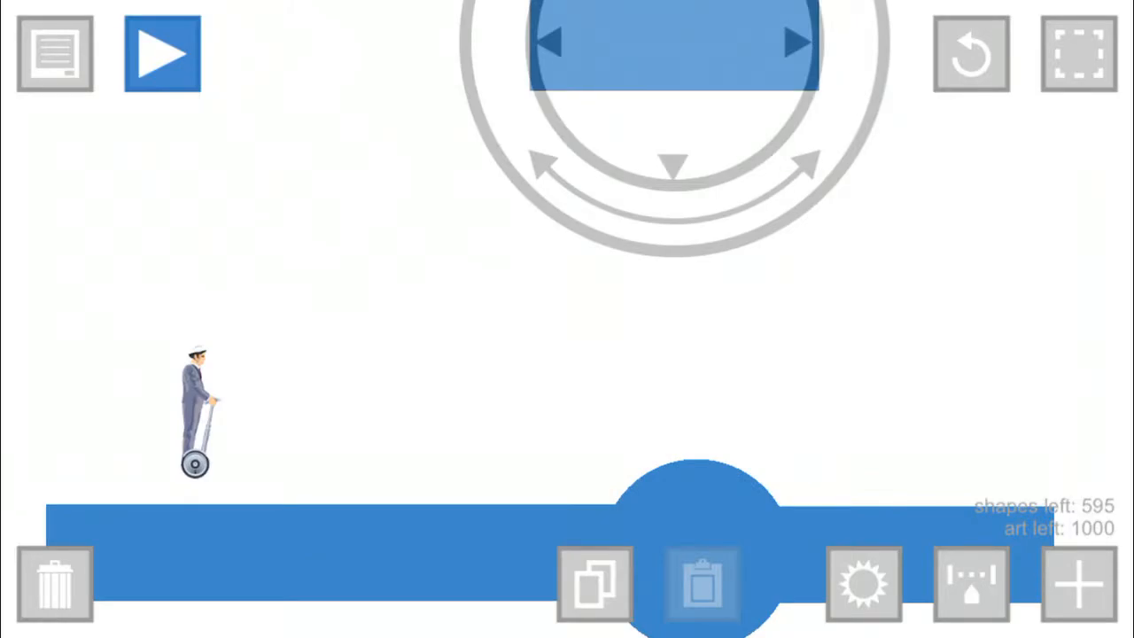
Step: Add a harpoon gun hanging under the top platform and a spike strip beside the floor
left_click(1077, 583)
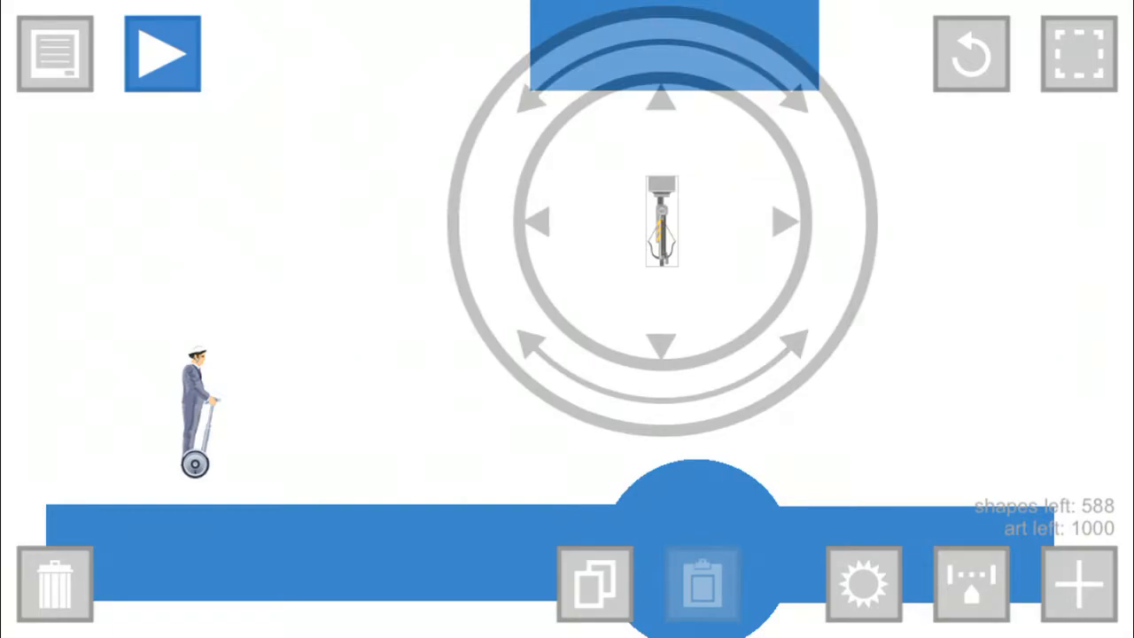
left_click_drag(662, 222, 766, 133)
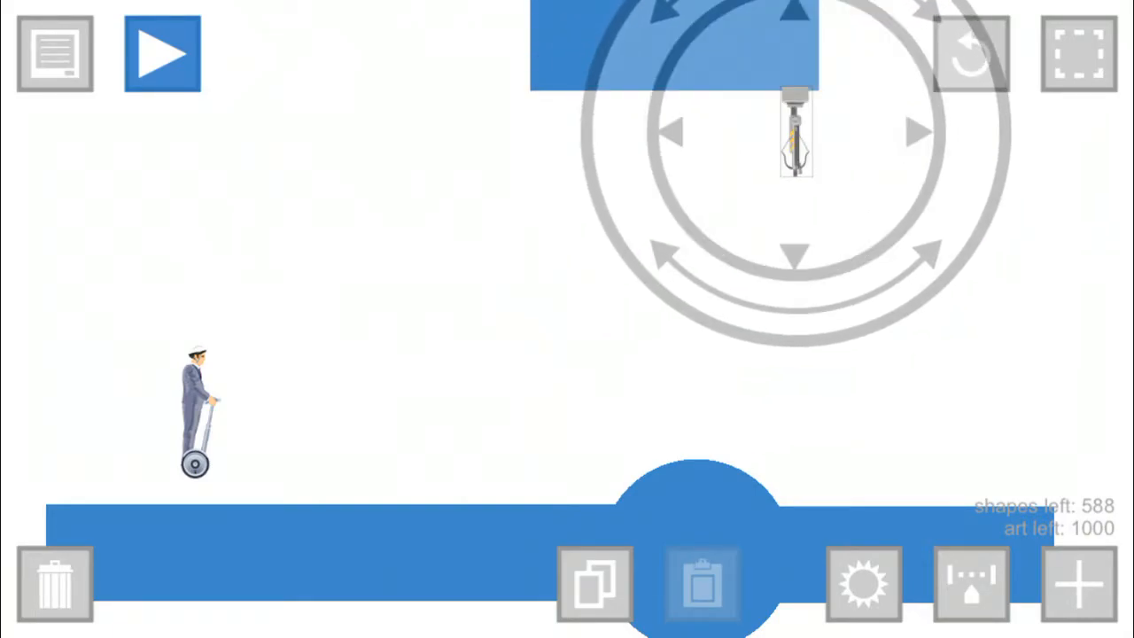
left_click(1077, 583)
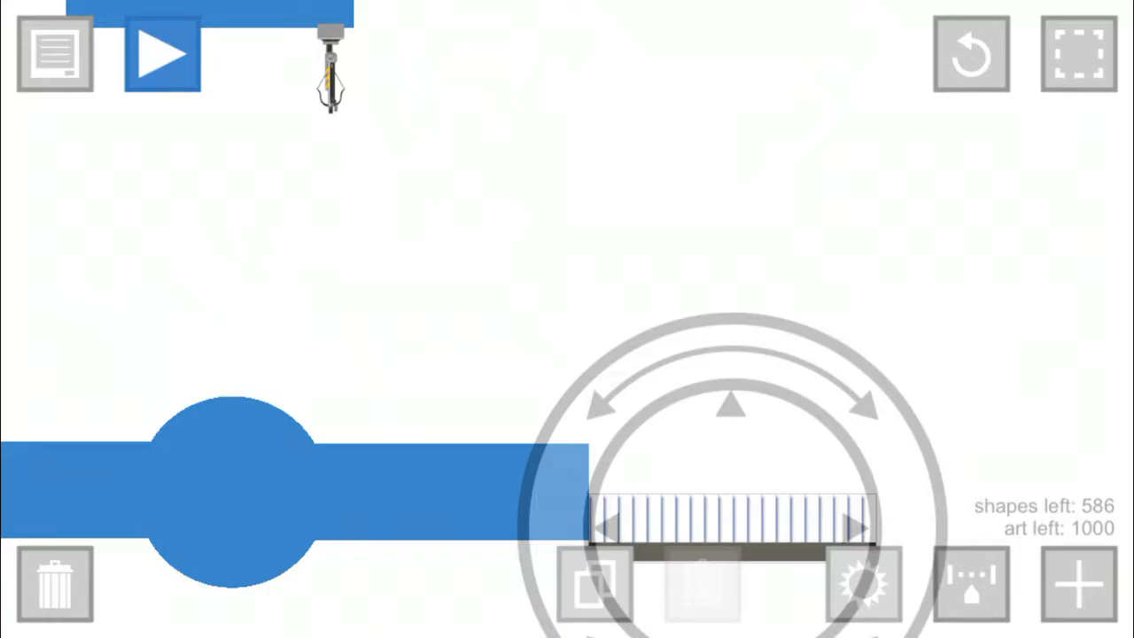
Step: Add a rectangle platform on the far side of the spike pit
left_click(1077, 585)
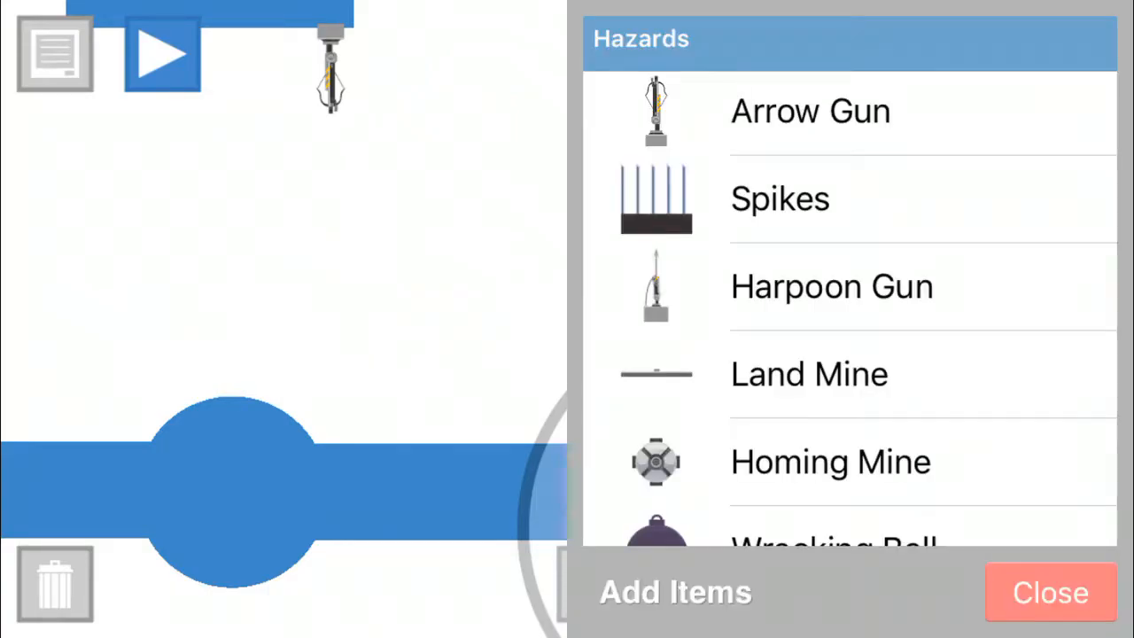
scroll("down", 3)
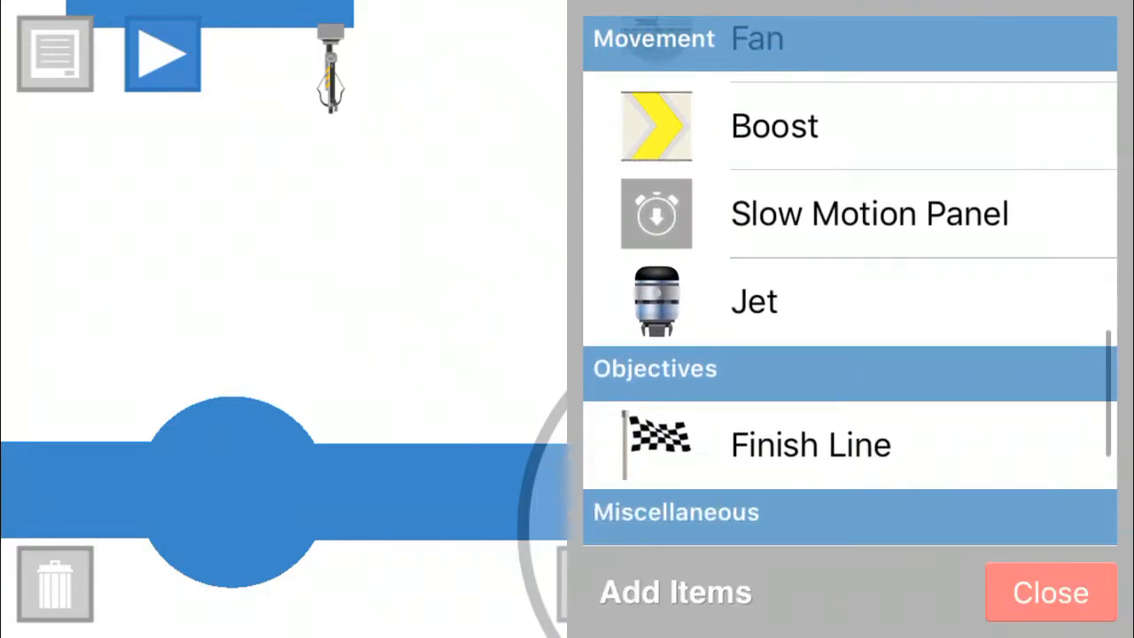
left_click(1048, 592)
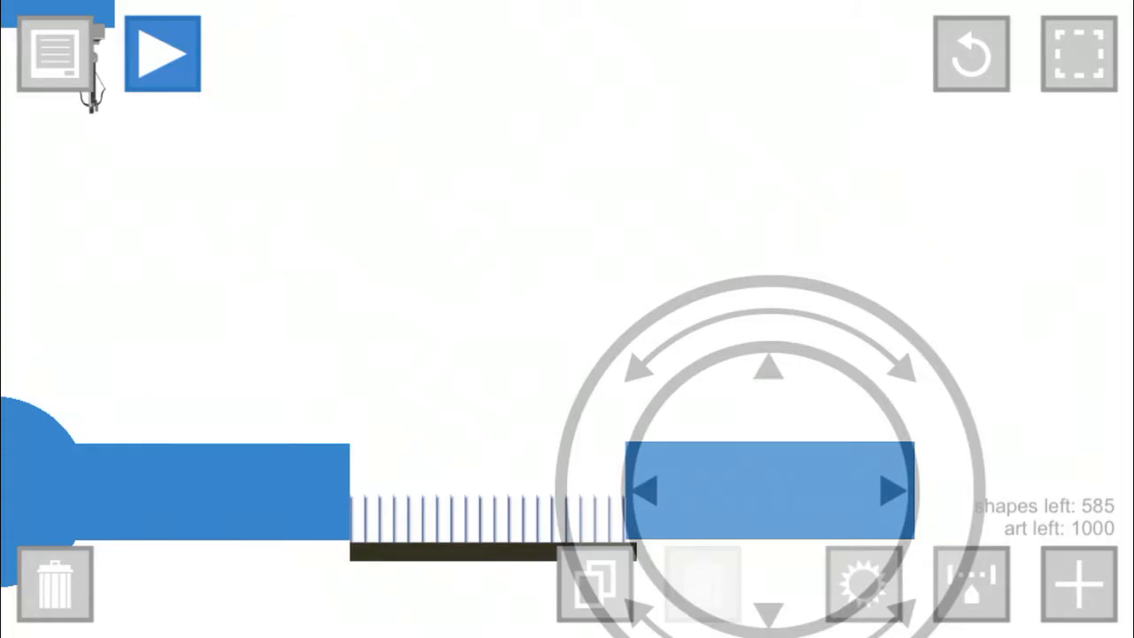
Step: Test-play the level, watch the rider die on the spikes, then start a fresh empty level
left_click(163, 55)
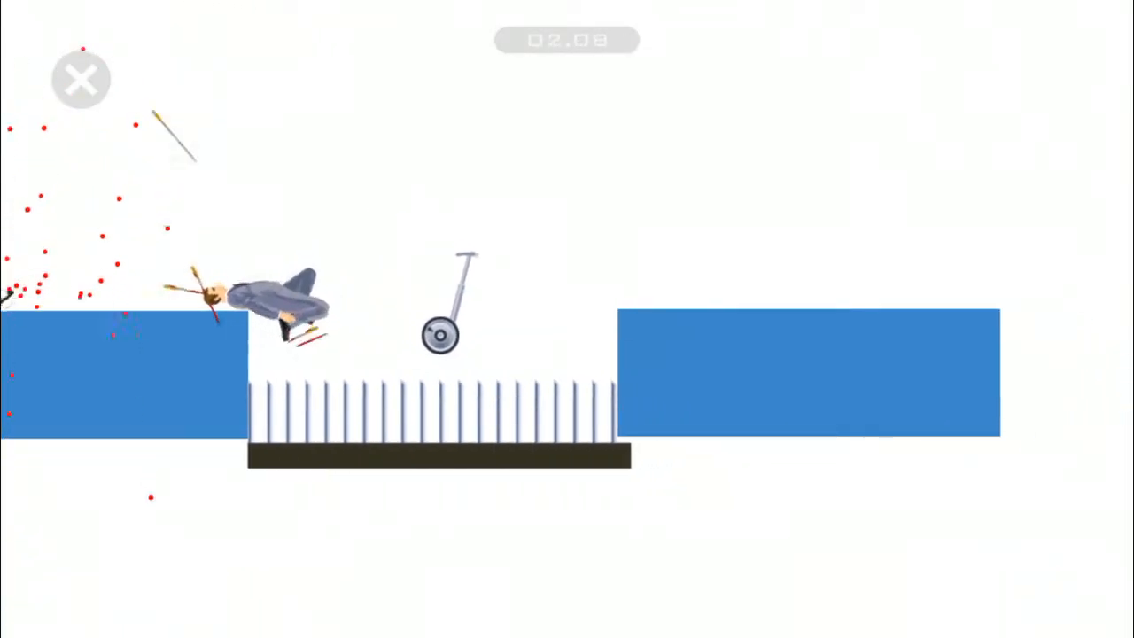
left_click(81, 78)
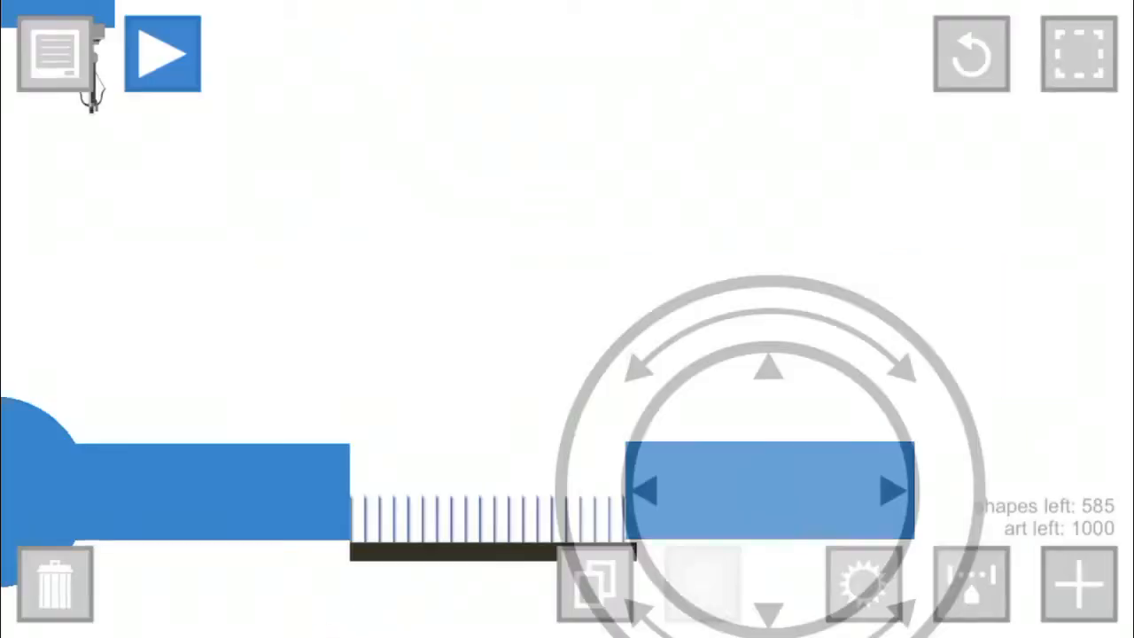
left_click(163, 55)
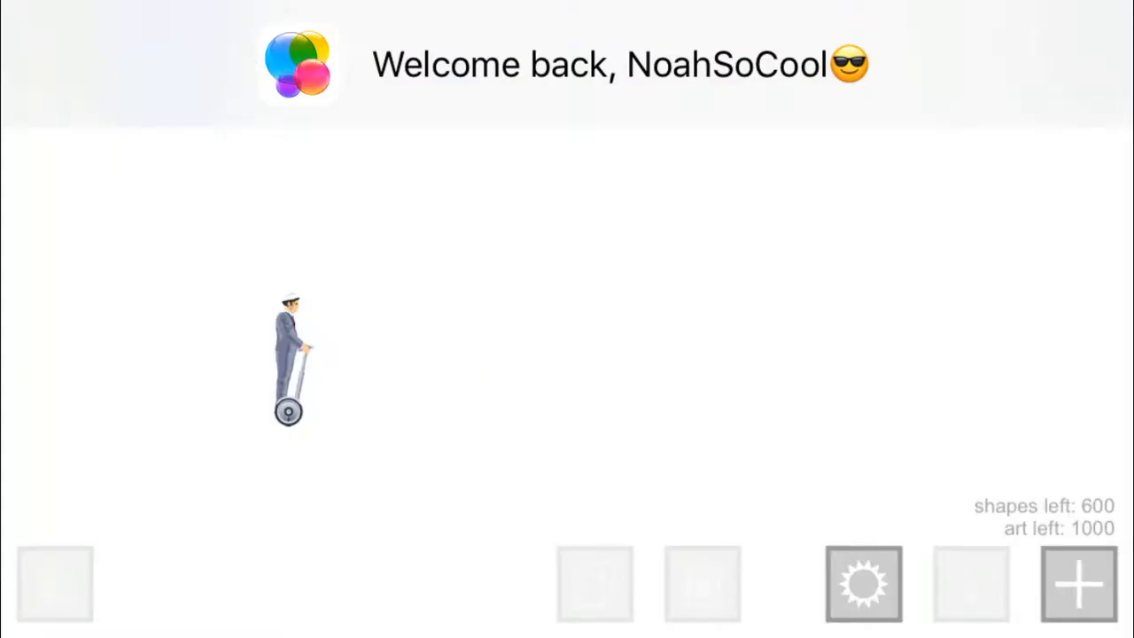
Step: Add a rectangle from the editor menu and drag it under the rider as a floor
left_click(1077, 581)
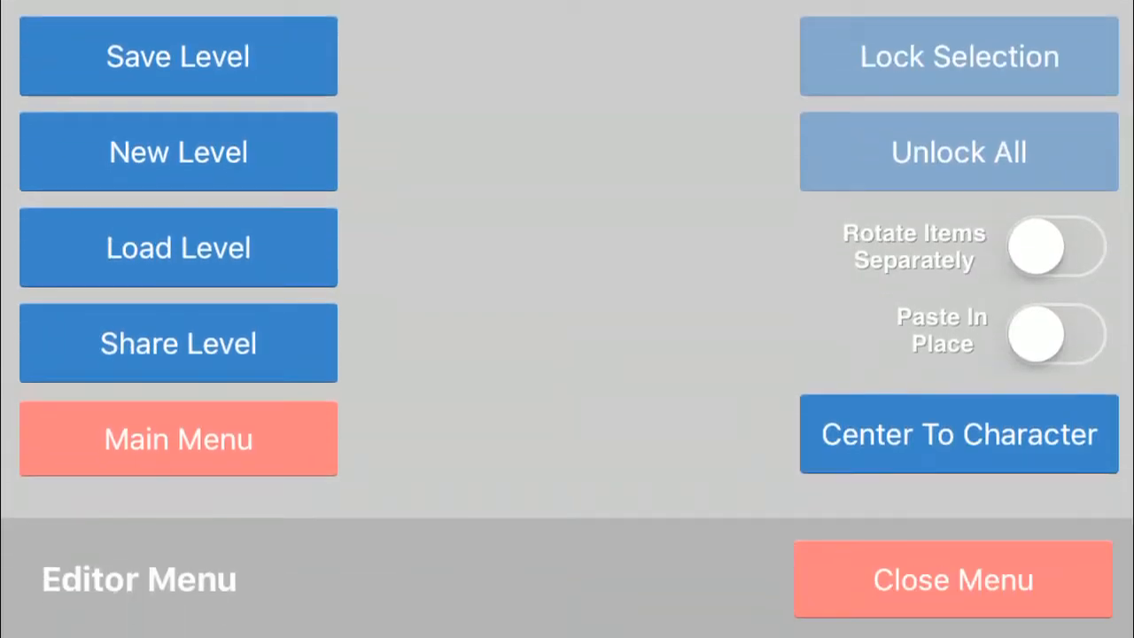
left_click(177, 248)
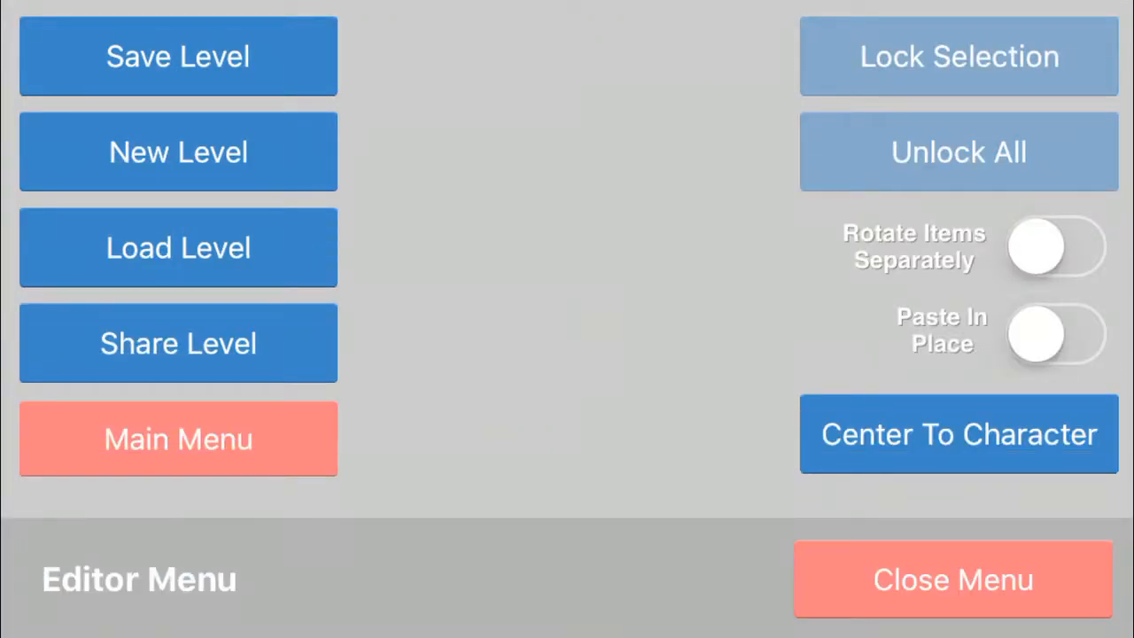
left_click(953, 579)
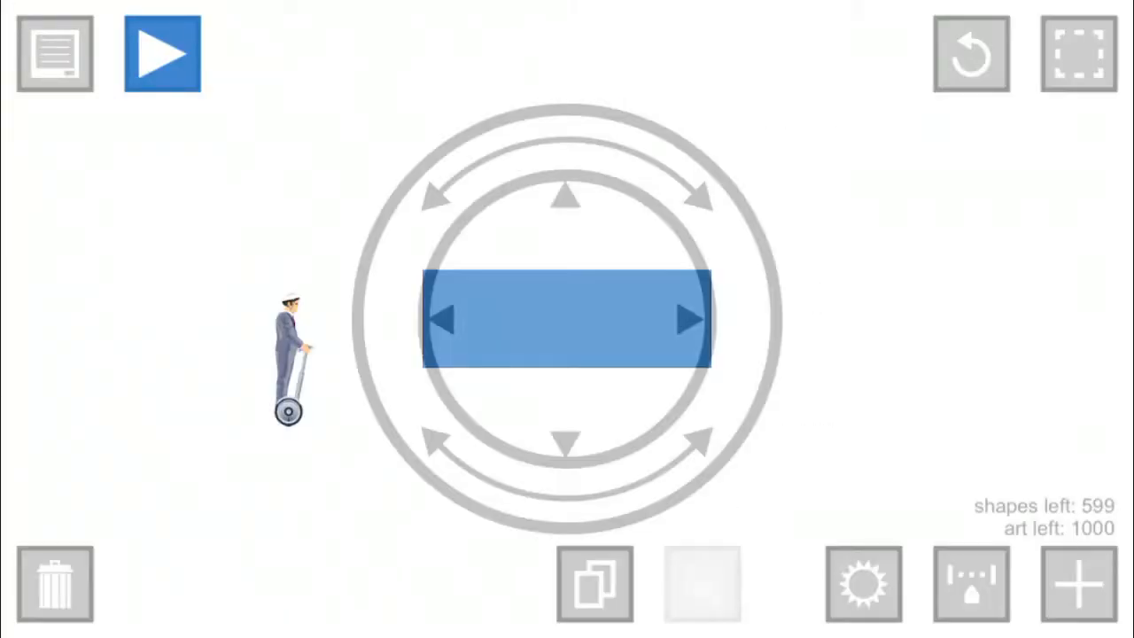
left_click_drag(567, 319, 287, 482)
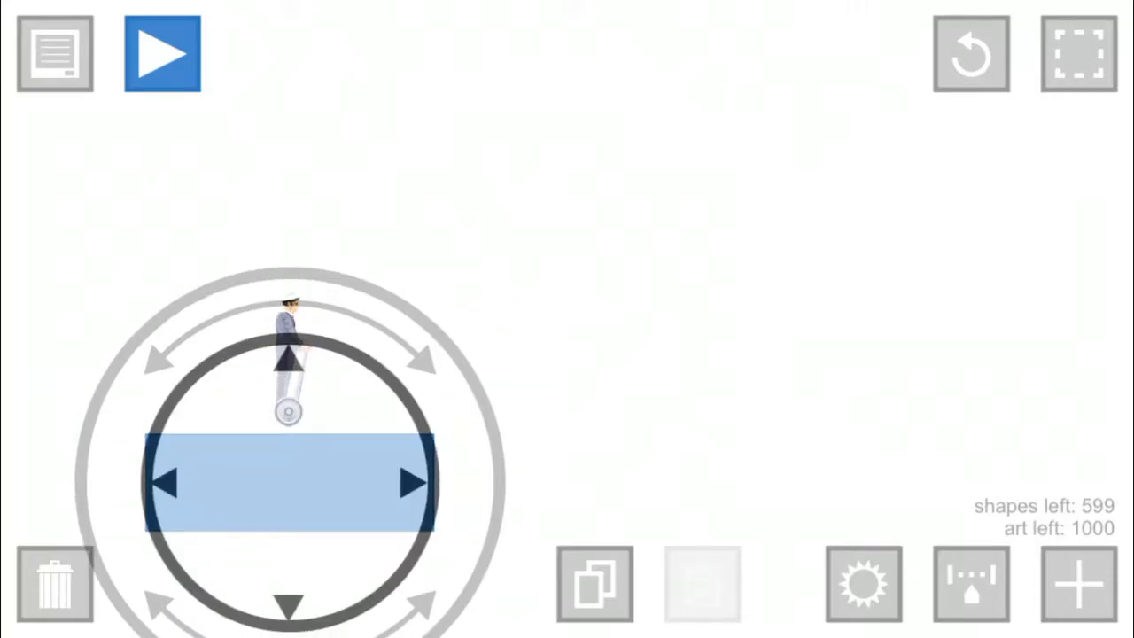
Step: Add circle shapes to form a round bump on the track
left_click(1077, 583)
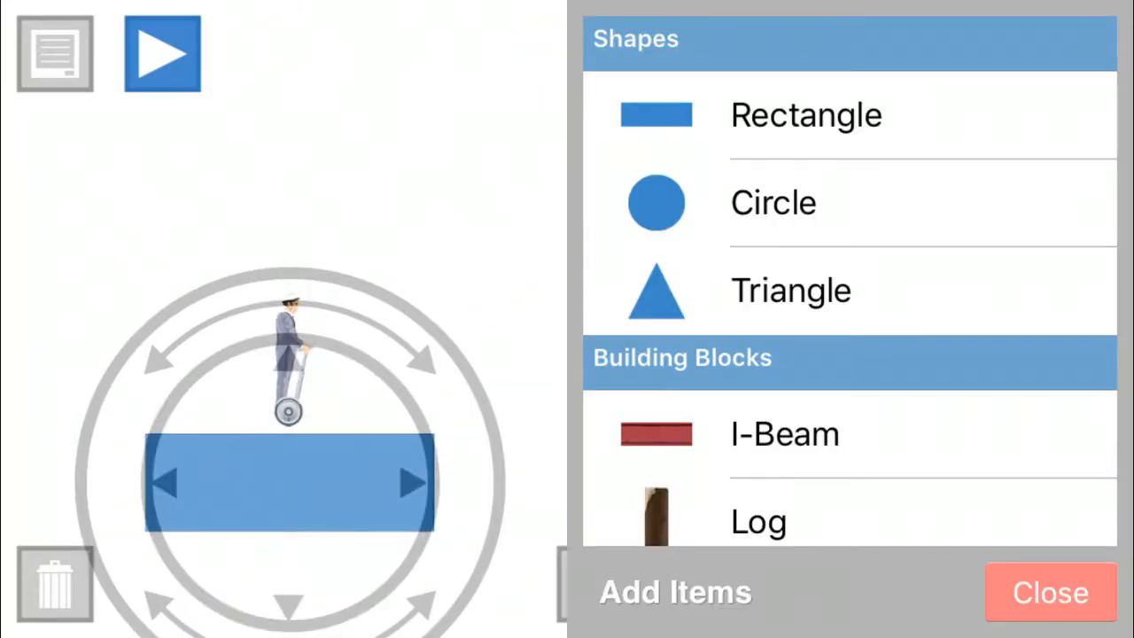
left_click(1049, 591)
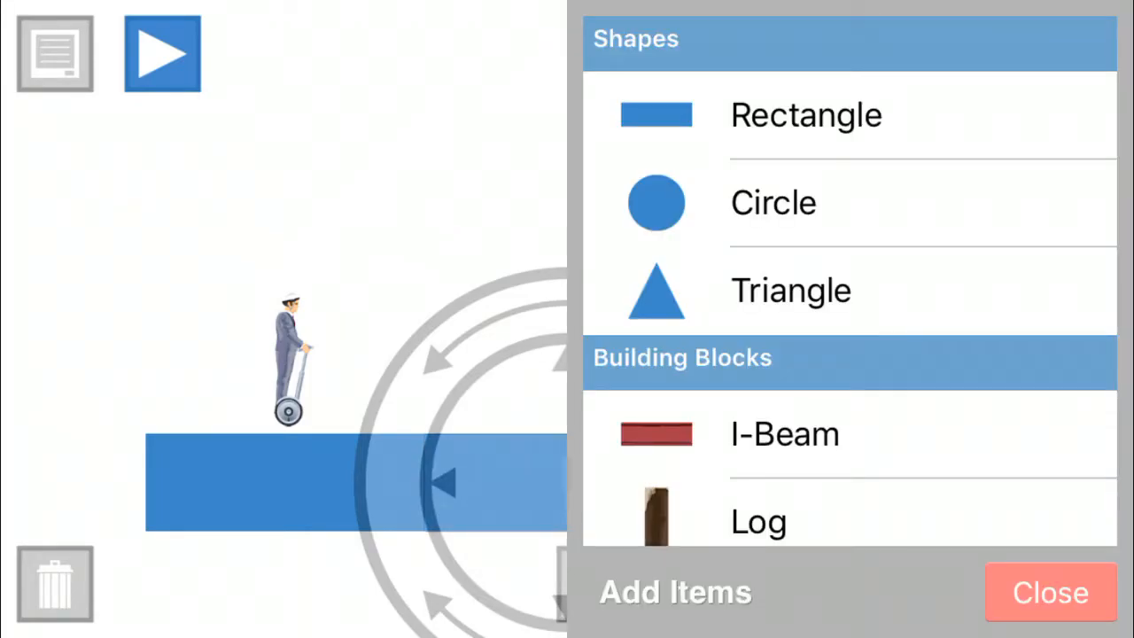
left_click(1048, 592)
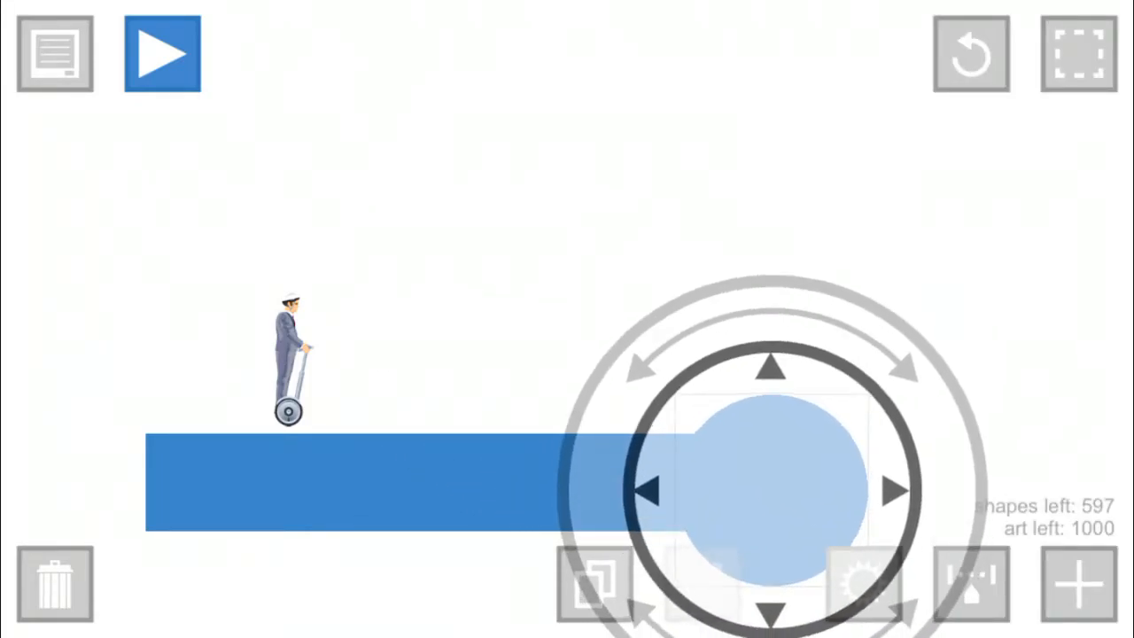
left_click(1077, 583)
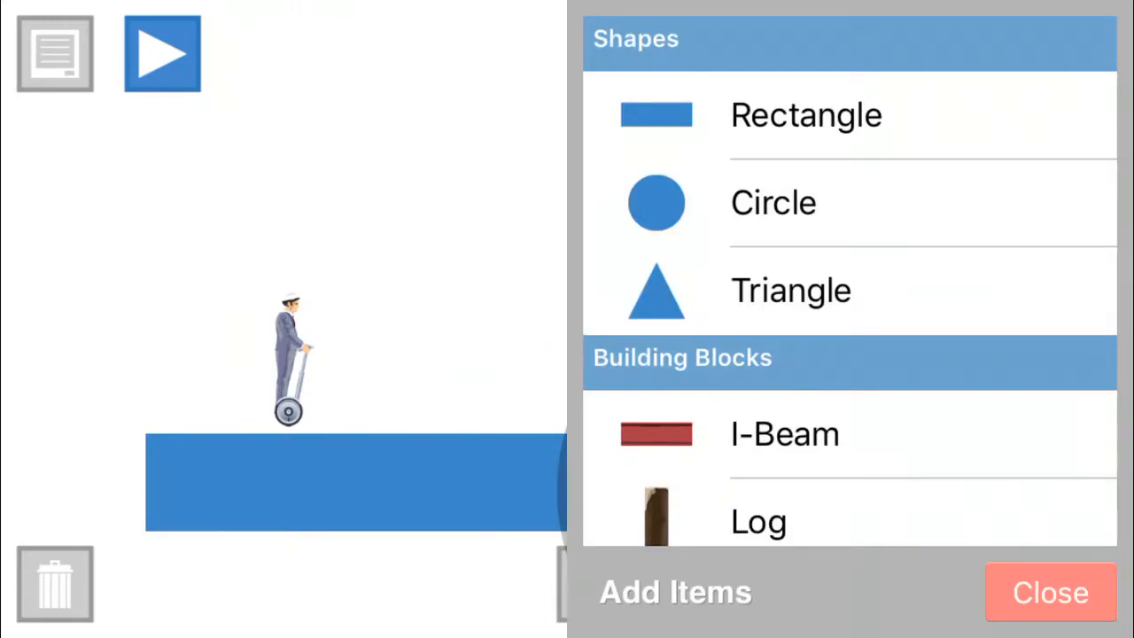
left_click(1049, 592)
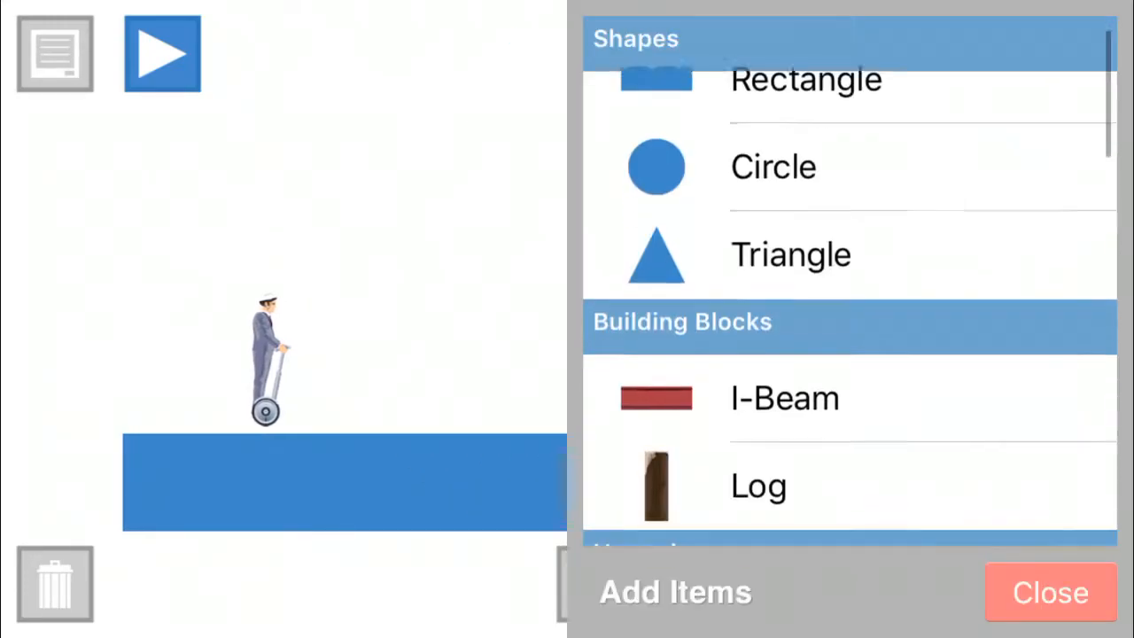
left_click(1048, 592)
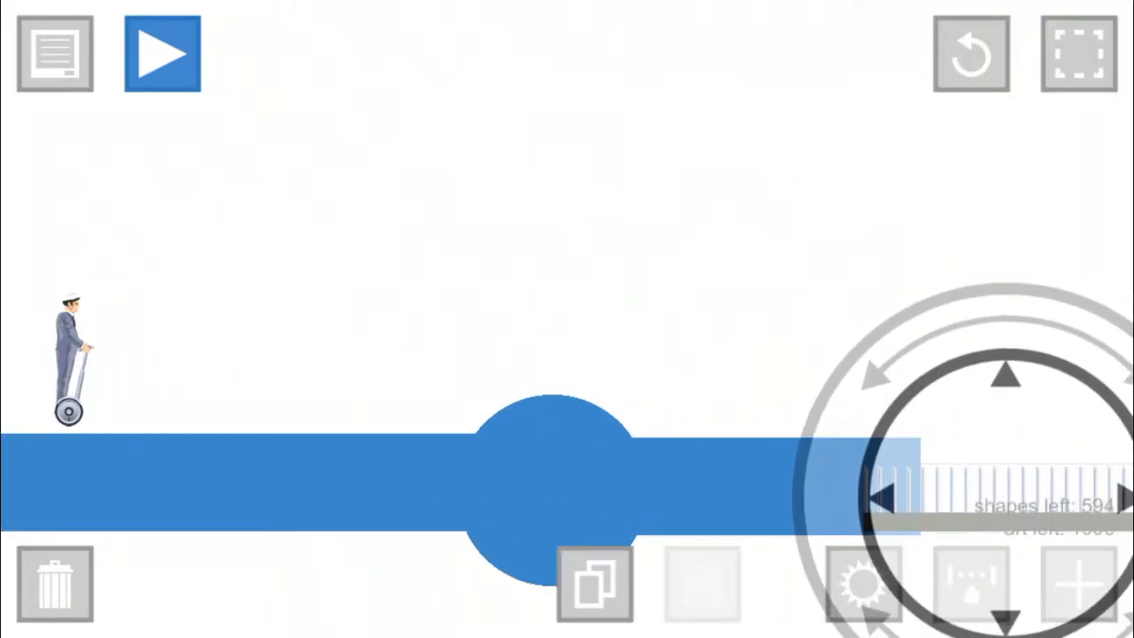
Step: Add a row of spikes after the bump and a harpoon gun hanging overhead
left_click(1079, 585)
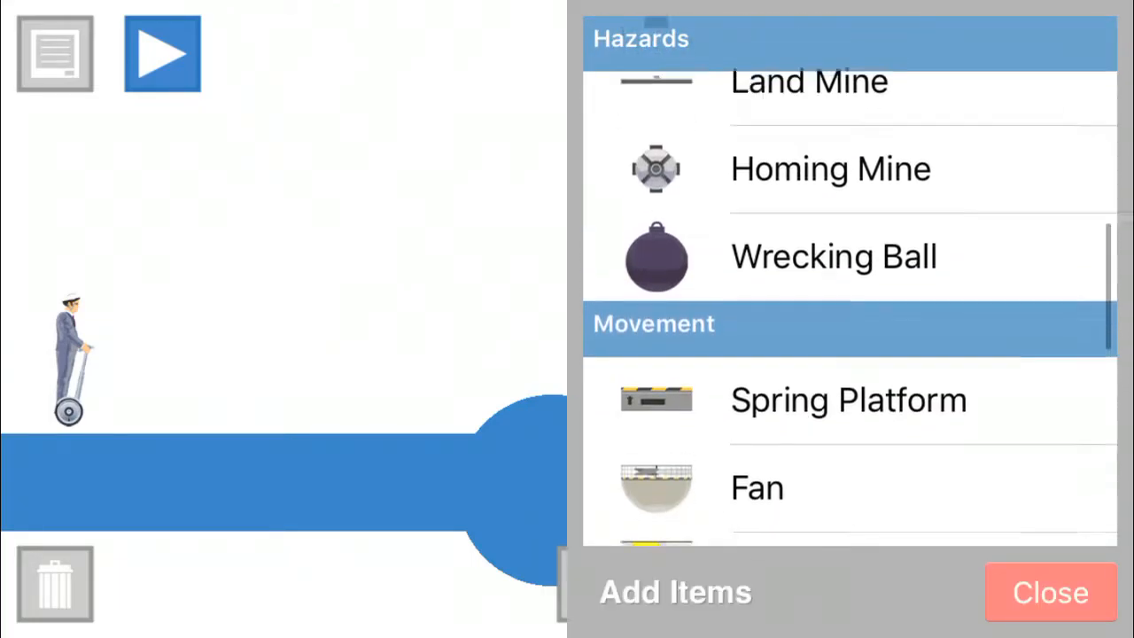
left_click(1048, 592)
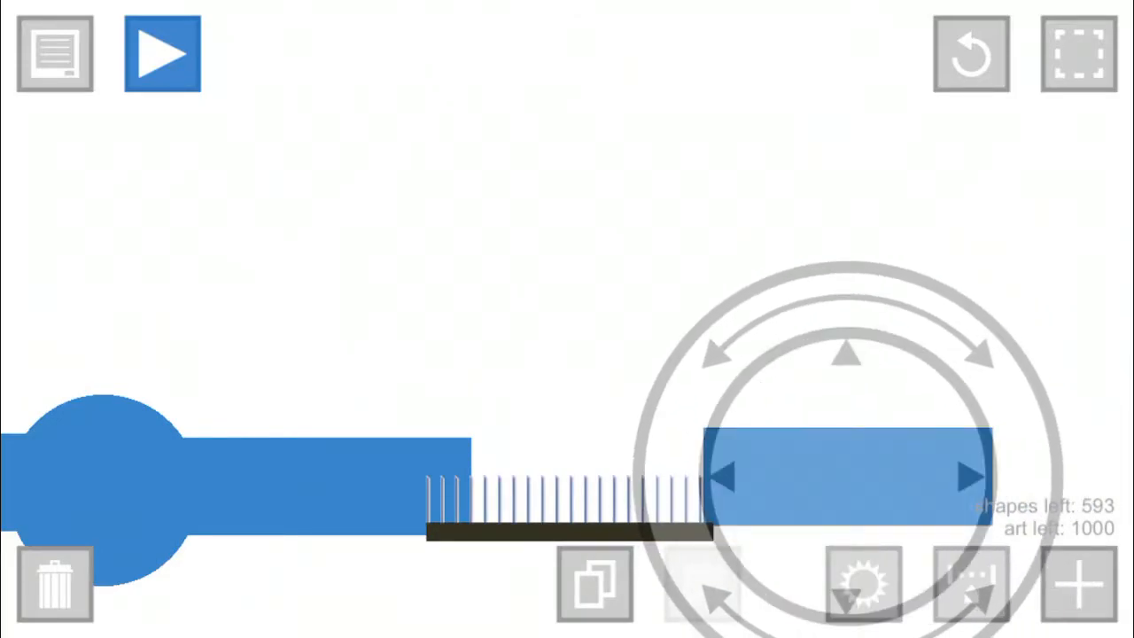
left_click(1077, 583)
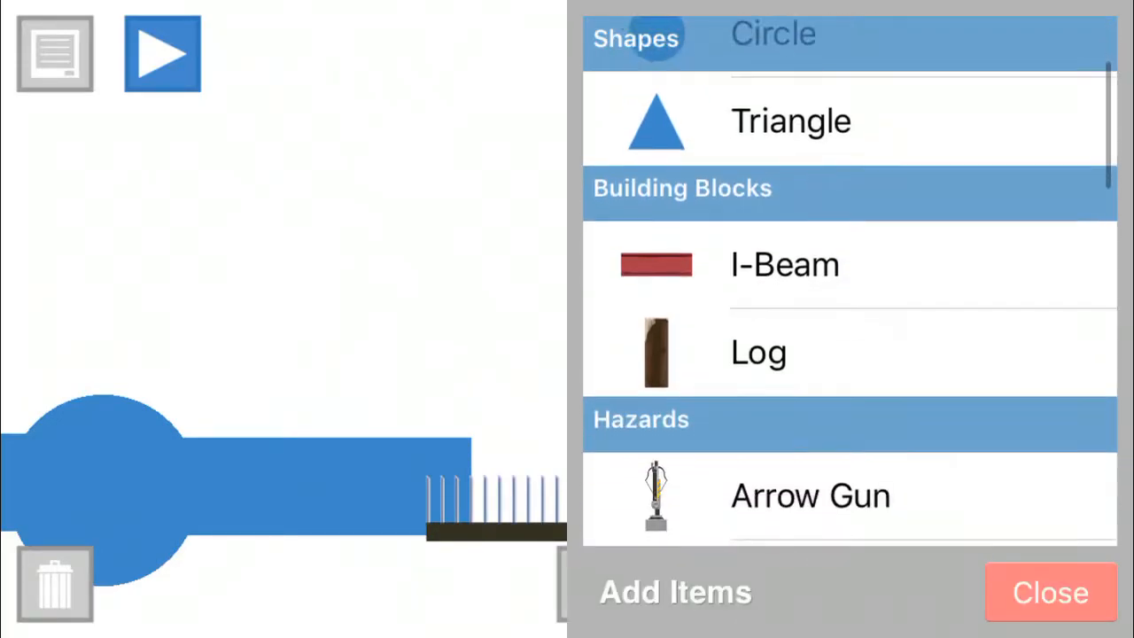
scroll("down", 3)
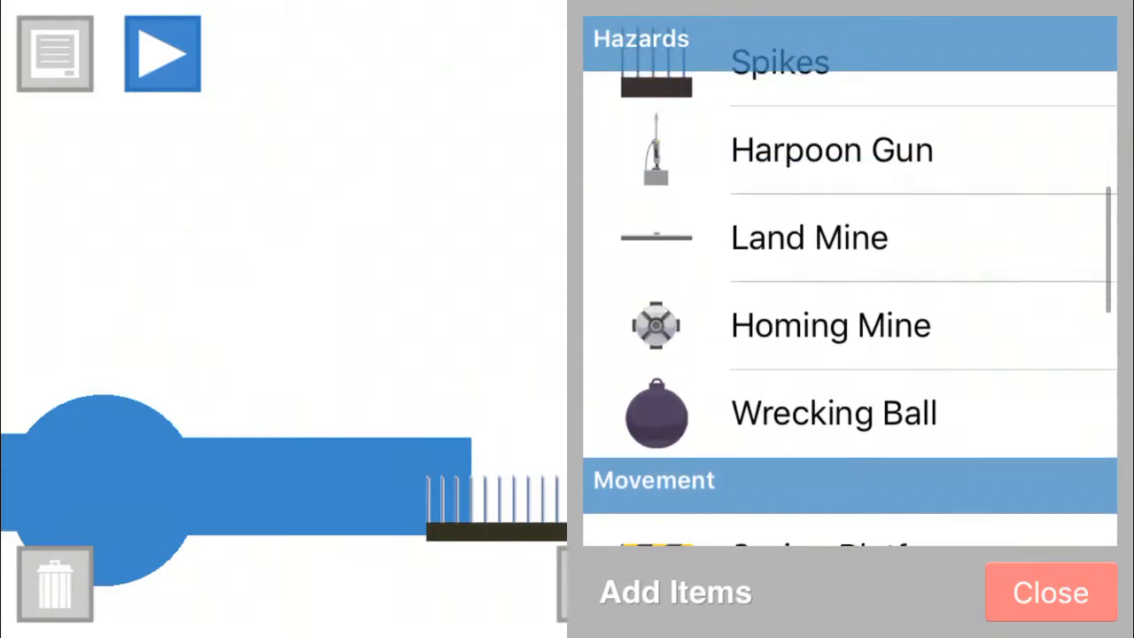
scroll("down", 3)
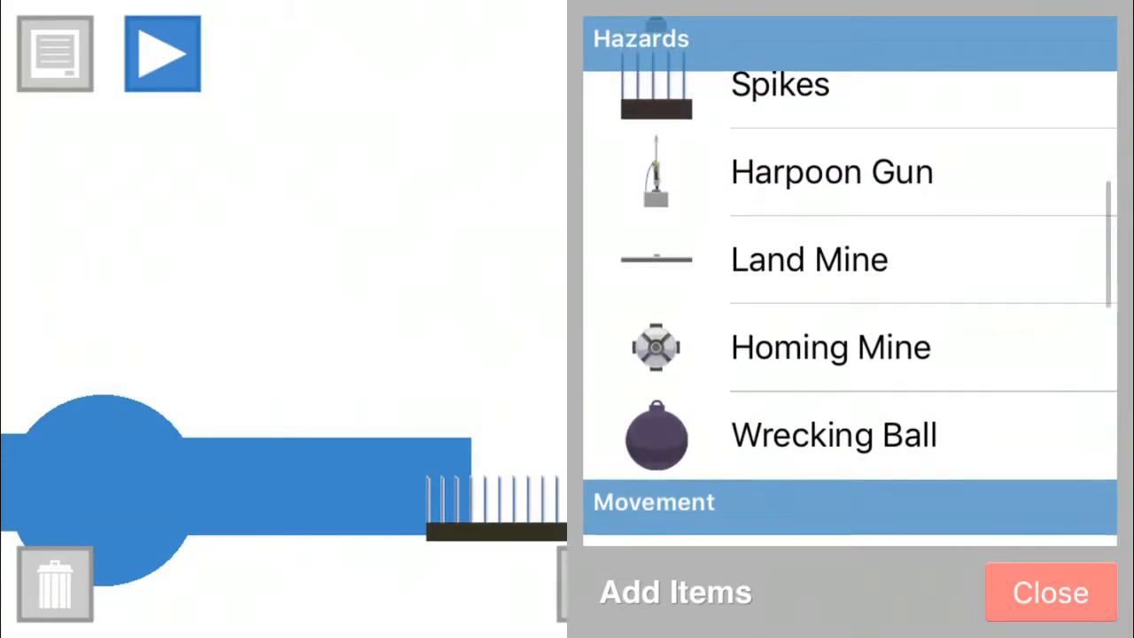
scroll("down", 3)
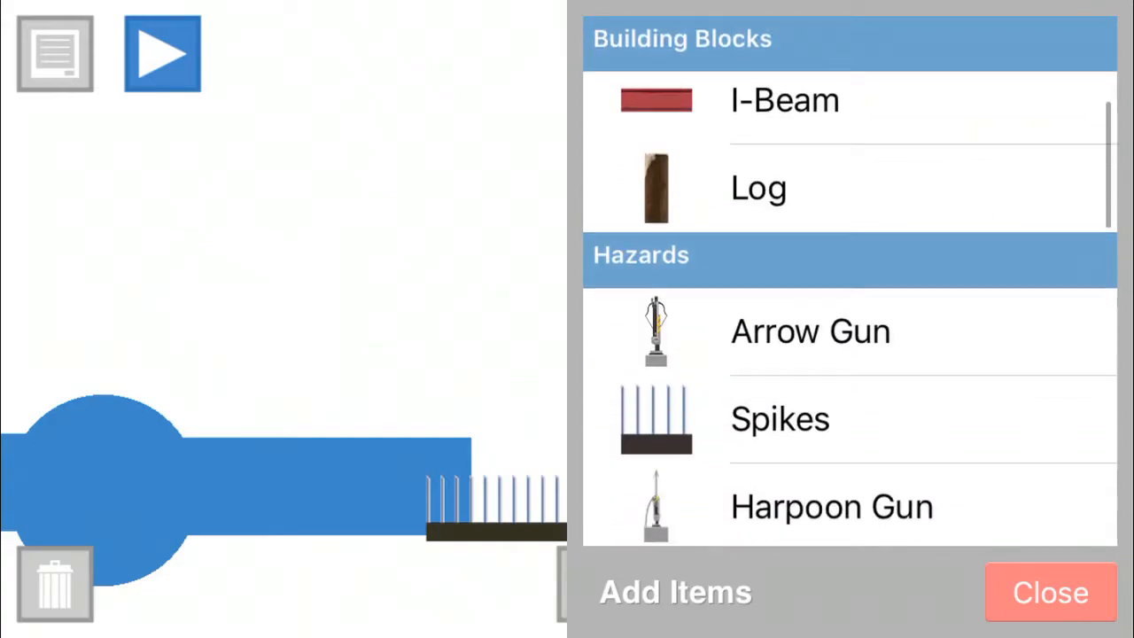
scroll("down", 3)
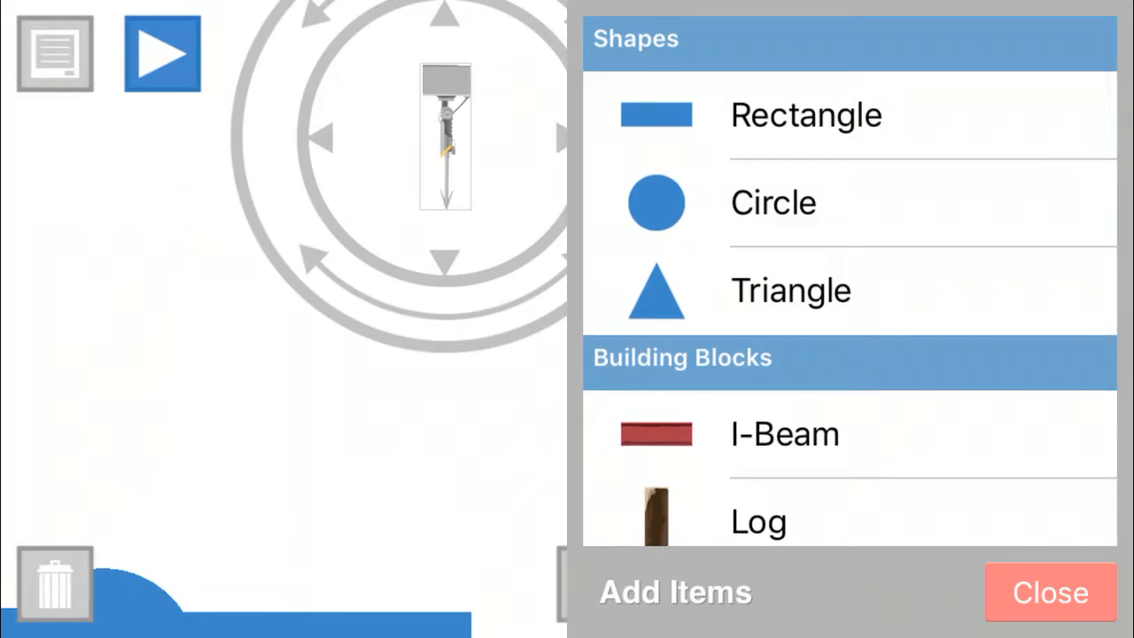
left_click(1049, 592)
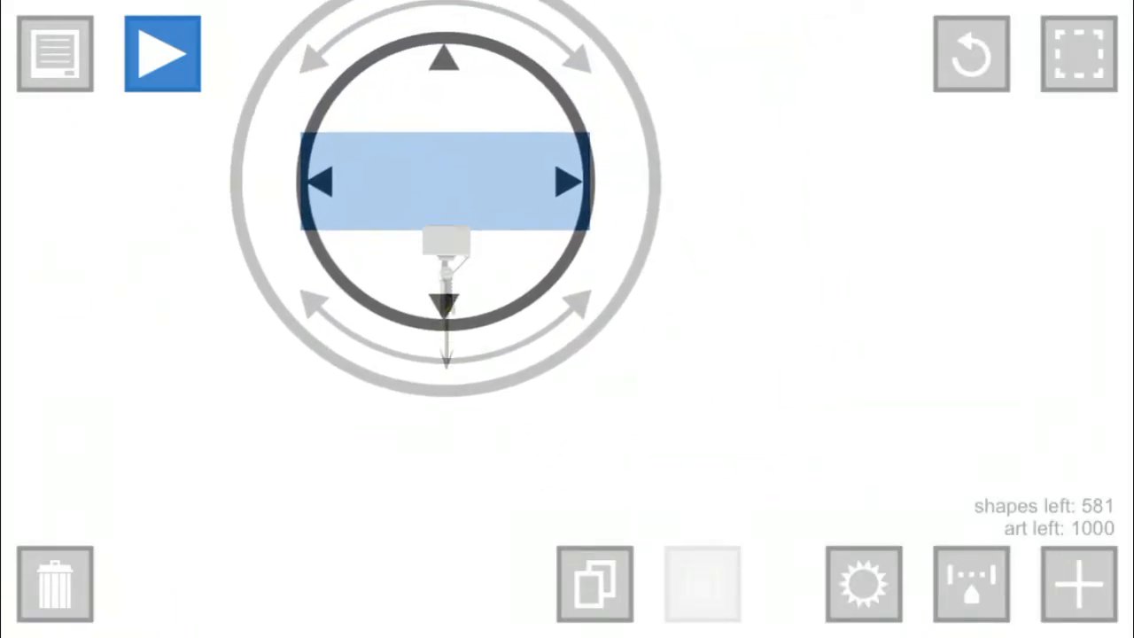
Step: Test-play the level so the rider gets speared, then bring up the backgrounds list
left_click(163, 53)
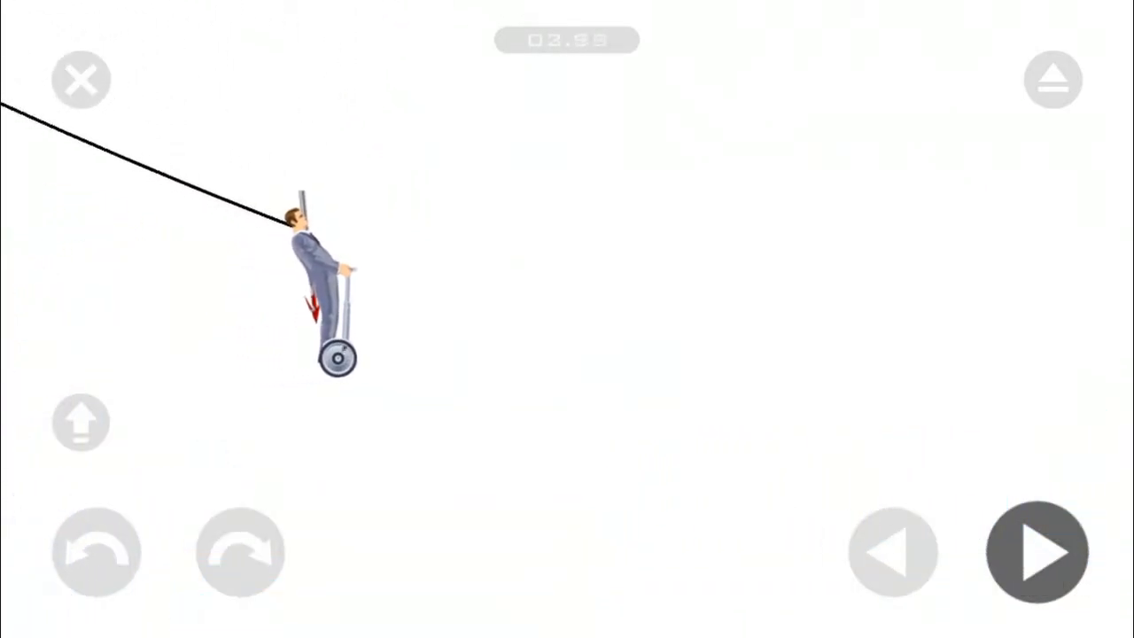
left_click(1037, 553)
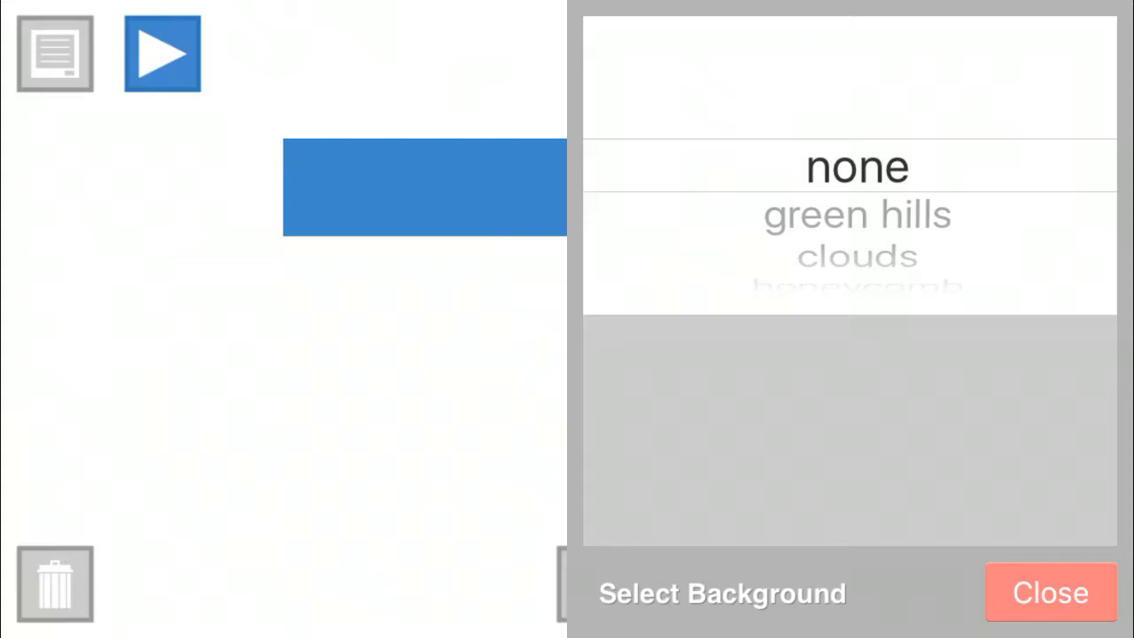
left_click(53, 583)
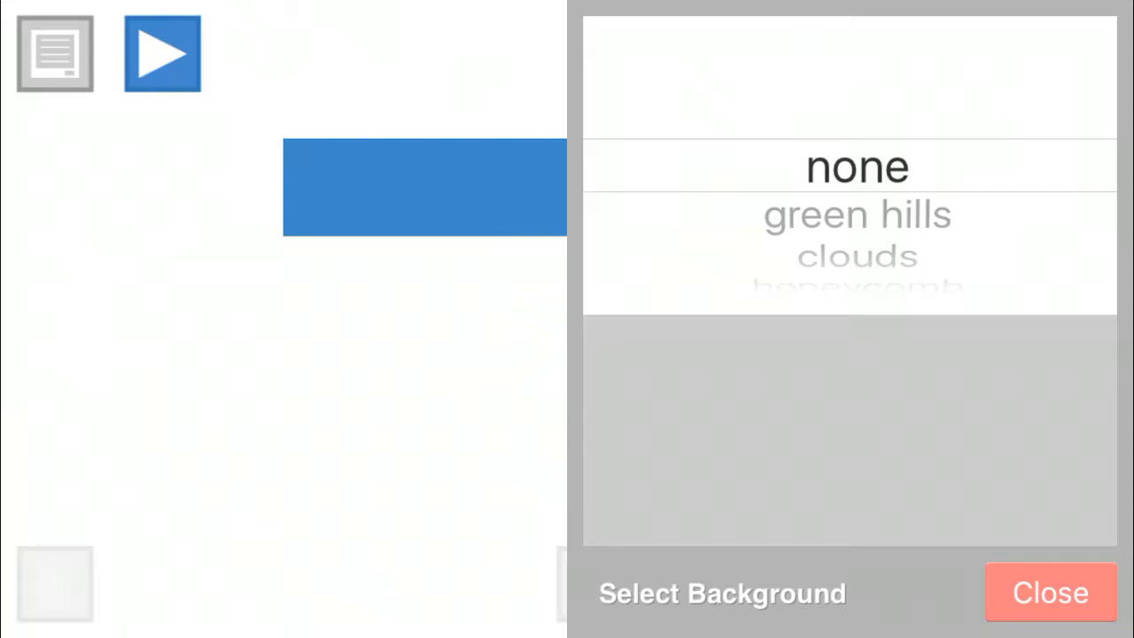
left_click(1051, 591)
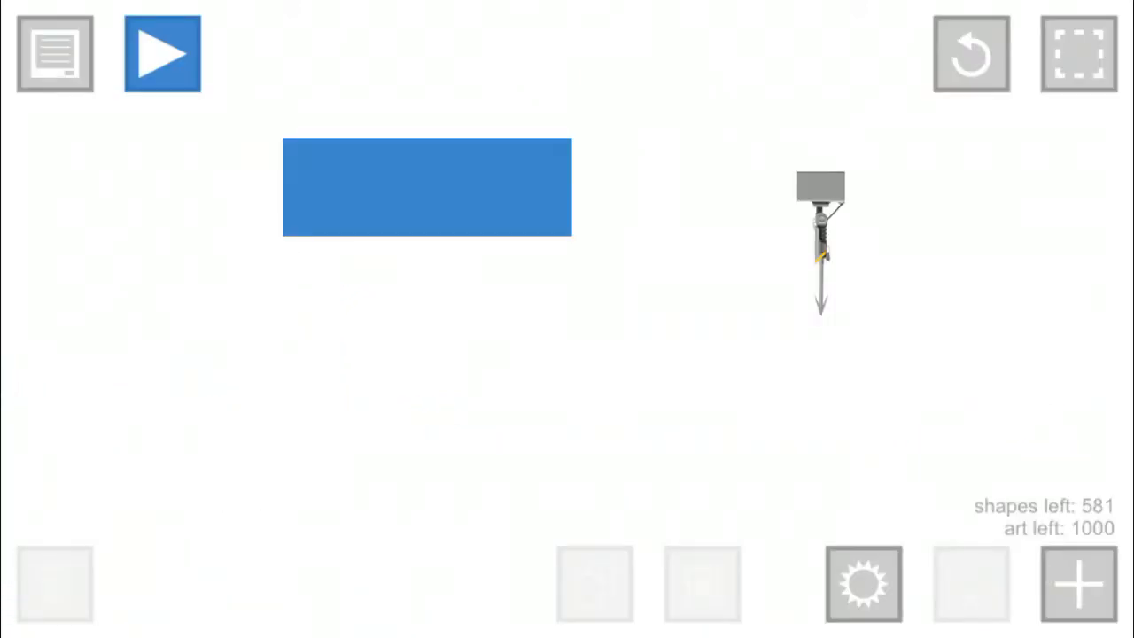
left_click(819, 244)
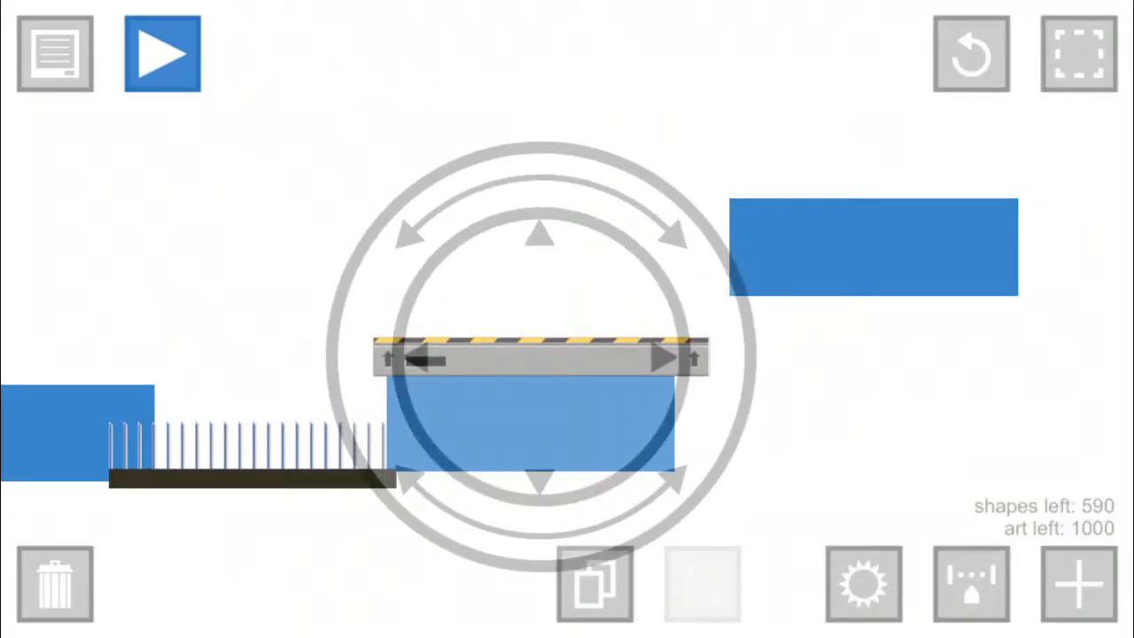
Step: Test-play the level with the spring platform, exit the run, and reopen the item catalogue
left_click(163, 53)
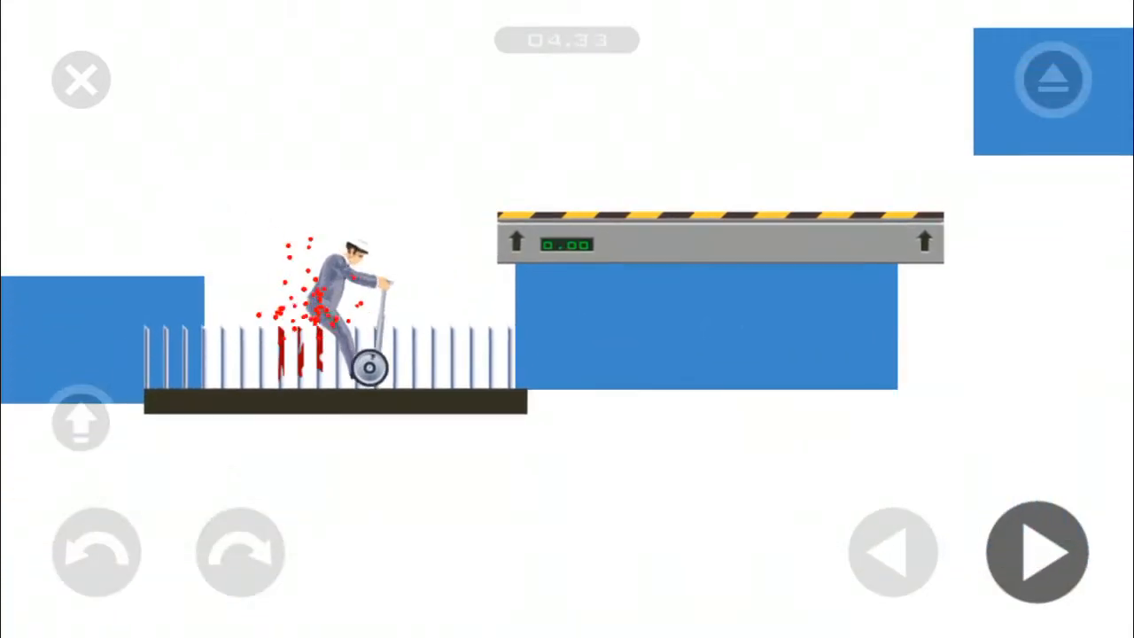
left_click(1052, 80)
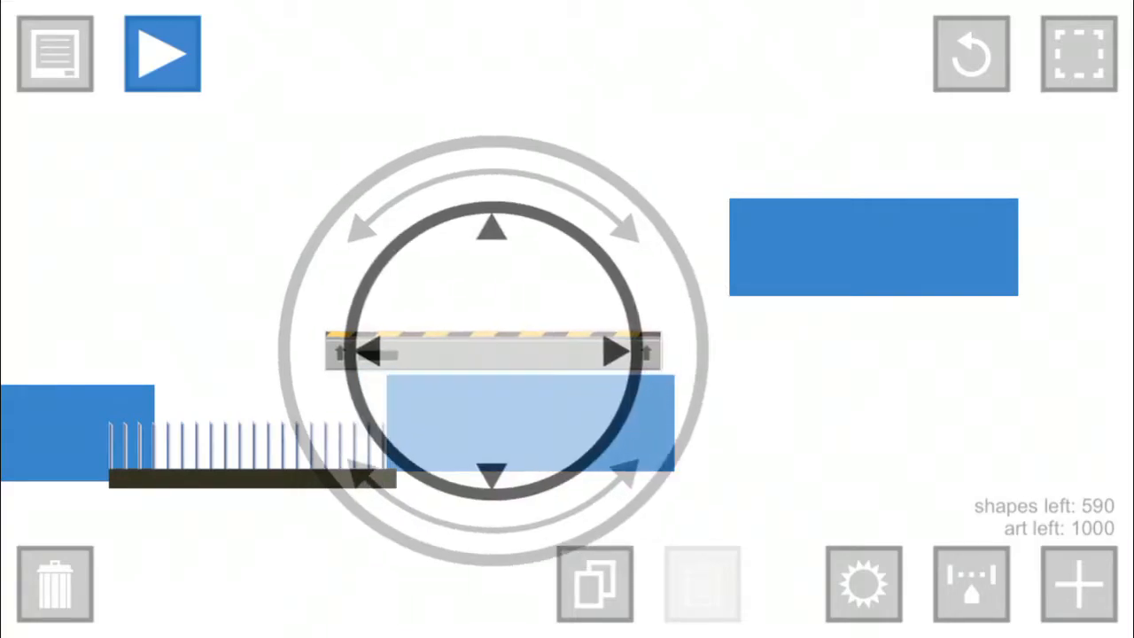
left_click(163, 53)
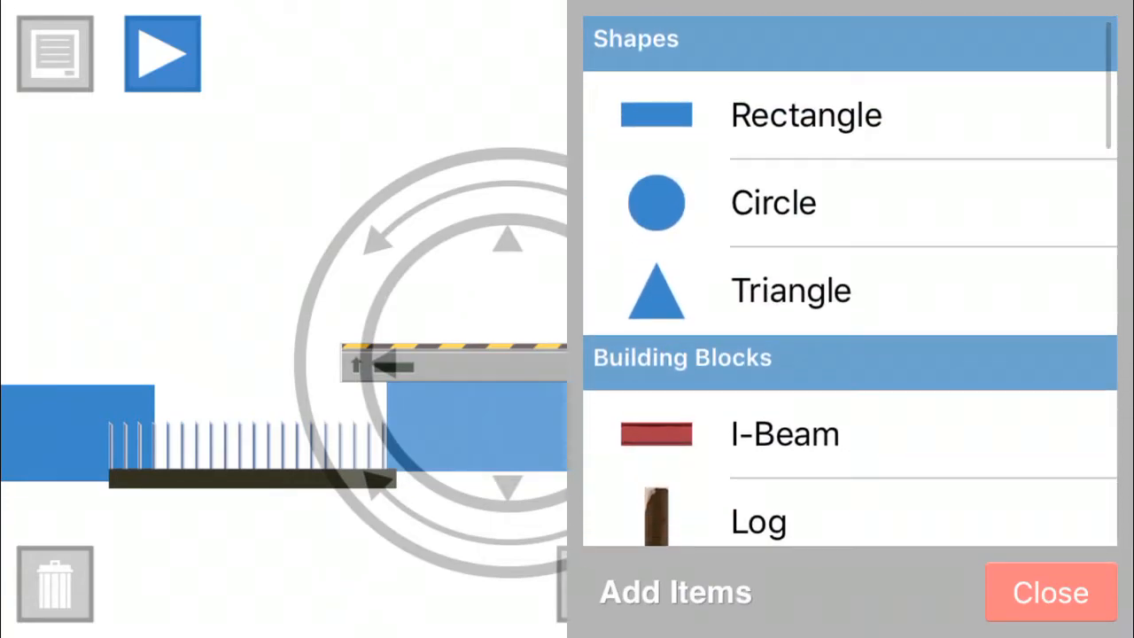
Step: Add a wrecking ball hanging above the far rectangle
left_click(1049, 591)
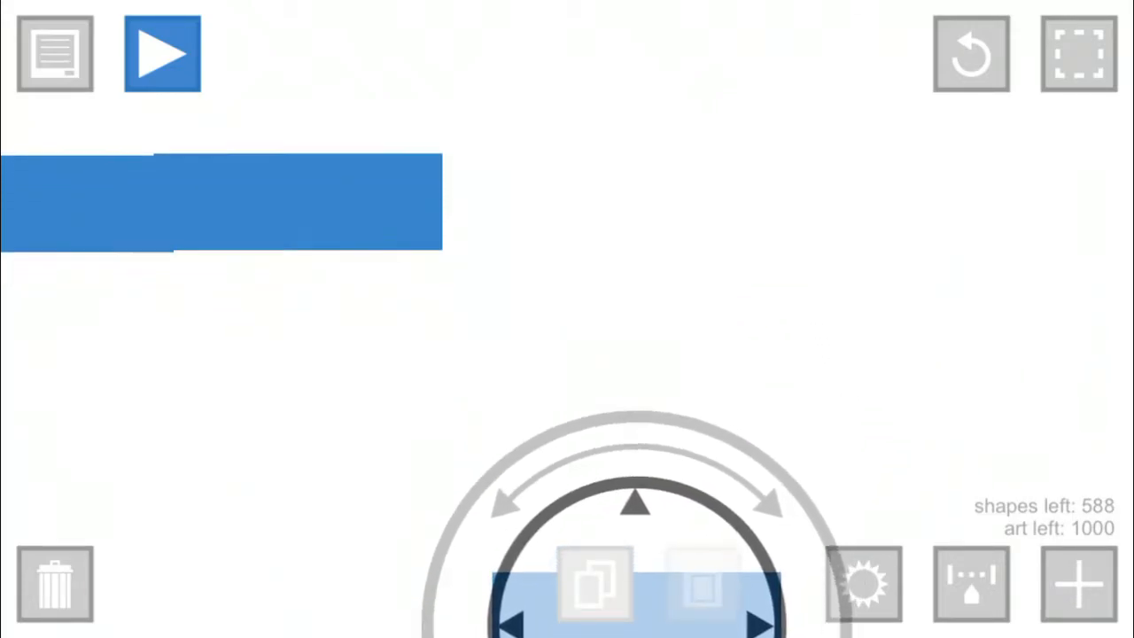
left_click(1077, 585)
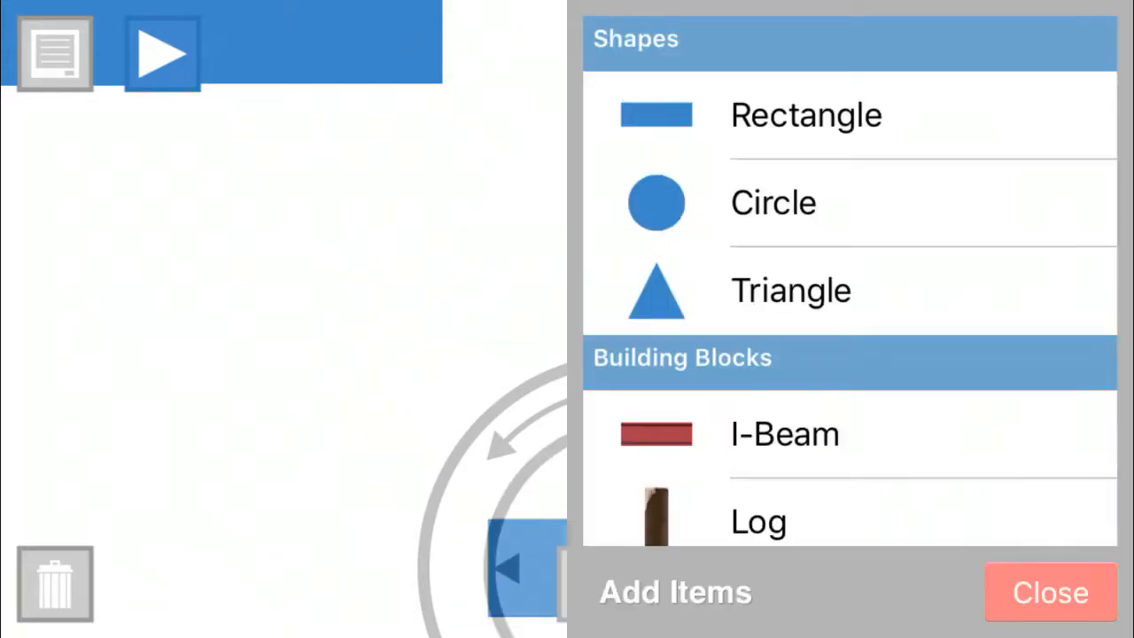
scroll("down", 3)
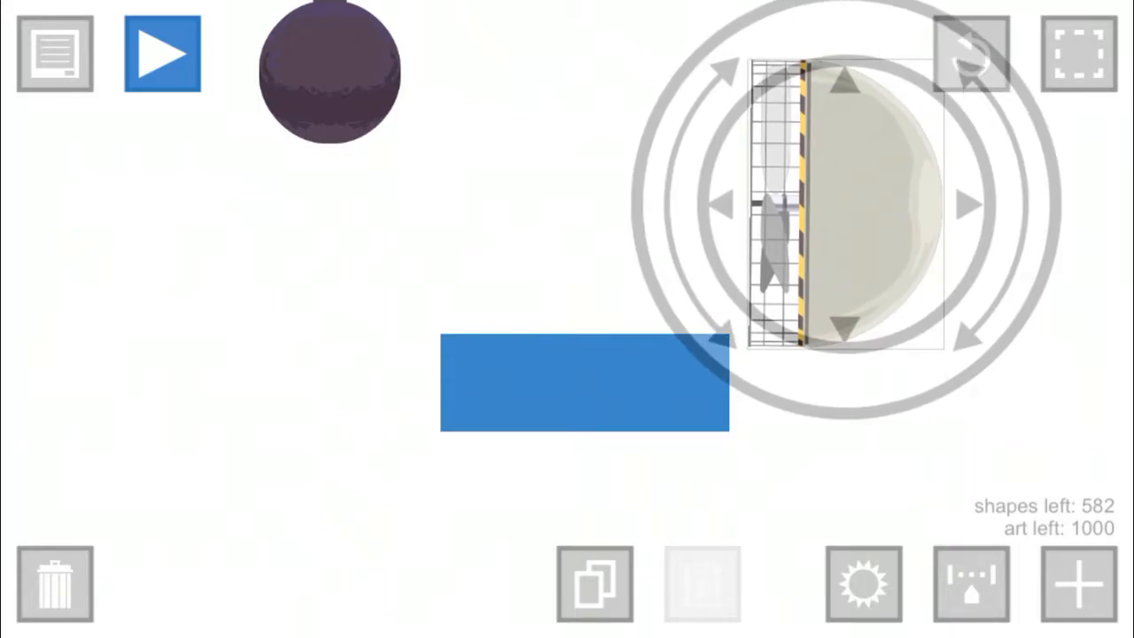
Step: Add a striped movement panel beside the rectangle and rotate it upright
left_click(1078, 583)
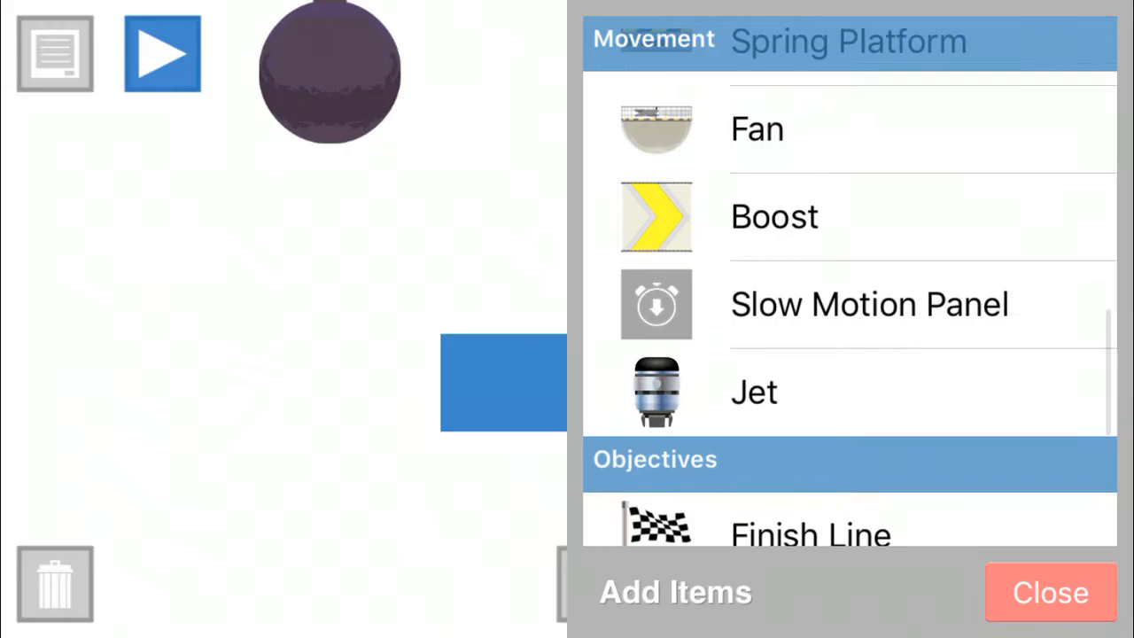
scroll("down", 3)
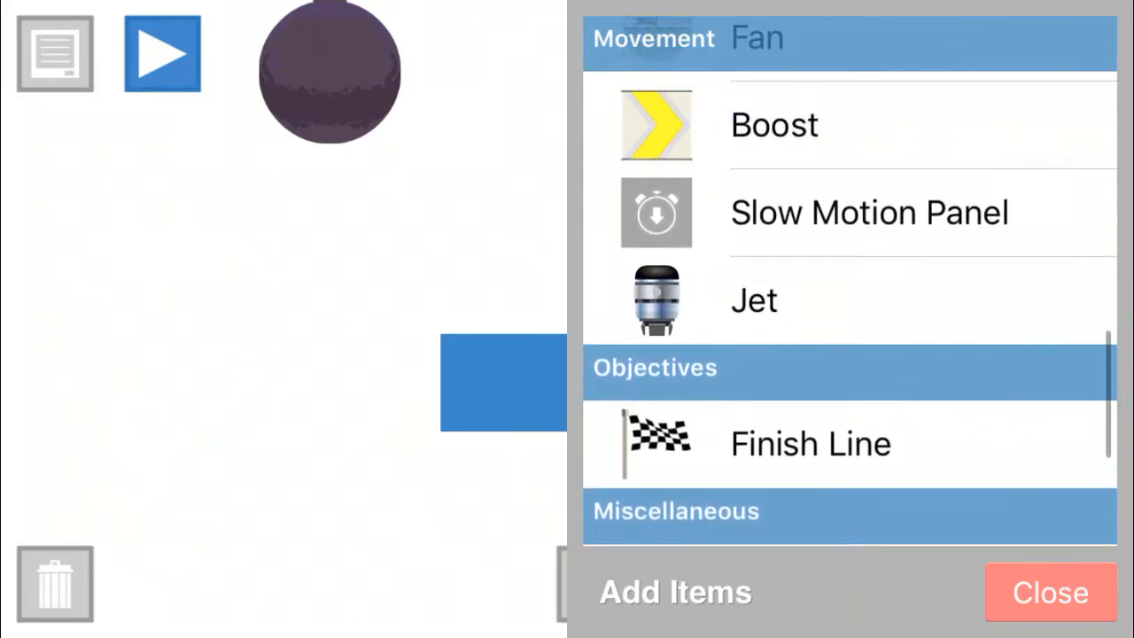
scroll("down", 3)
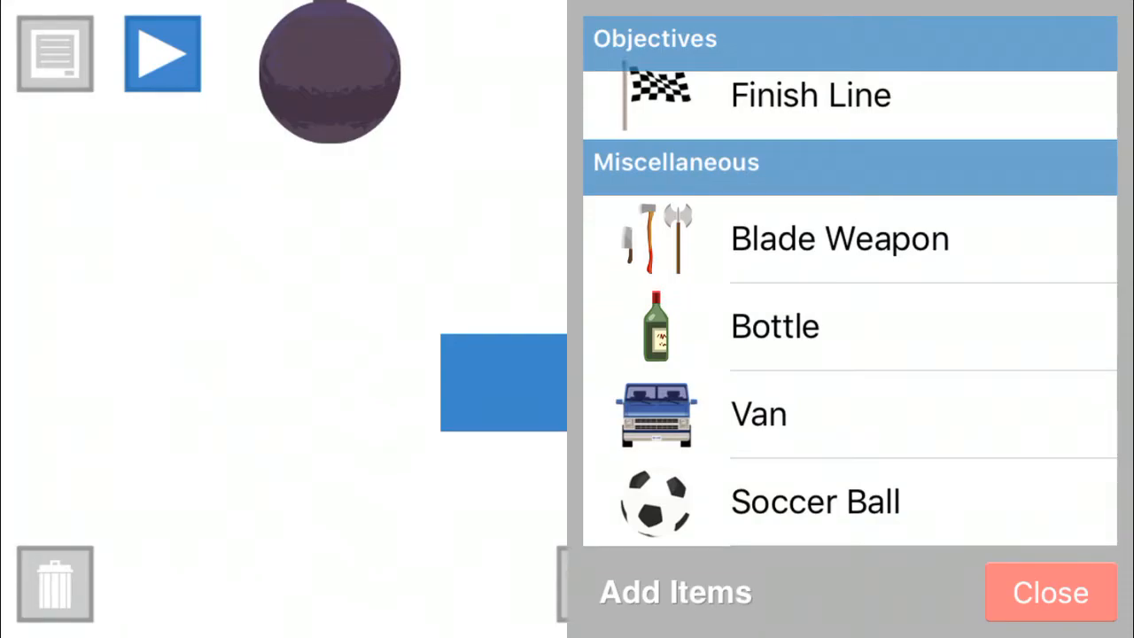
scroll("down", 3)
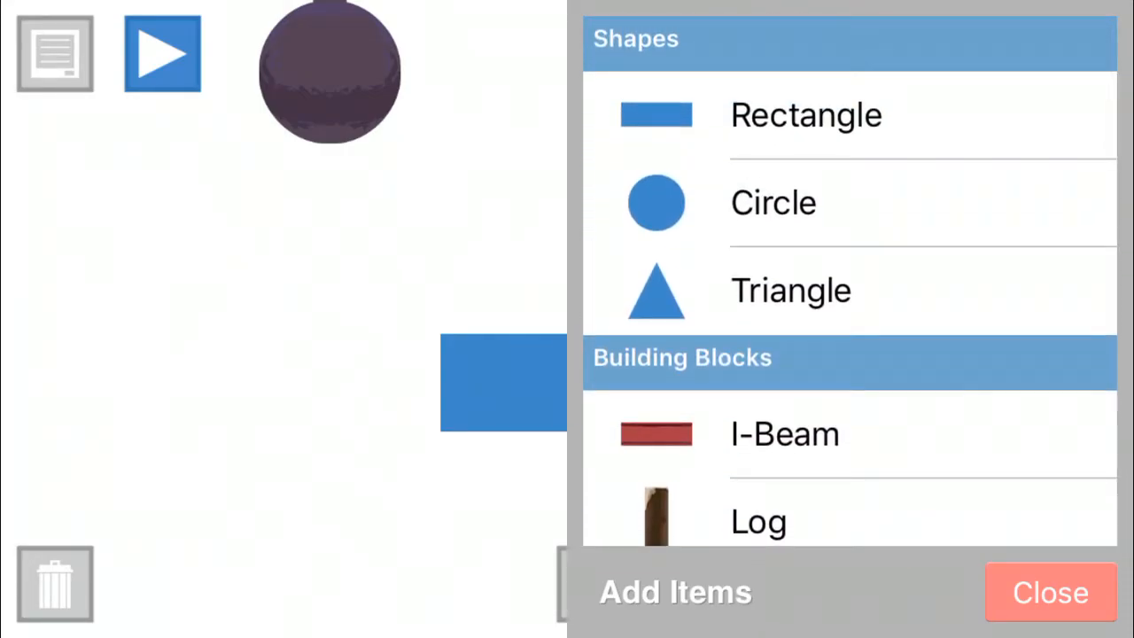
Step: Add rectangles and arrange them into two tall walls with a floor between, forming a U-shaped pit
left_click(1050, 592)
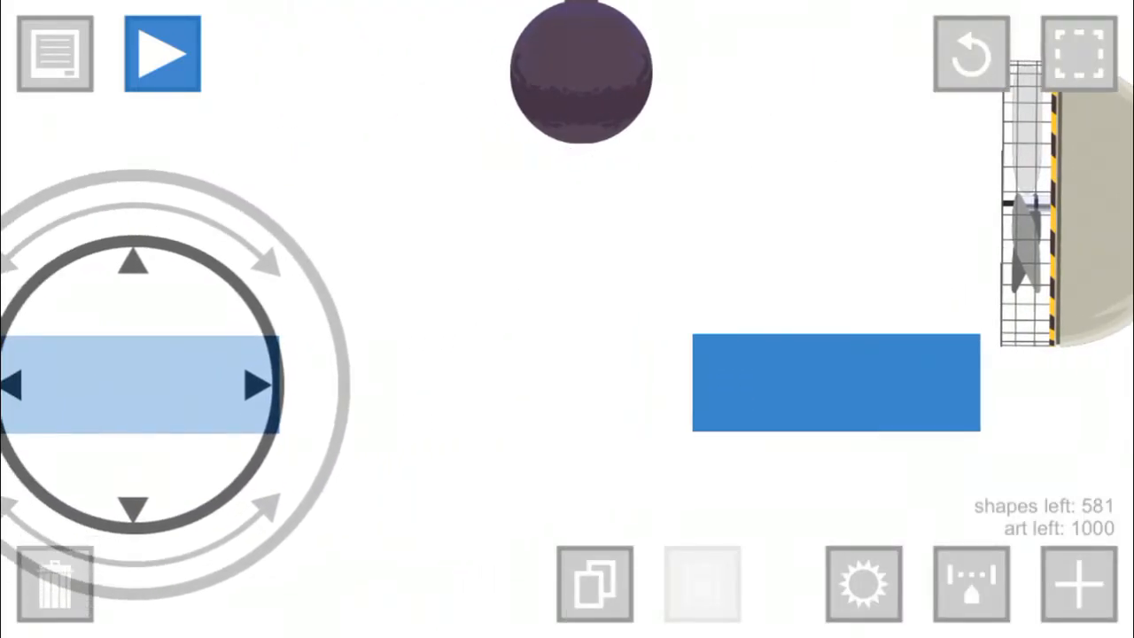
left_click(1077, 583)
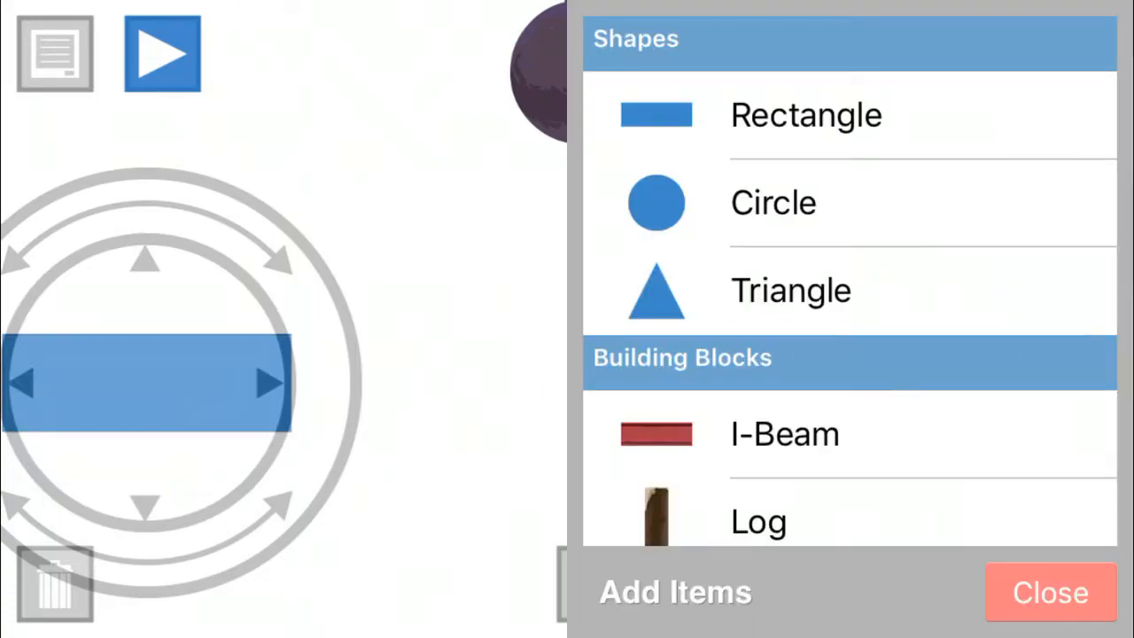
left_click(1049, 592)
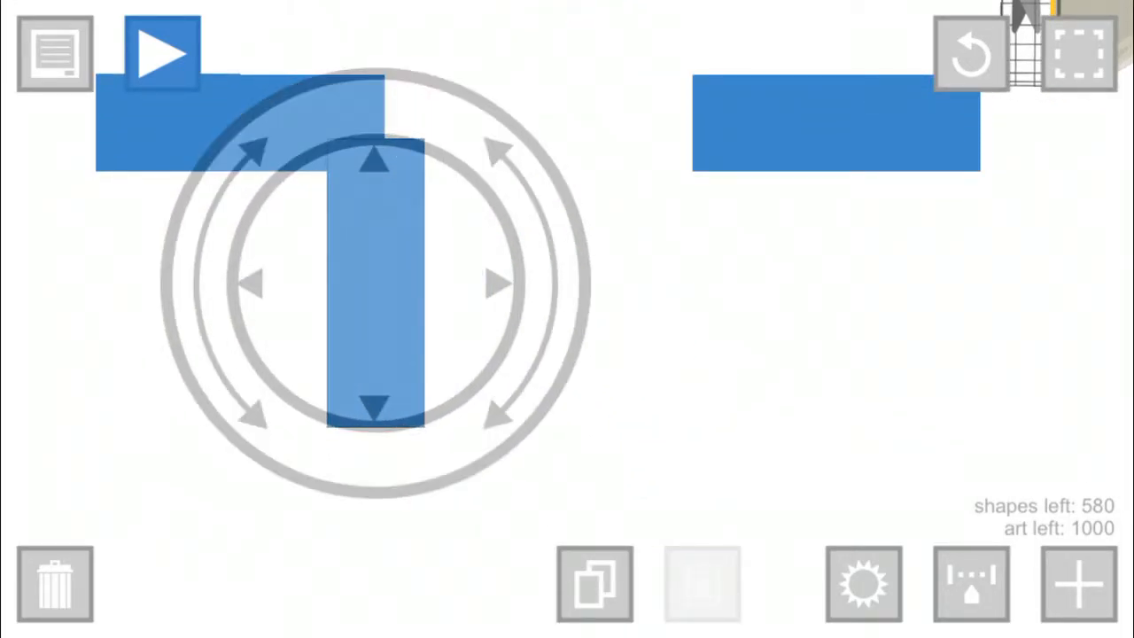
left_click(1077, 583)
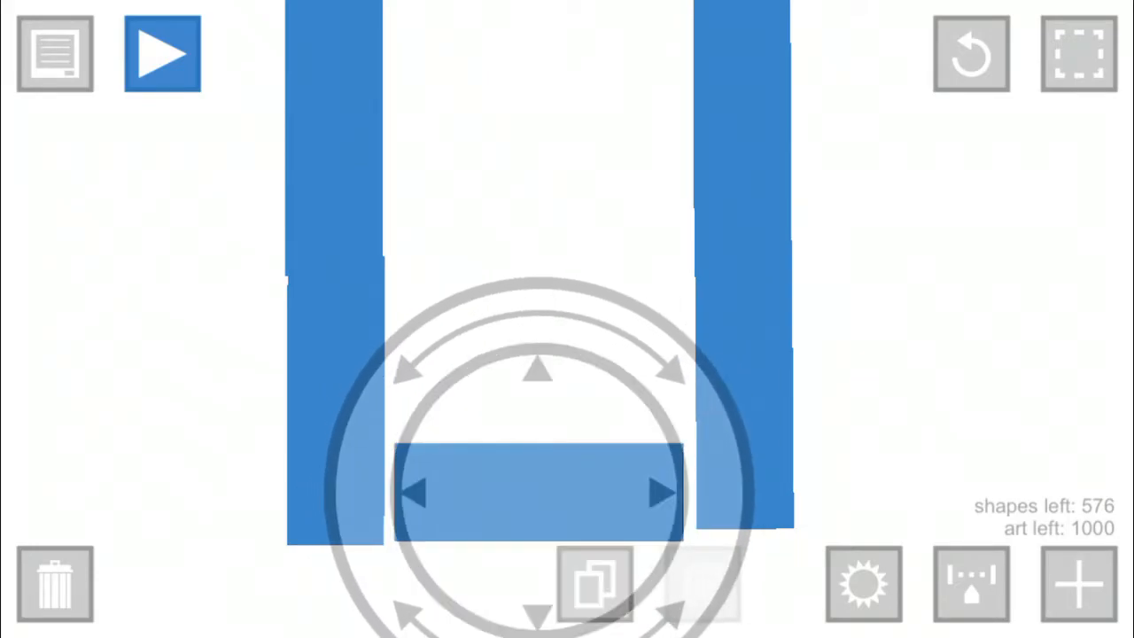
Step: Add a van from the catalogue into the level
left_click(1077, 583)
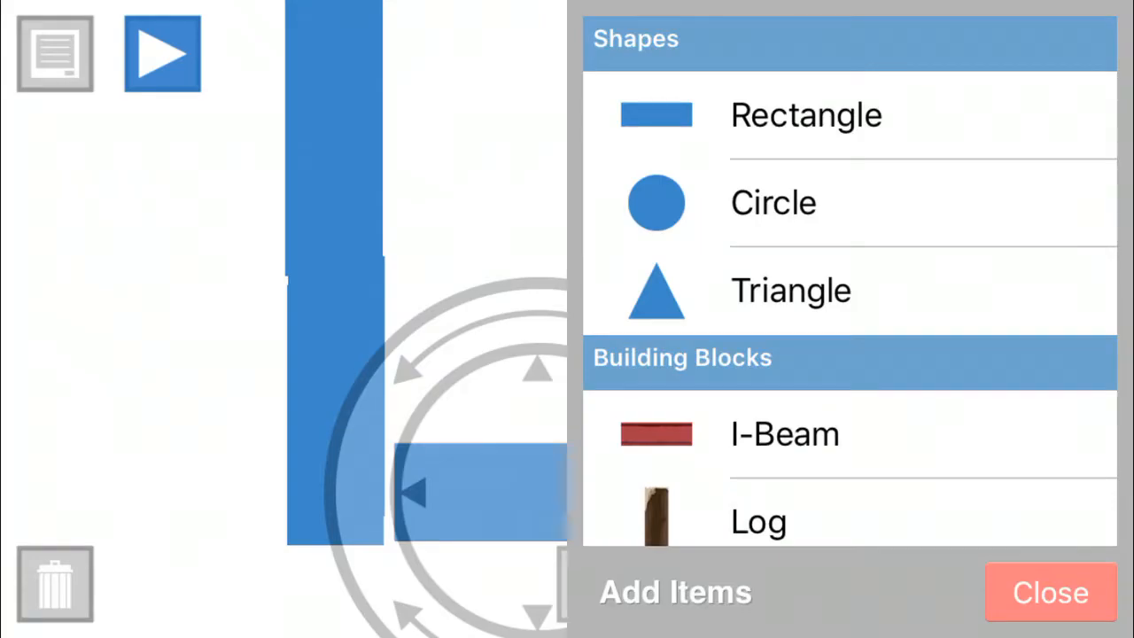
scroll("down", 3)
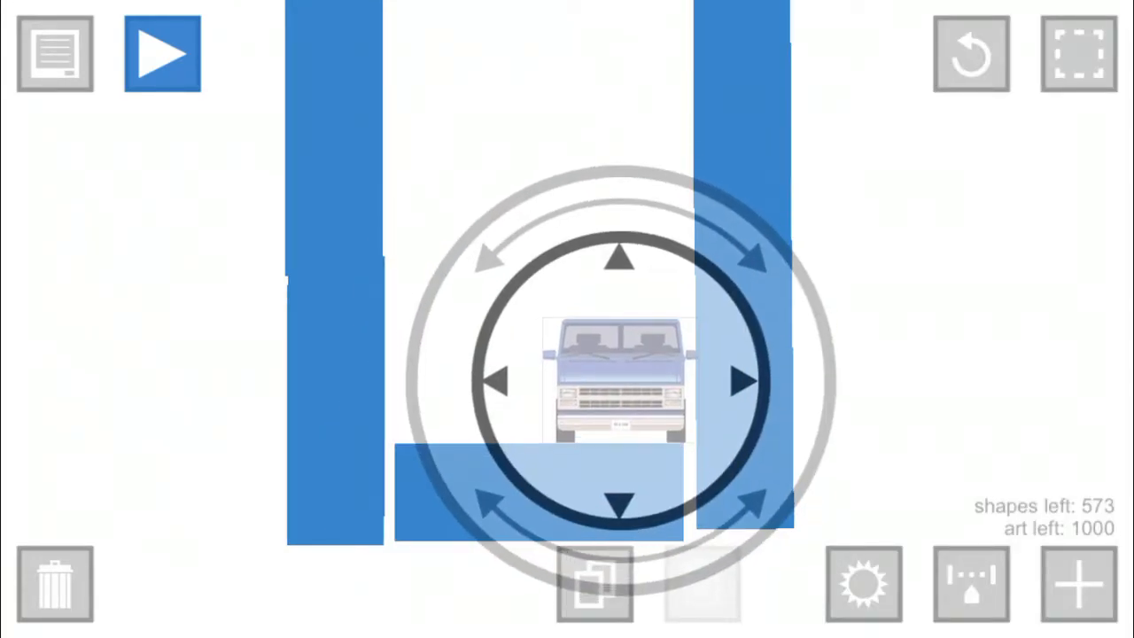
left_click(163, 53)
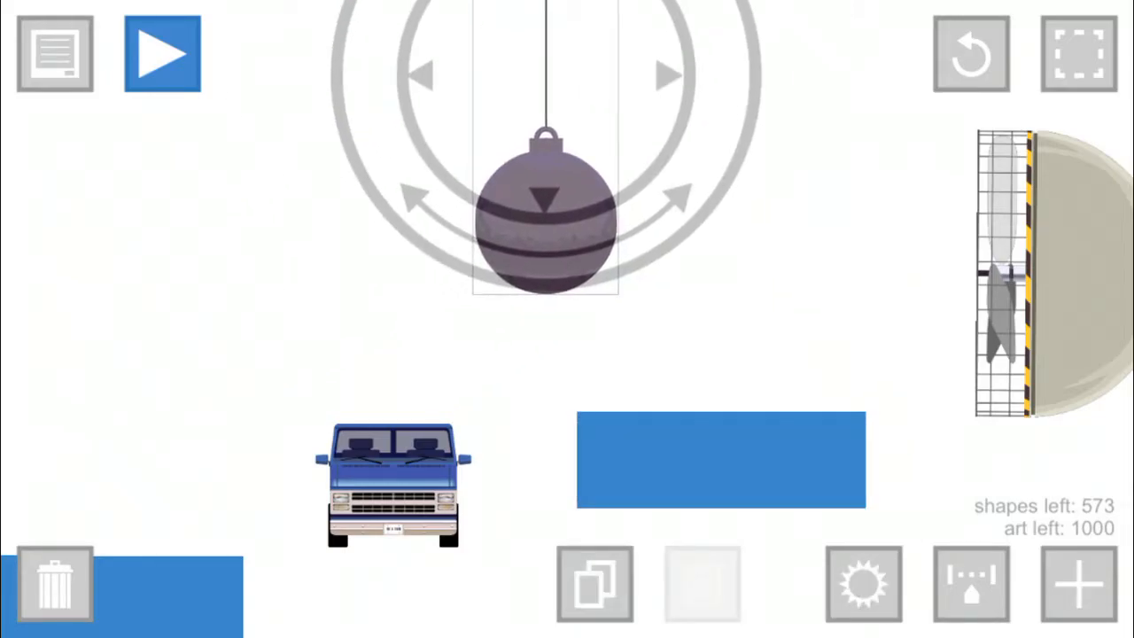
Step: Drag a blue rectangle so it sits just left of the half-round finish
left_click_drag(546, 216, 446, 204)
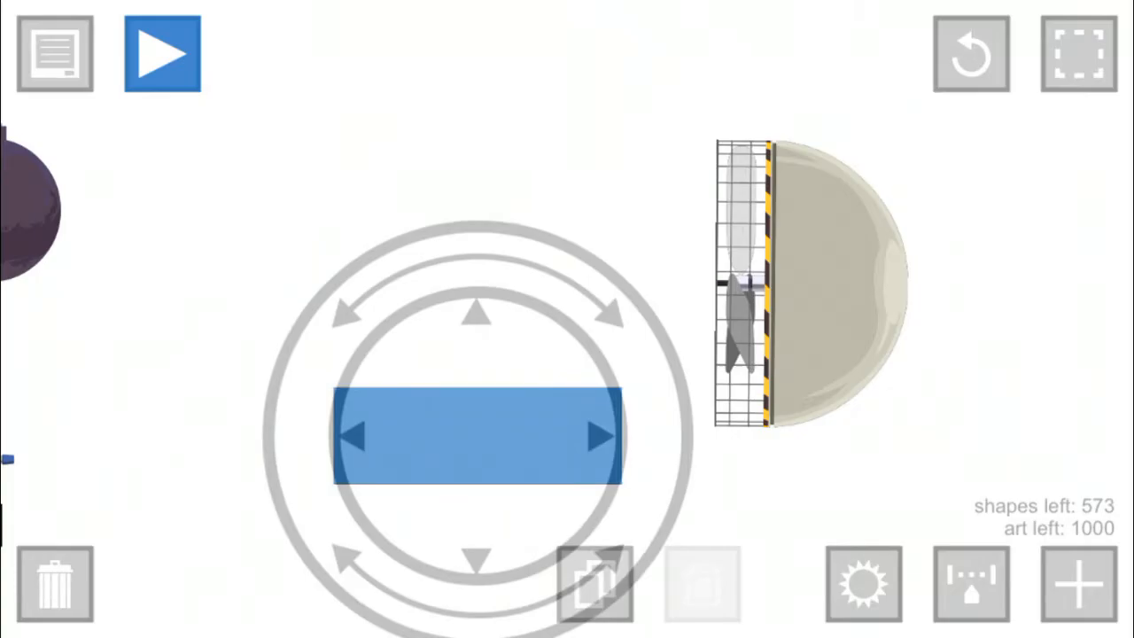
left_click(163, 53)
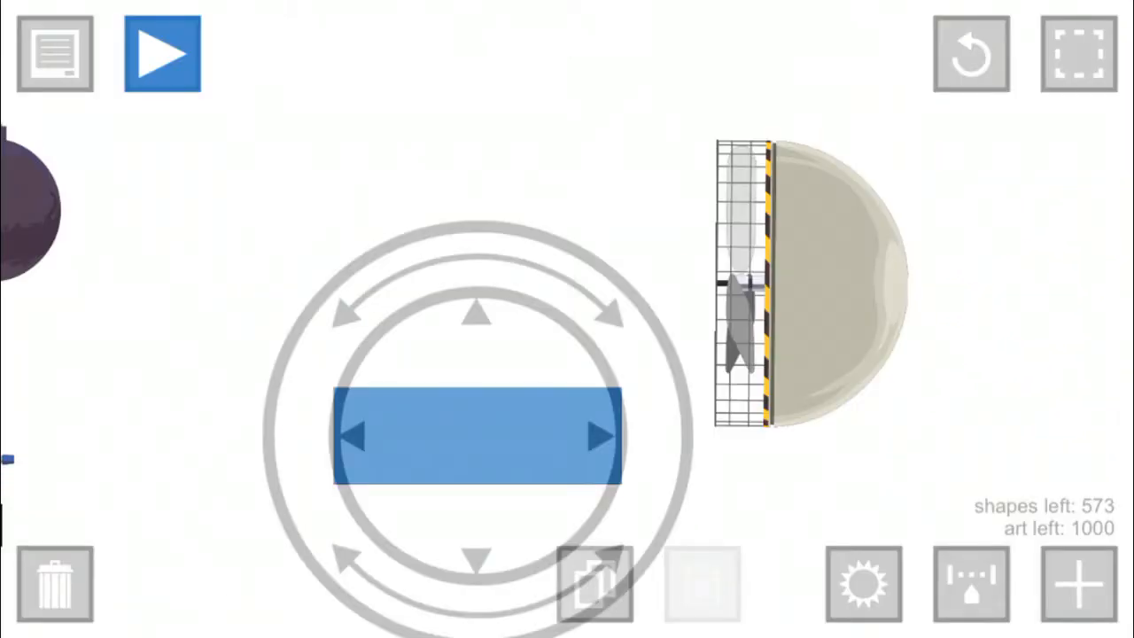
left_click(163, 53)
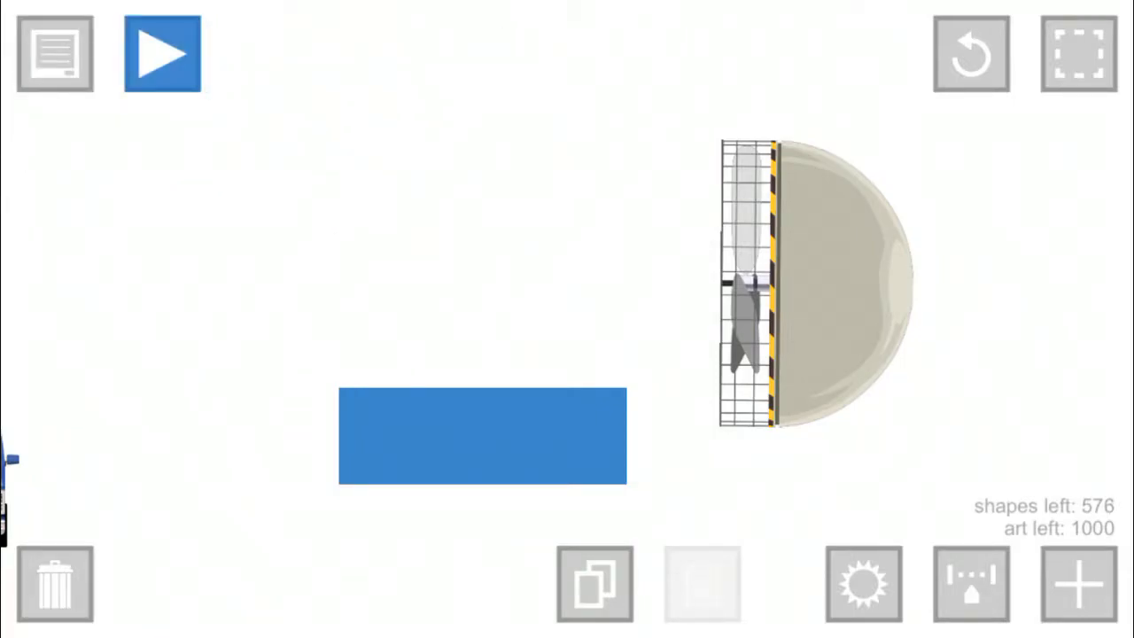
Step: Clear the old shapes and re-add the van to the level
left_click(163, 53)
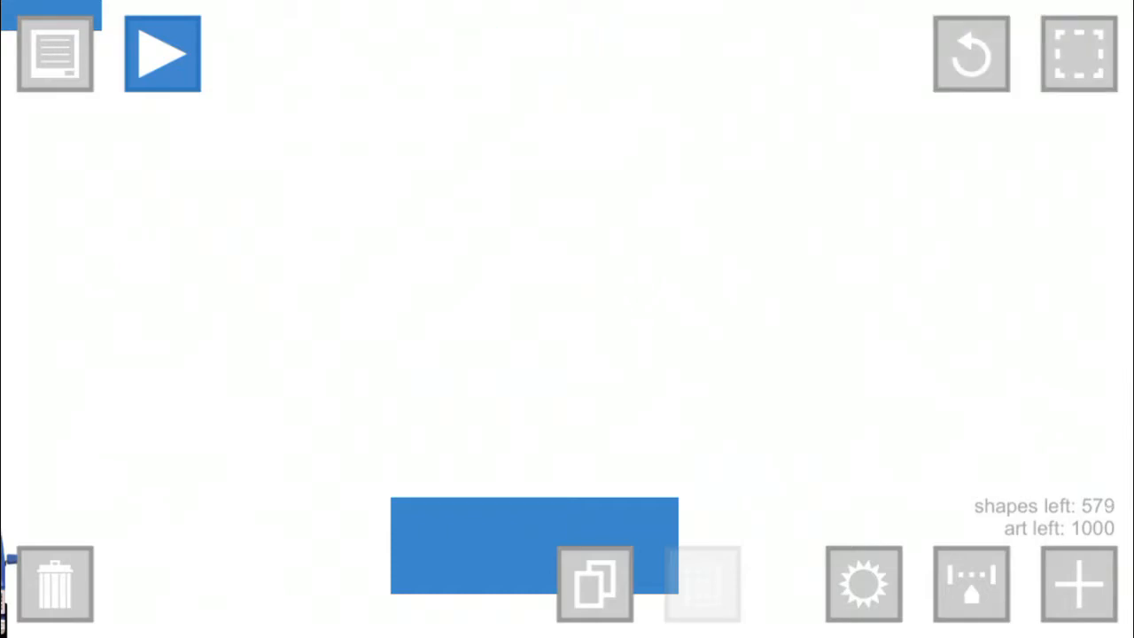
left_click(1079, 584)
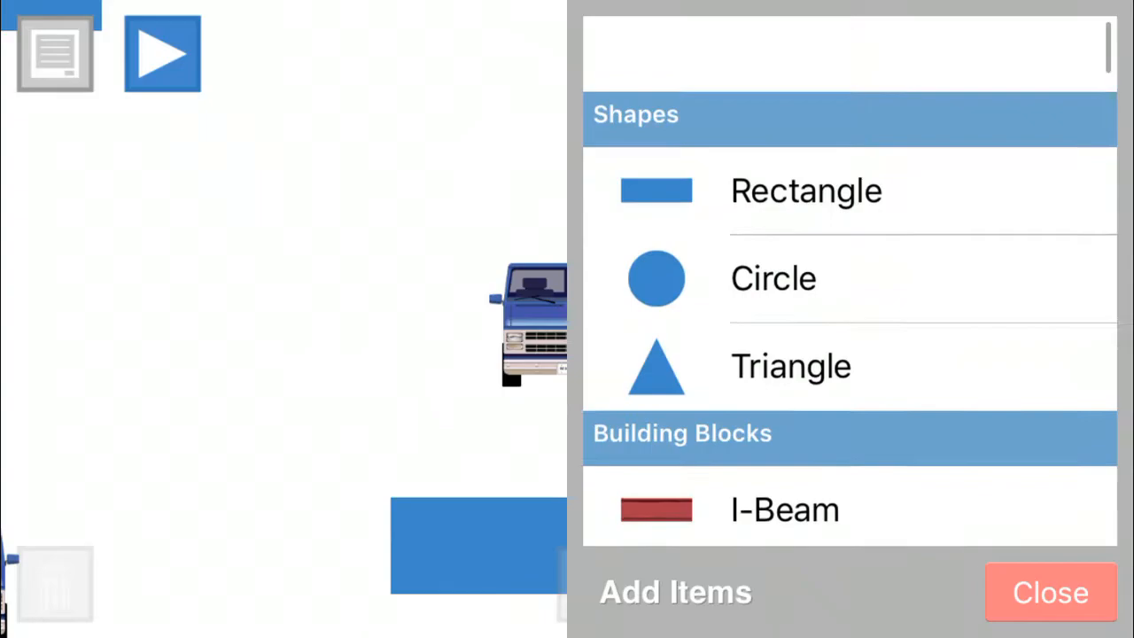
left_click(1049, 592)
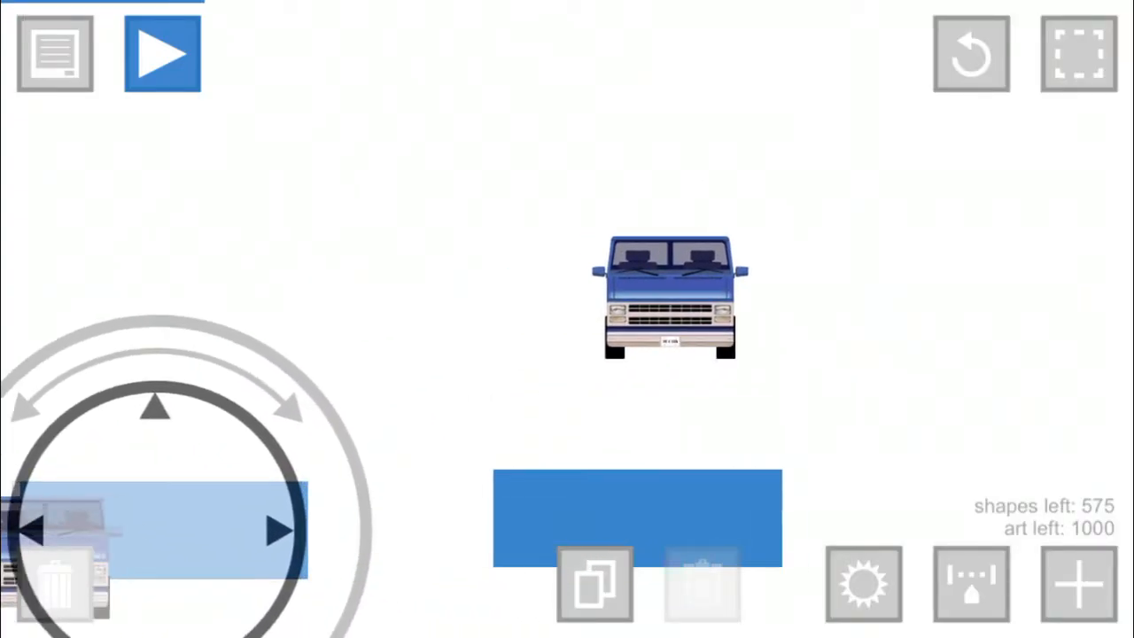
Step: Add rectangles and arrange them into large blue walls enclosing the van
left_click(1077, 583)
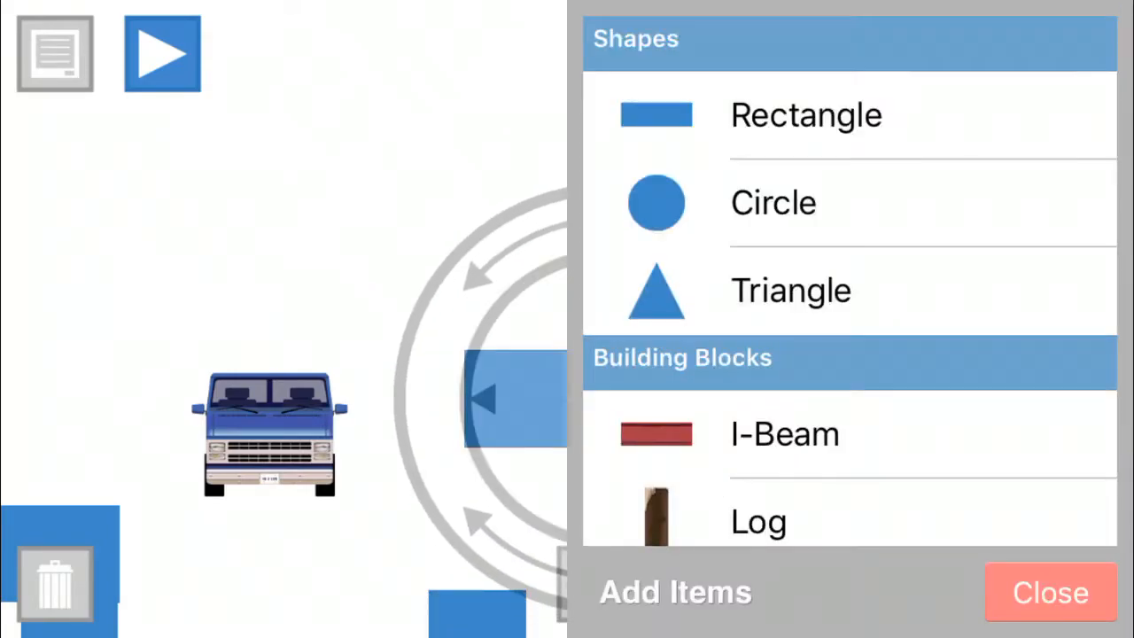
left_click(1049, 592)
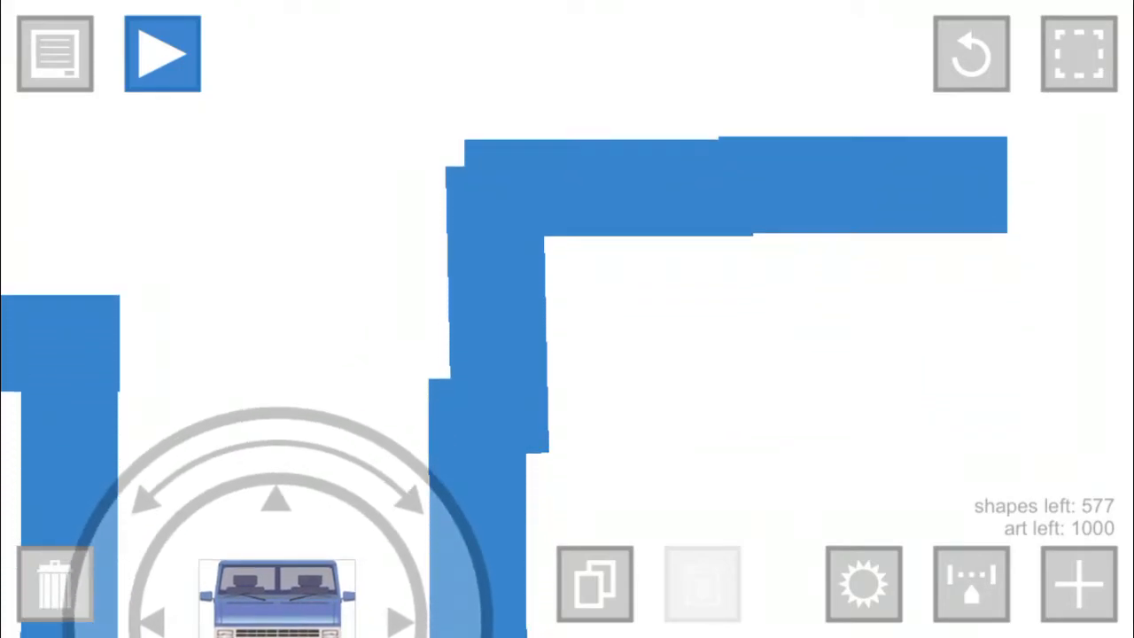
Step: Test-play the level with the segway rider, then return to the editor
left_click(163, 53)
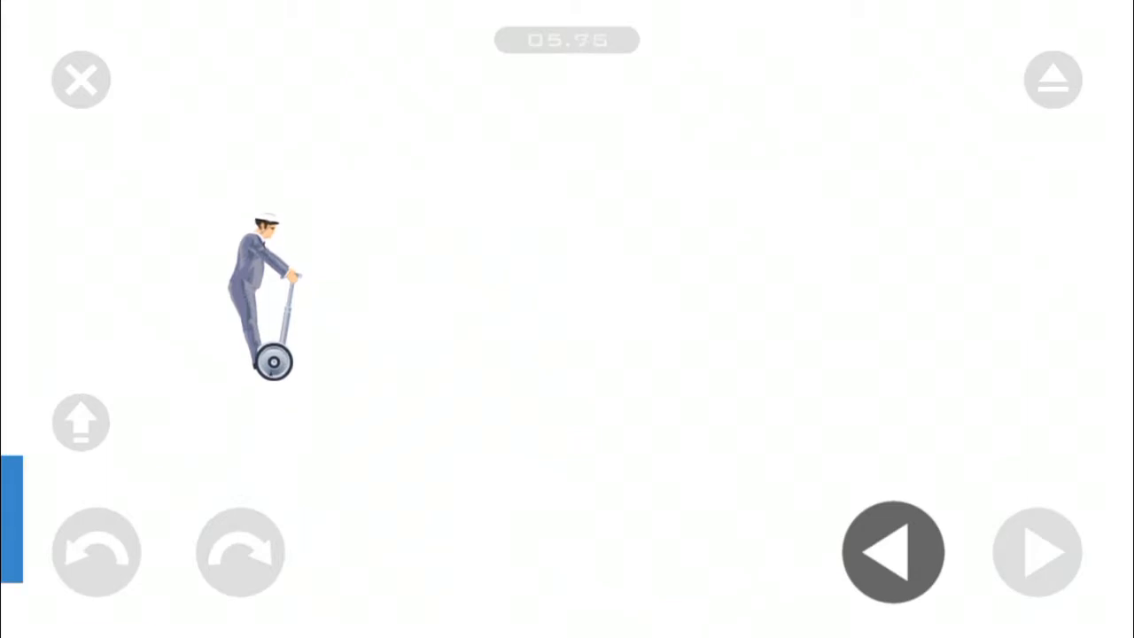
left_click(1037, 551)
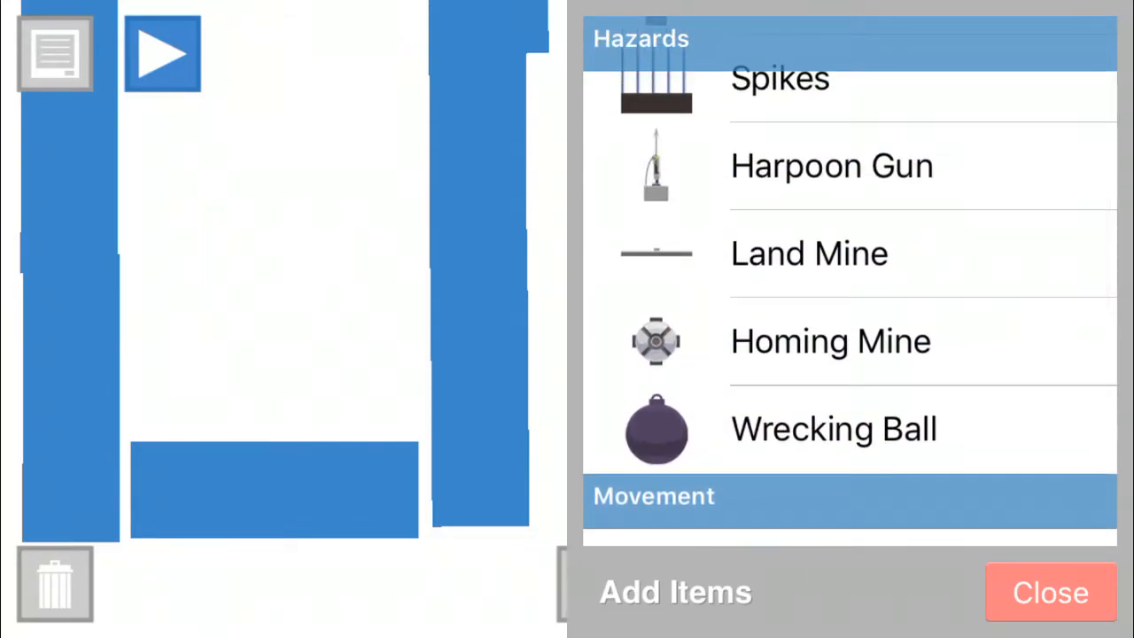
Step: Add several homing mines from Hazards and position them inside the blue-walled pit
left_click(1049, 592)
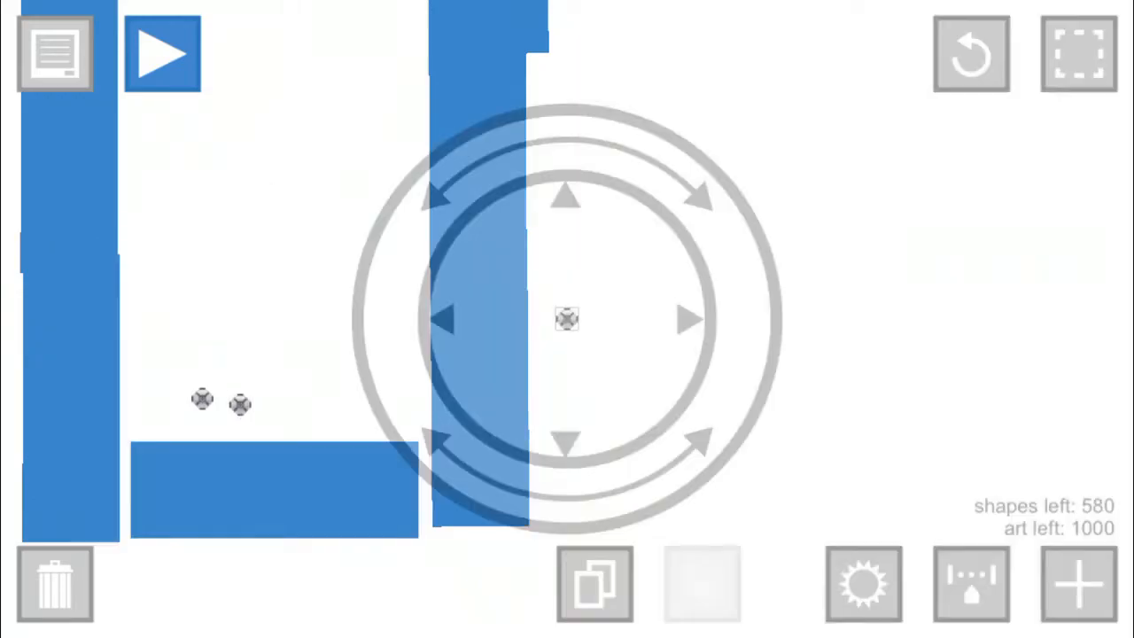
left_click(1077, 583)
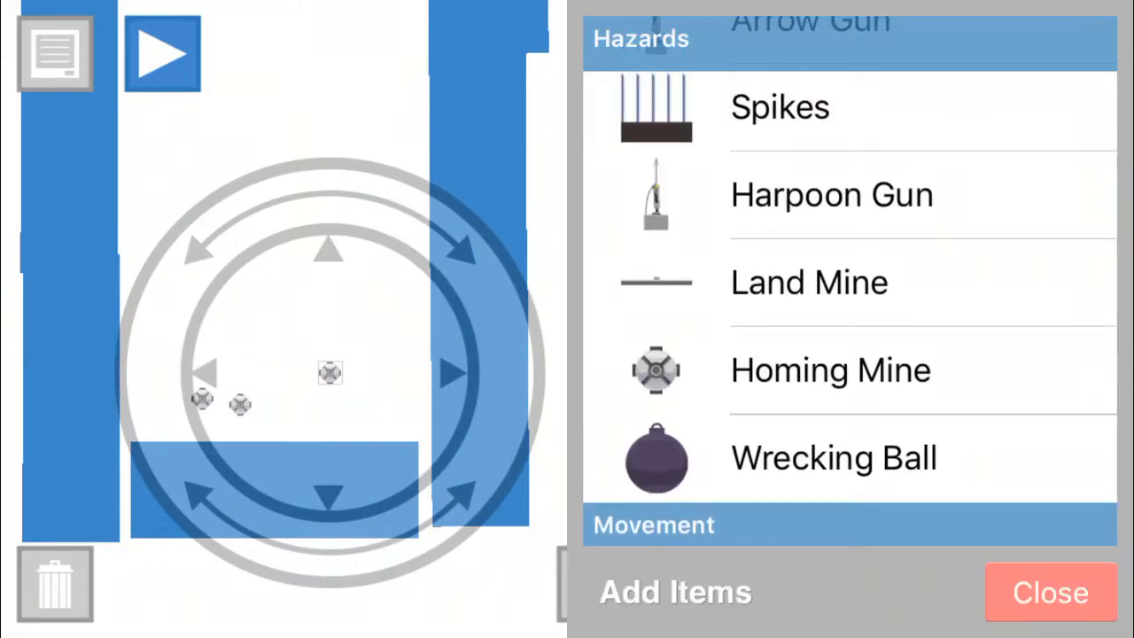
left_click(1049, 592)
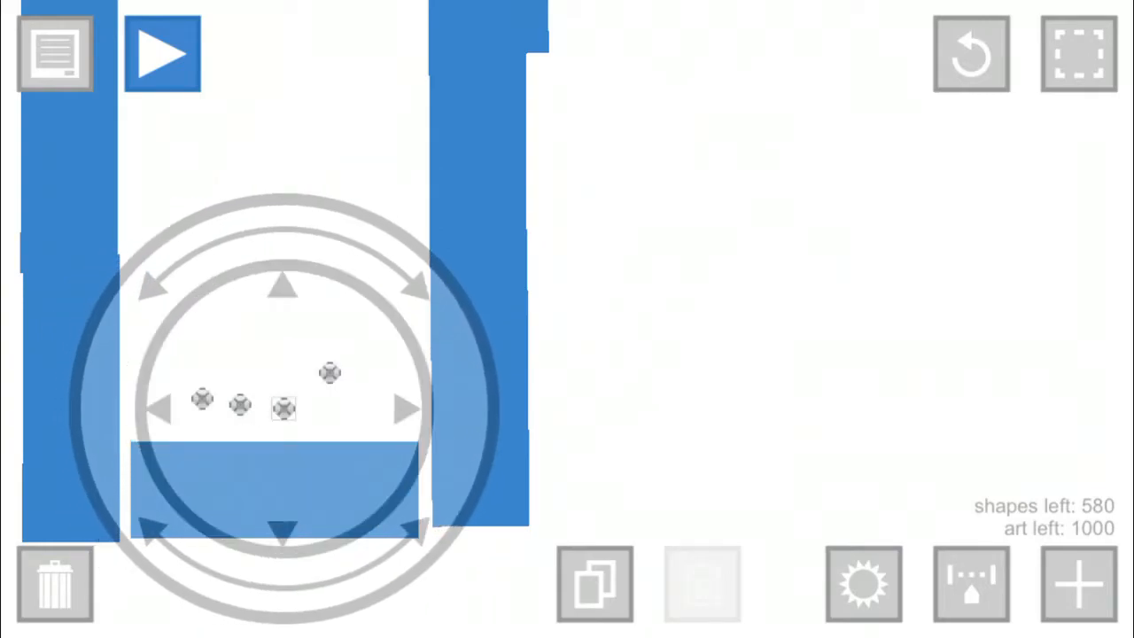
left_click(163, 55)
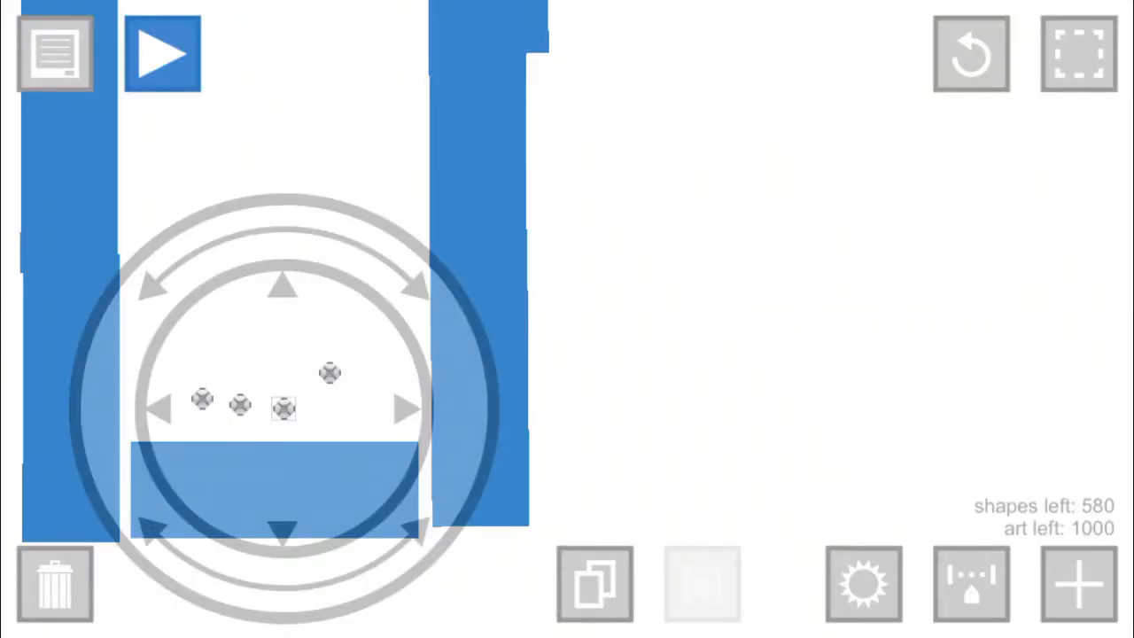
left_click(163, 53)
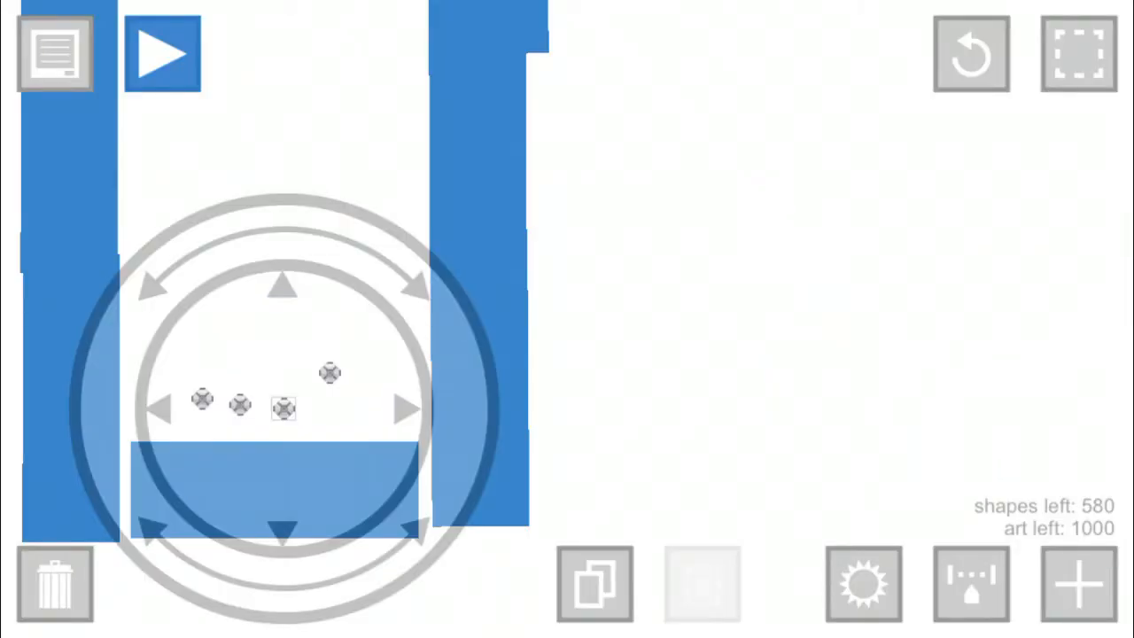
Step: Add a blue rectangle wall and a row of spikes near the bottom of the layout
left_click(1077, 583)
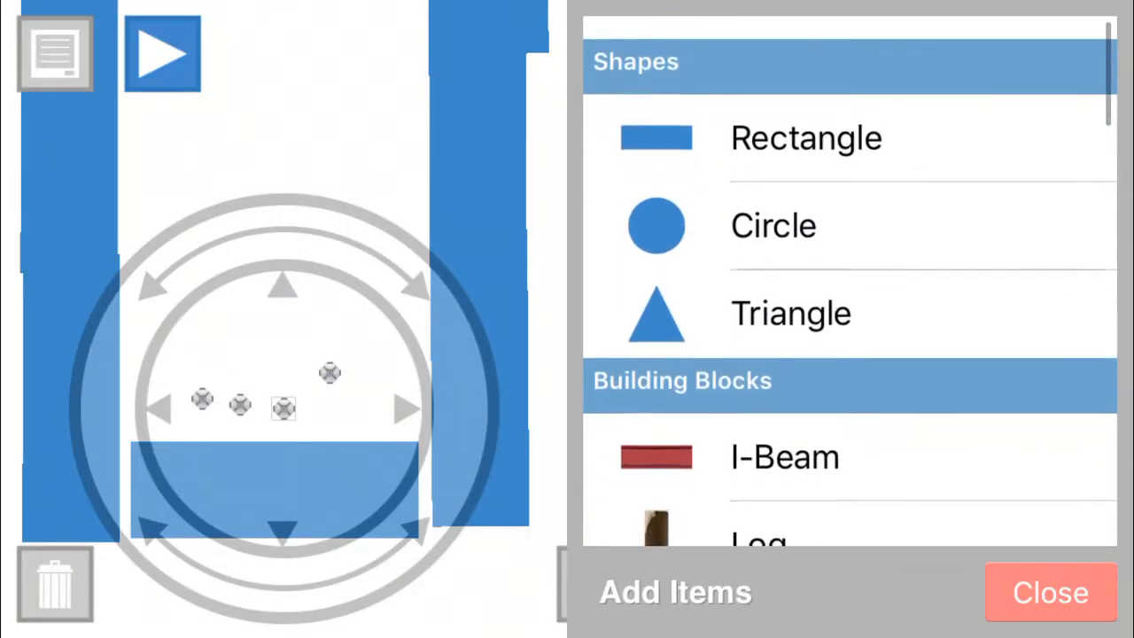
left_click(1049, 592)
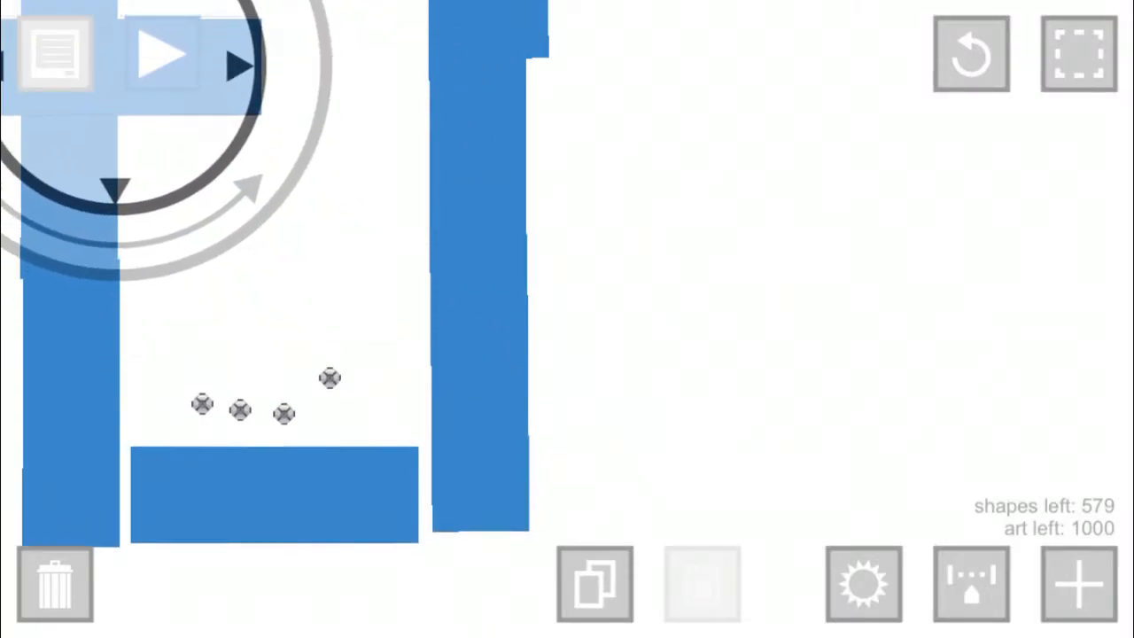
left_click(1079, 583)
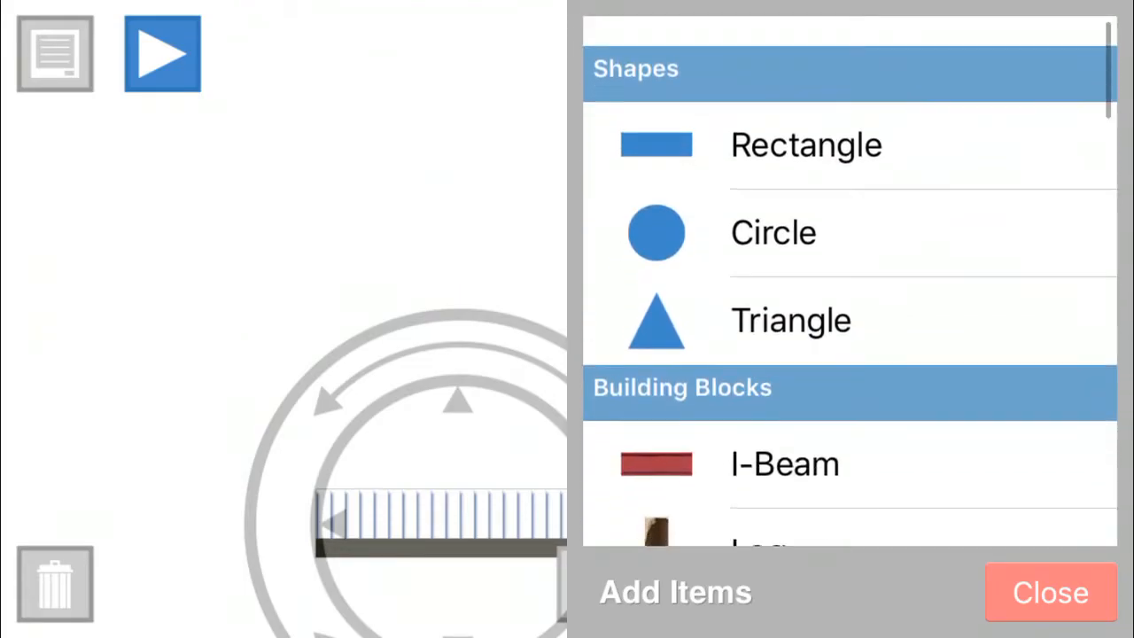
left_click(1049, 591)
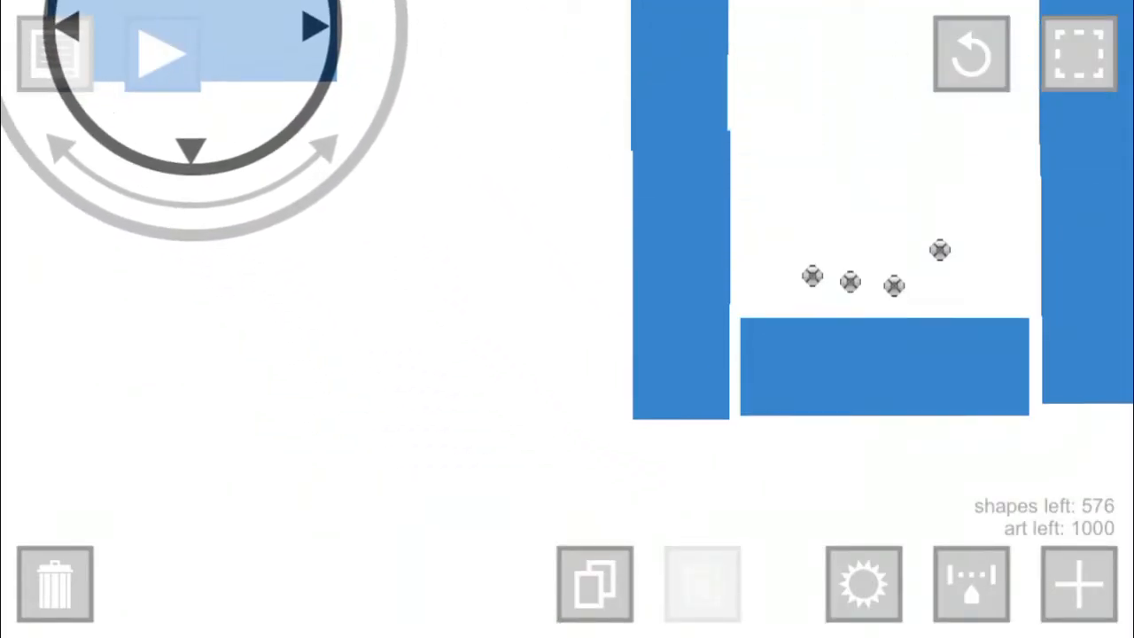
left_click(163, 55)
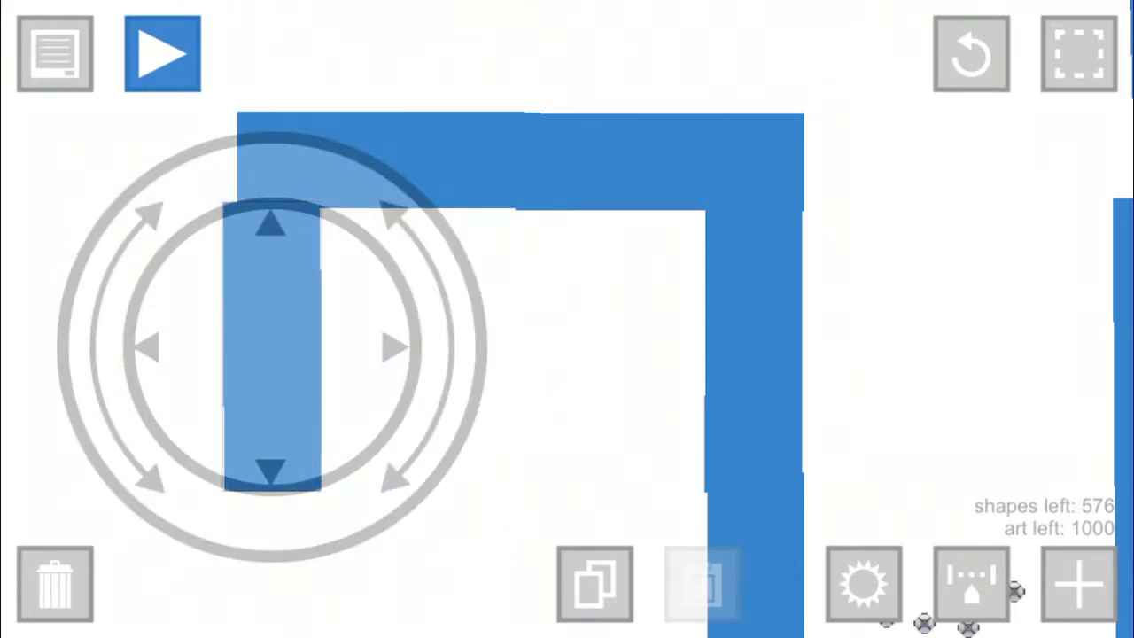
Step: Add two more rectangle walls to form a corridor
left_click(1077, 585)
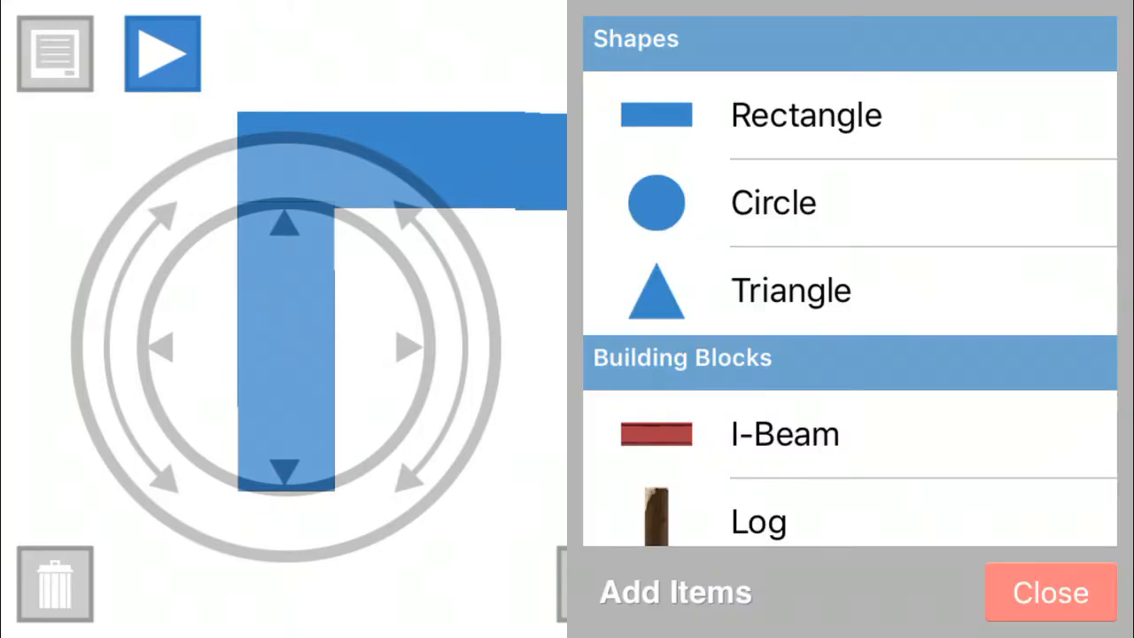
left_click(1049, 591)
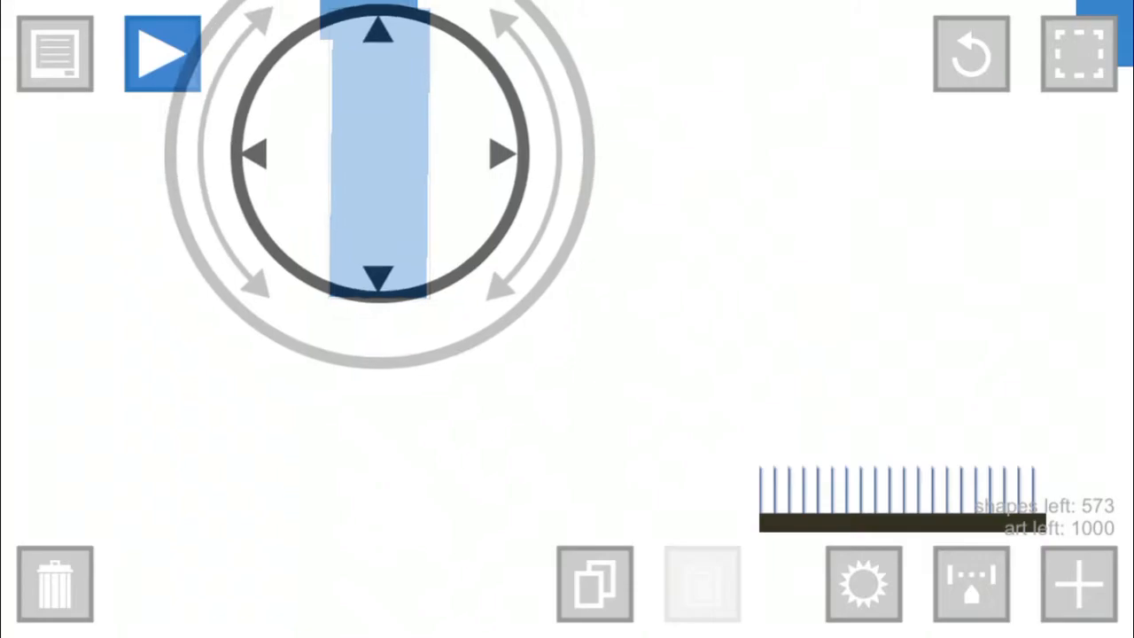
left_click(1077, 585)
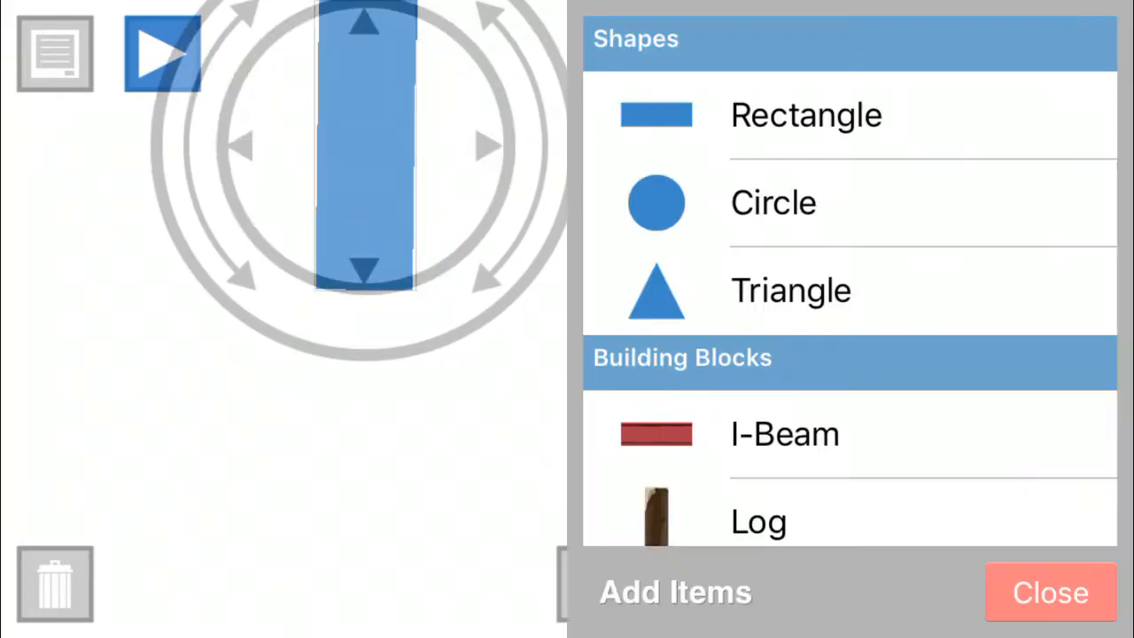
left_click(1049, 592)
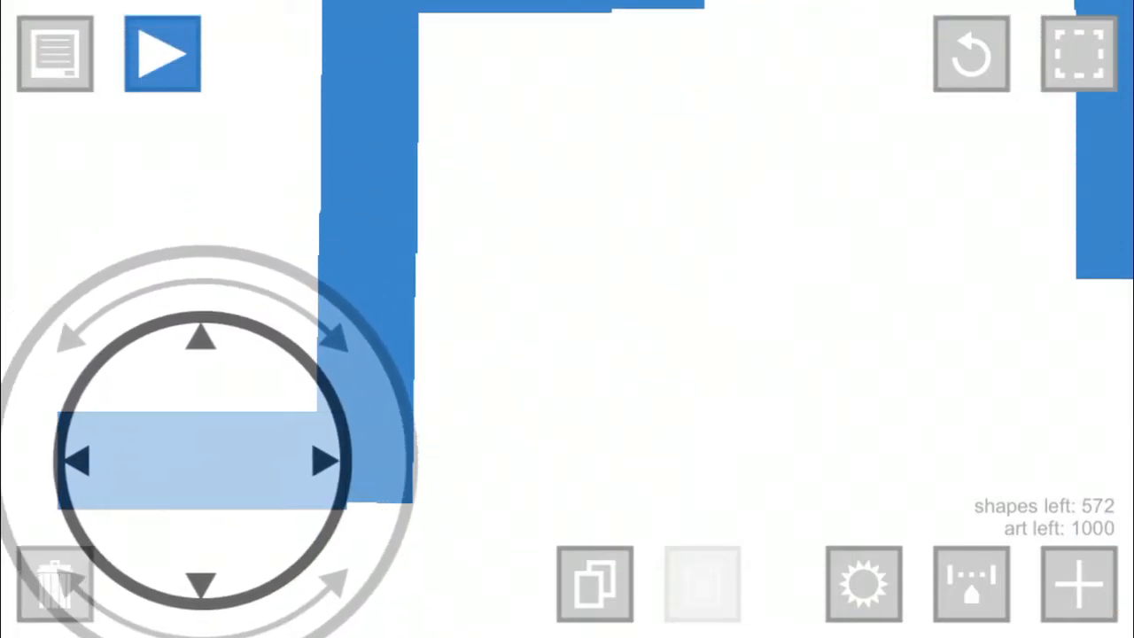
Step: Line the blue floor with boost panels and add another rectangle and spike strip
left_click(1077, 583)
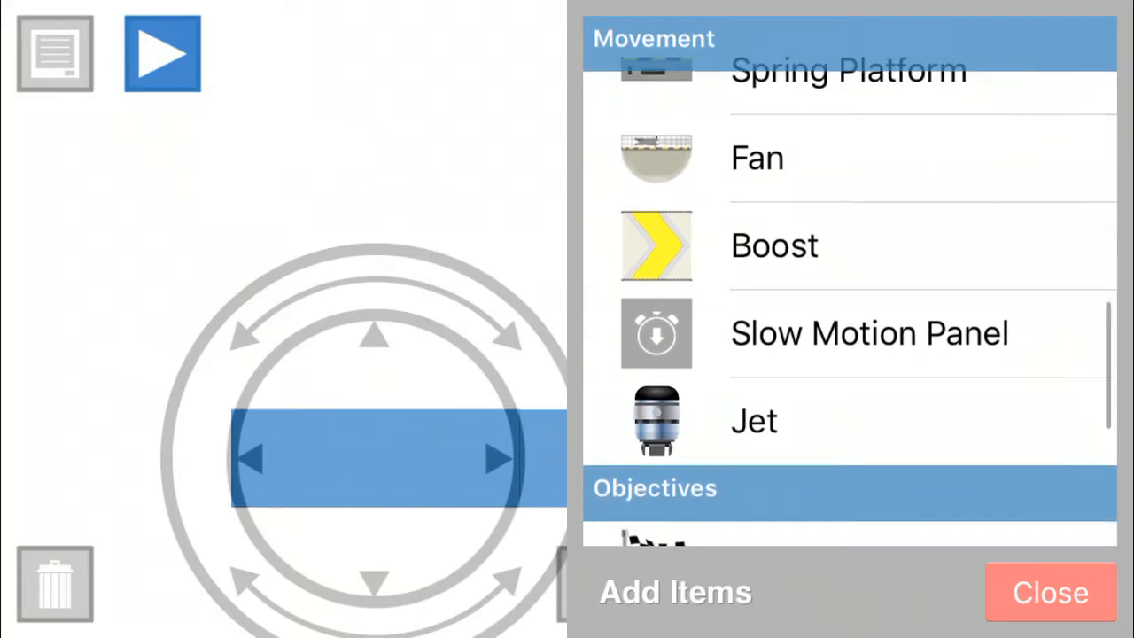
left_click(1049, 592)
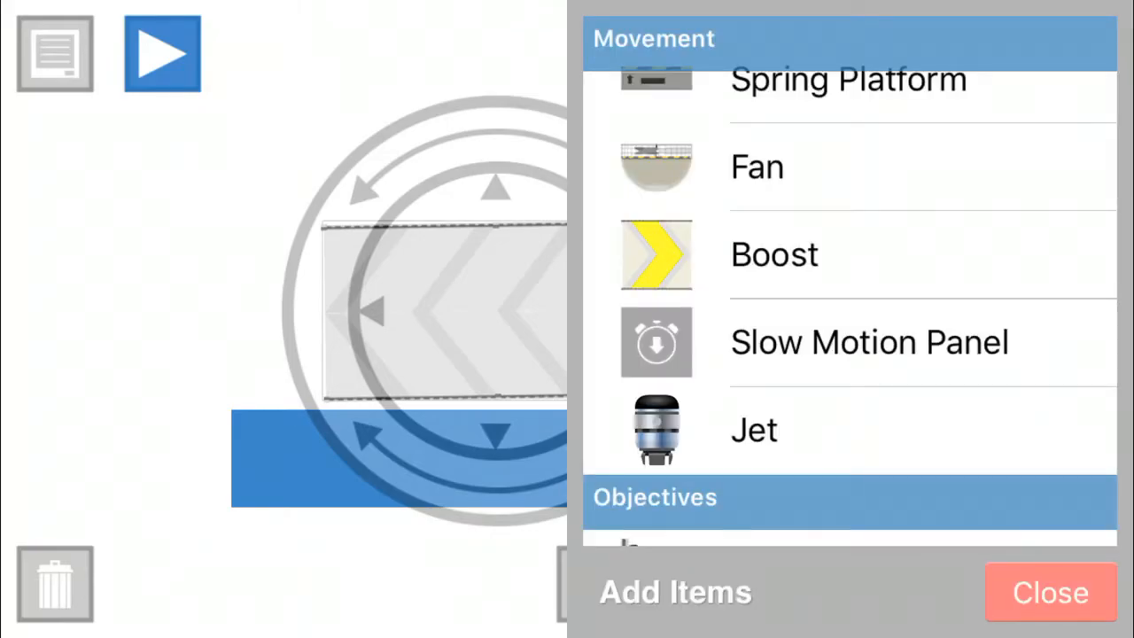
left_click(1049, 592)
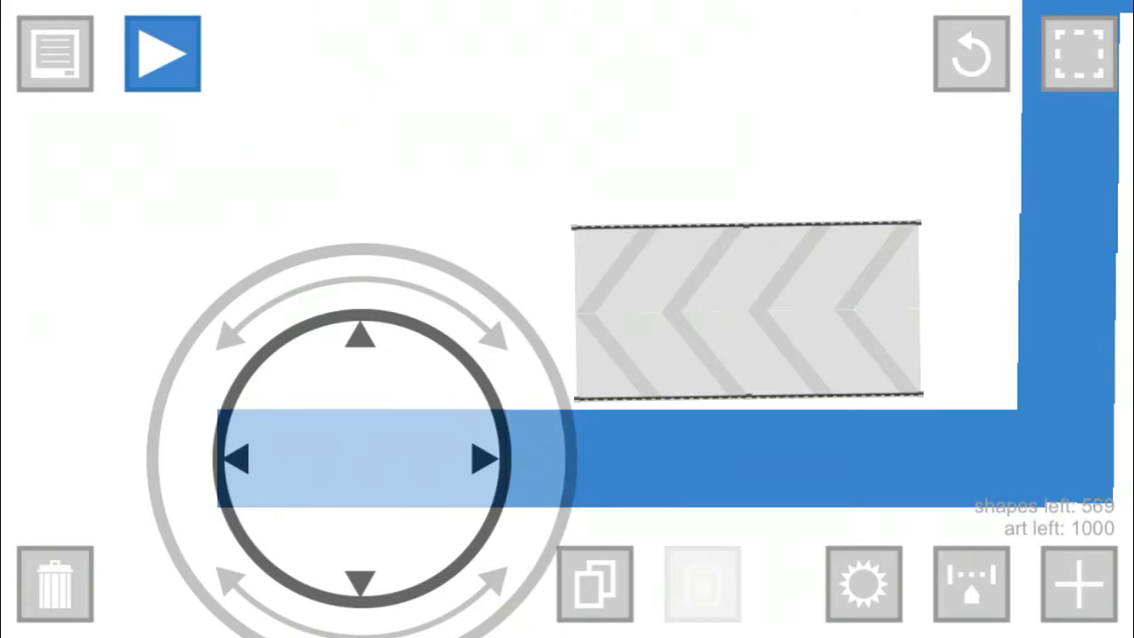
left_click(1077, 583)
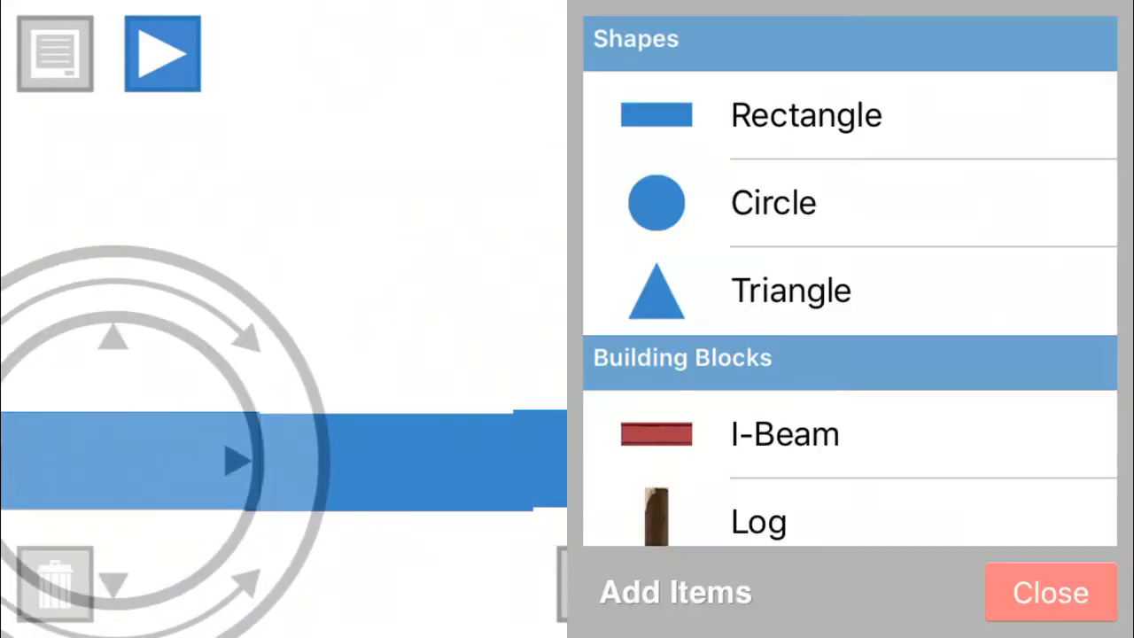
left_click(1051, 592)
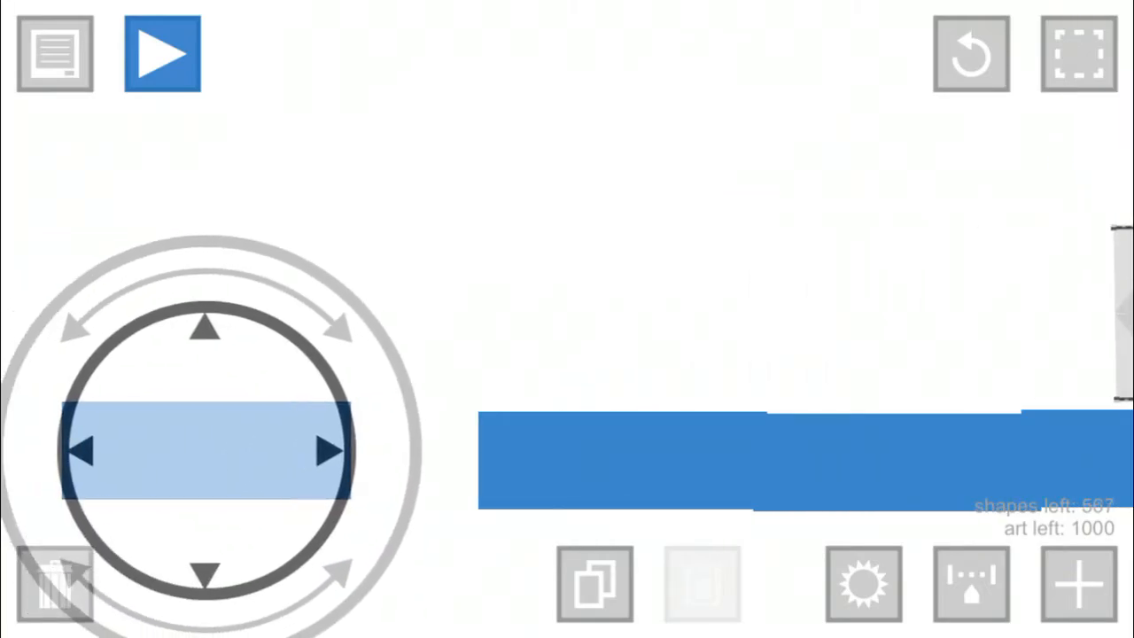
left_click(1077, 583)
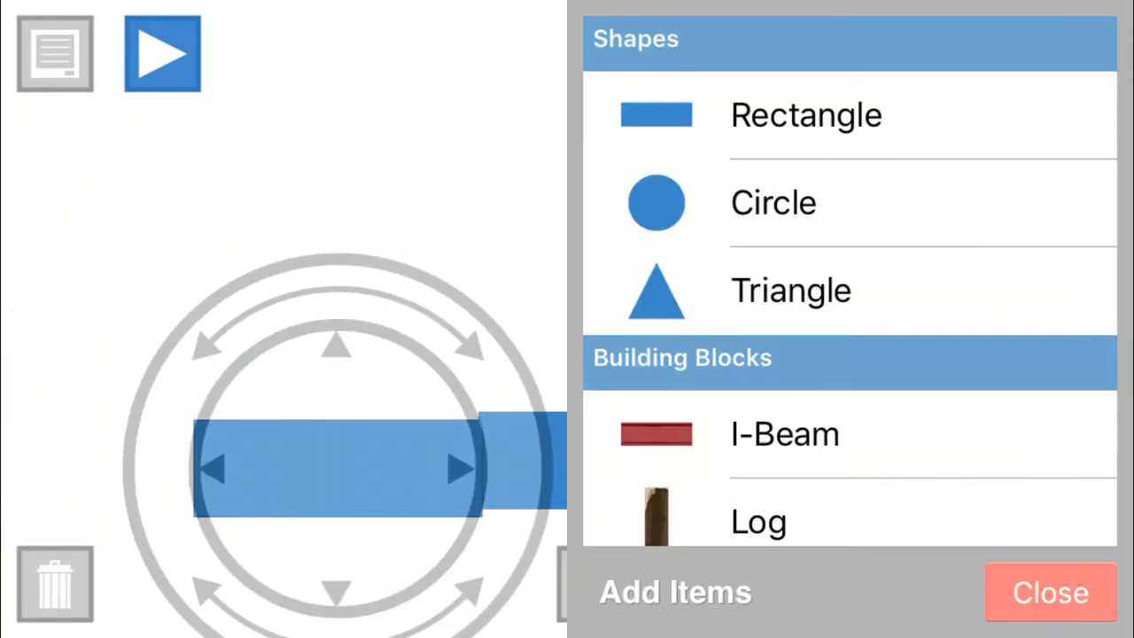
left_click(1049, 592)
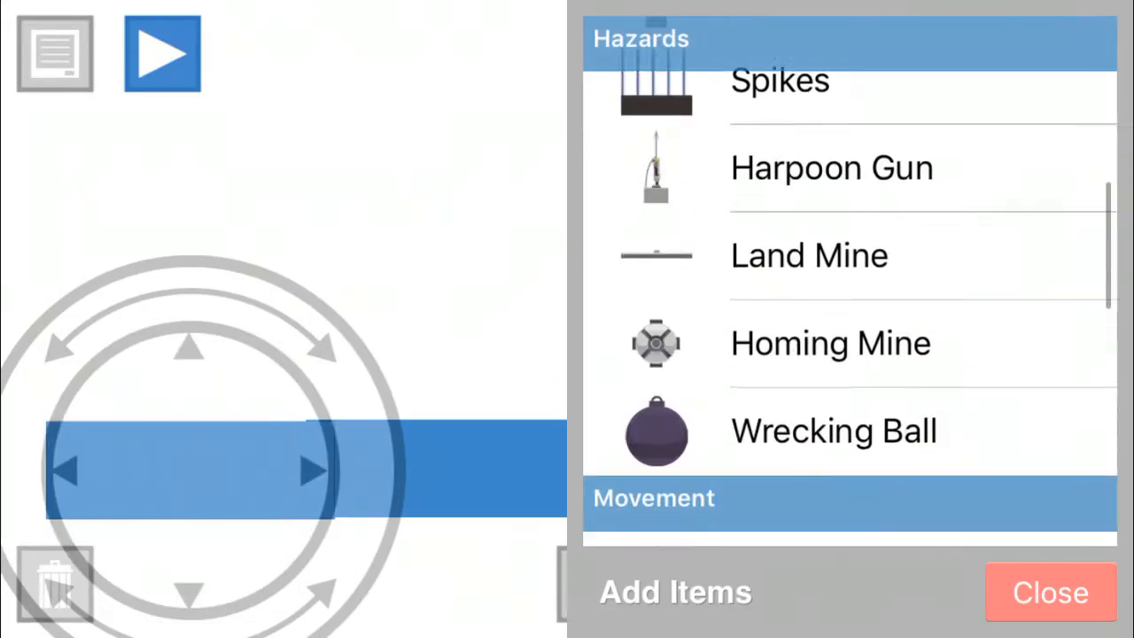
left_click(1049, 592)
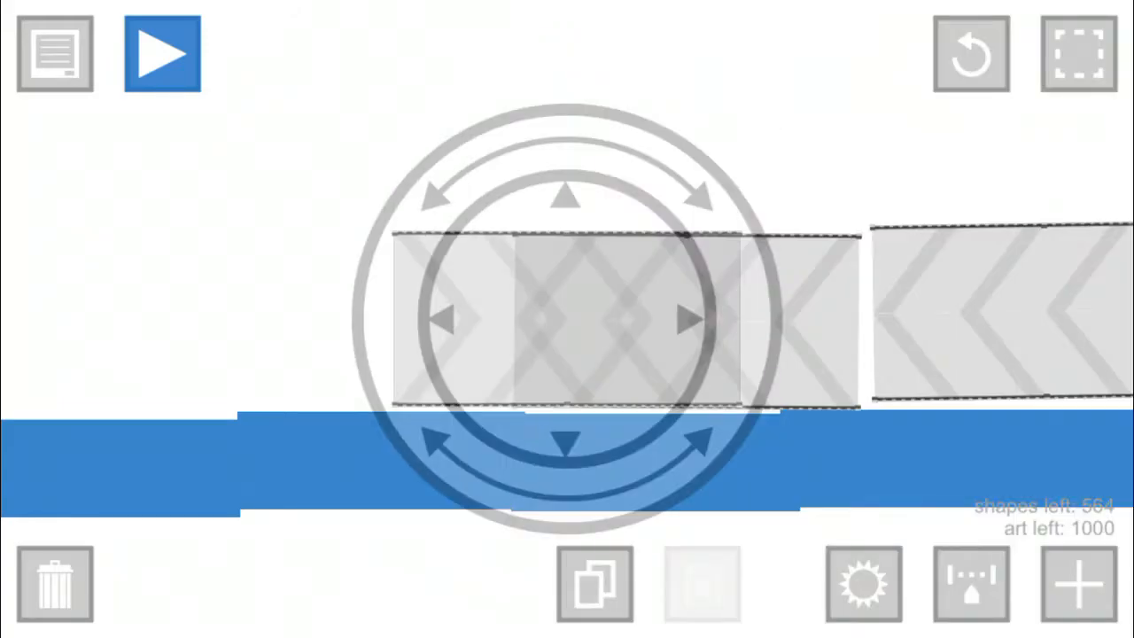
Step: Place a finish line on top of the boosts and start a test run
left_click(1077, 585)
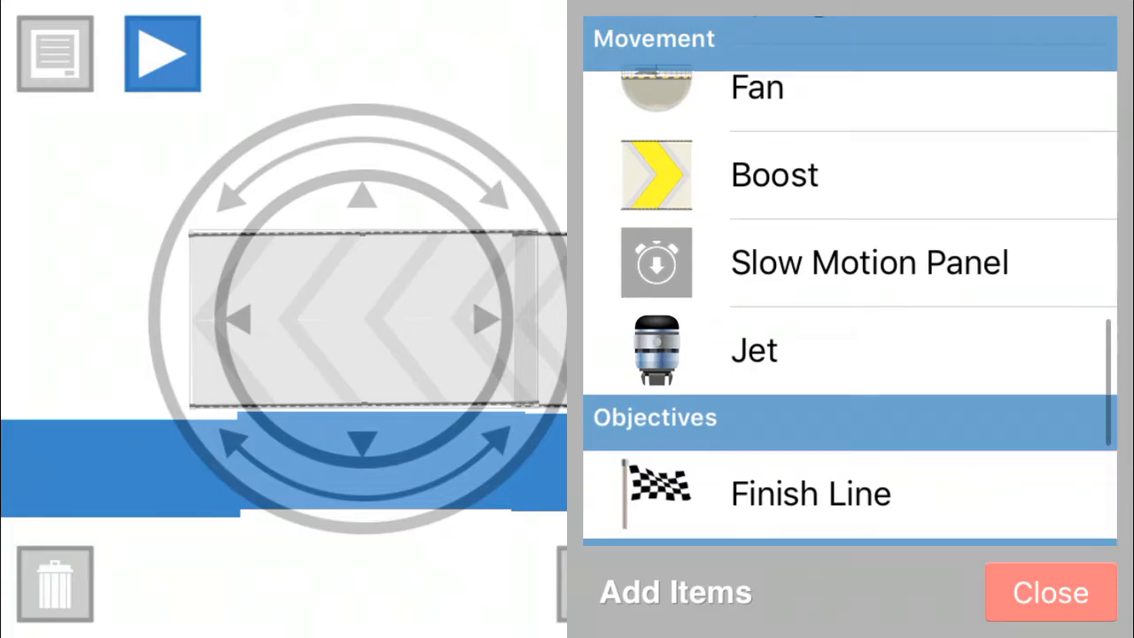
left_click(1049, 591)
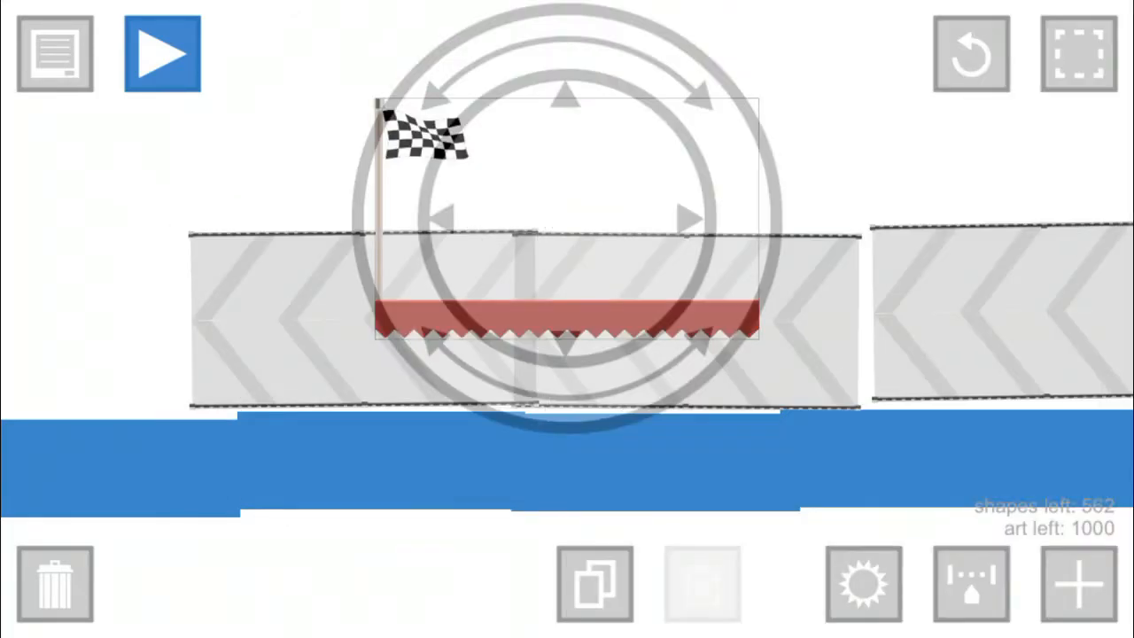
left_click(163, 53)
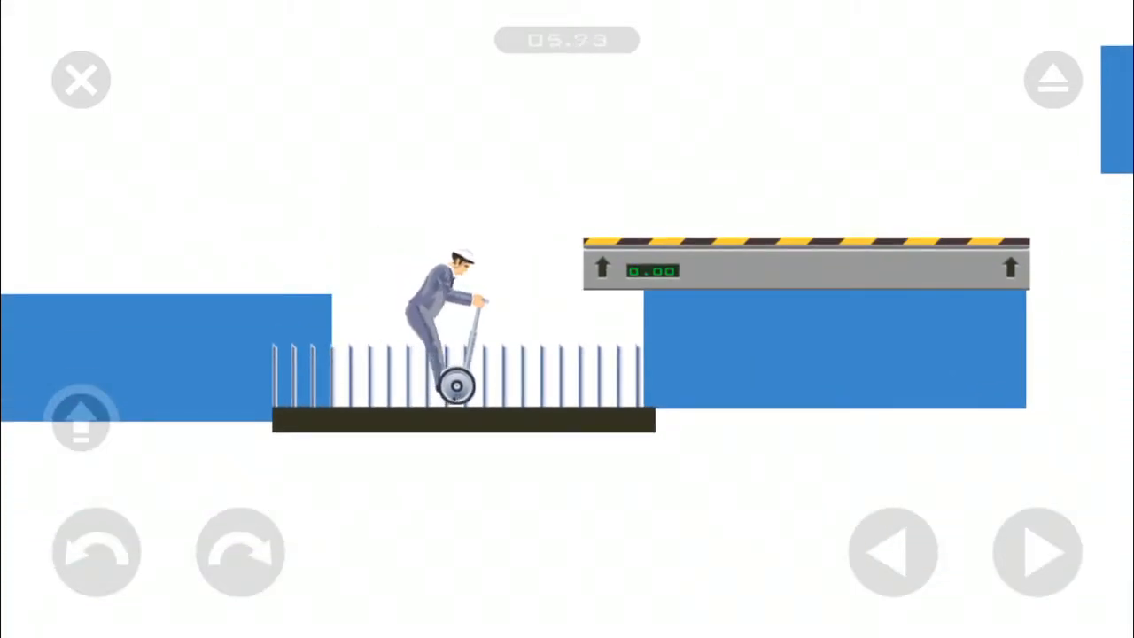
Step: End the test run across the spike pit and return to the editor
left_click(1039, 552)
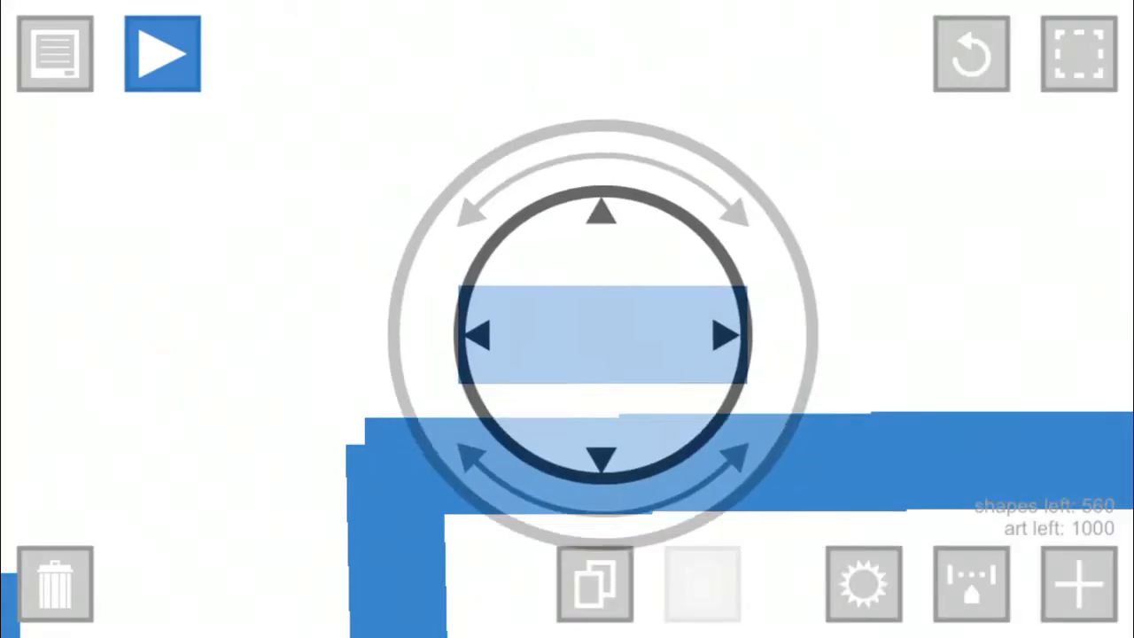
Step: Add a rectangle wall and an upright spike strip against it, then test-play the level
left_click_drag(602, 335, 806, 460)
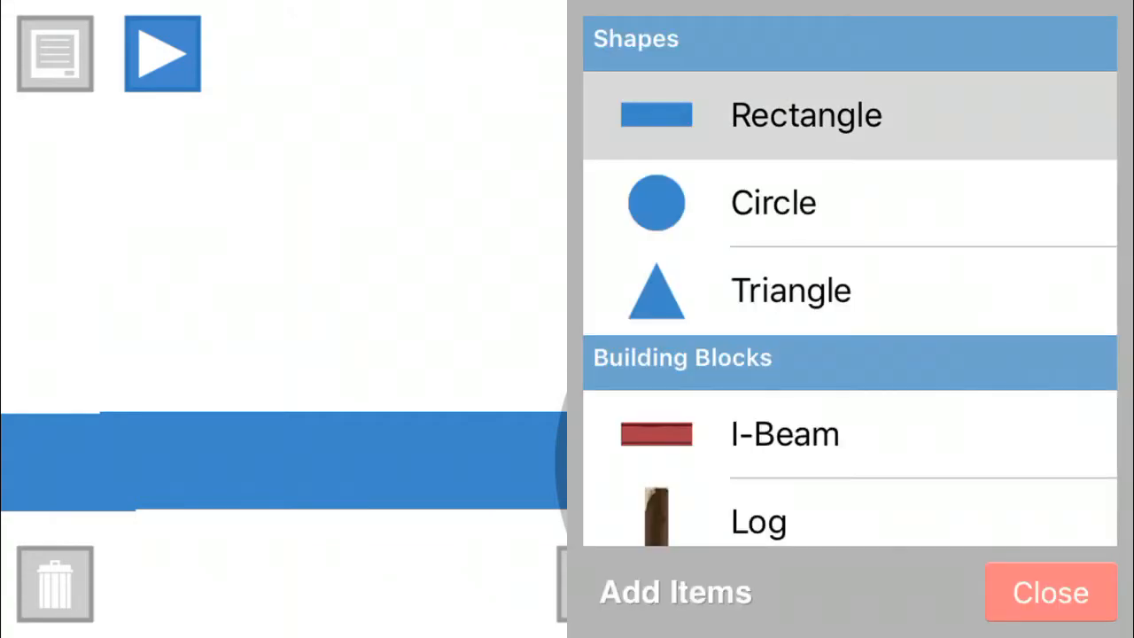
left_click(1048, 592)
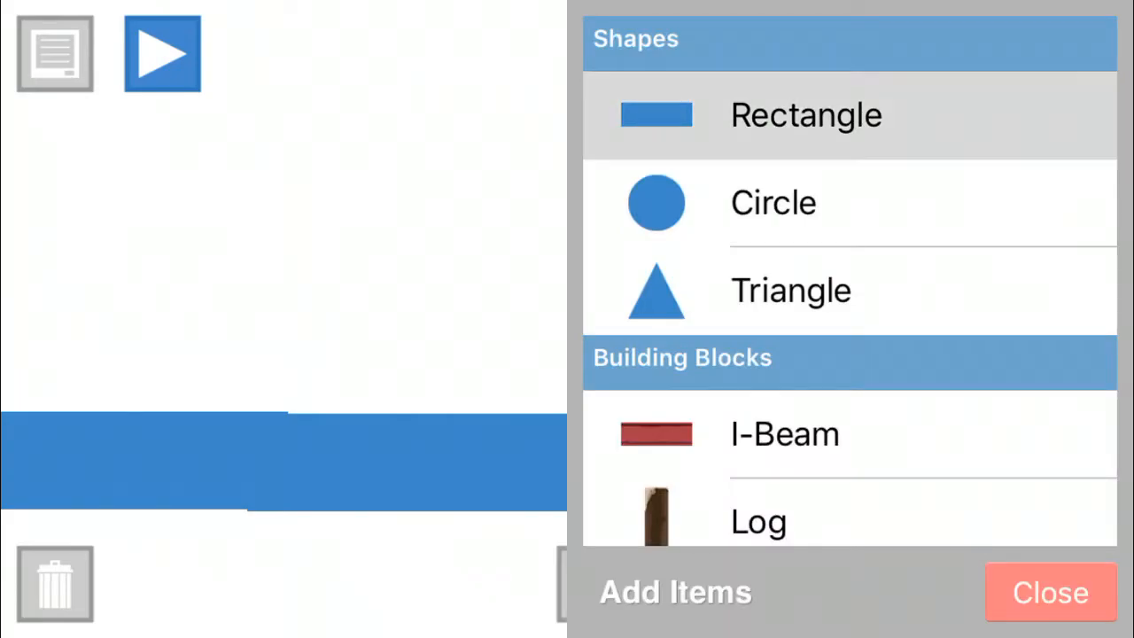
left_click(1051, 591)
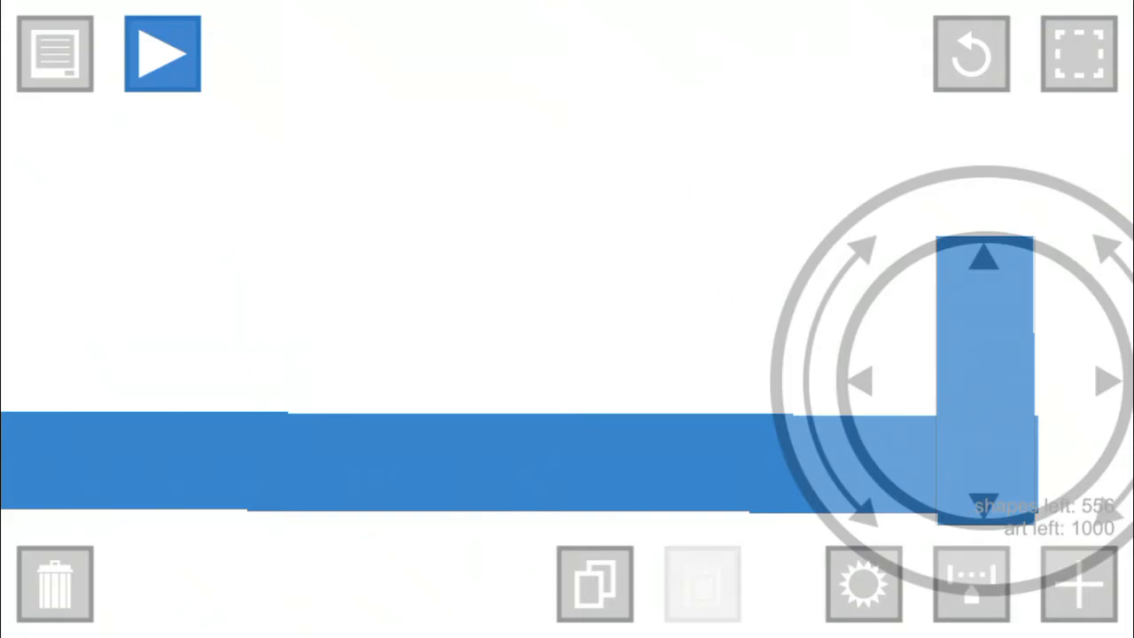
left_click(1078, 583)
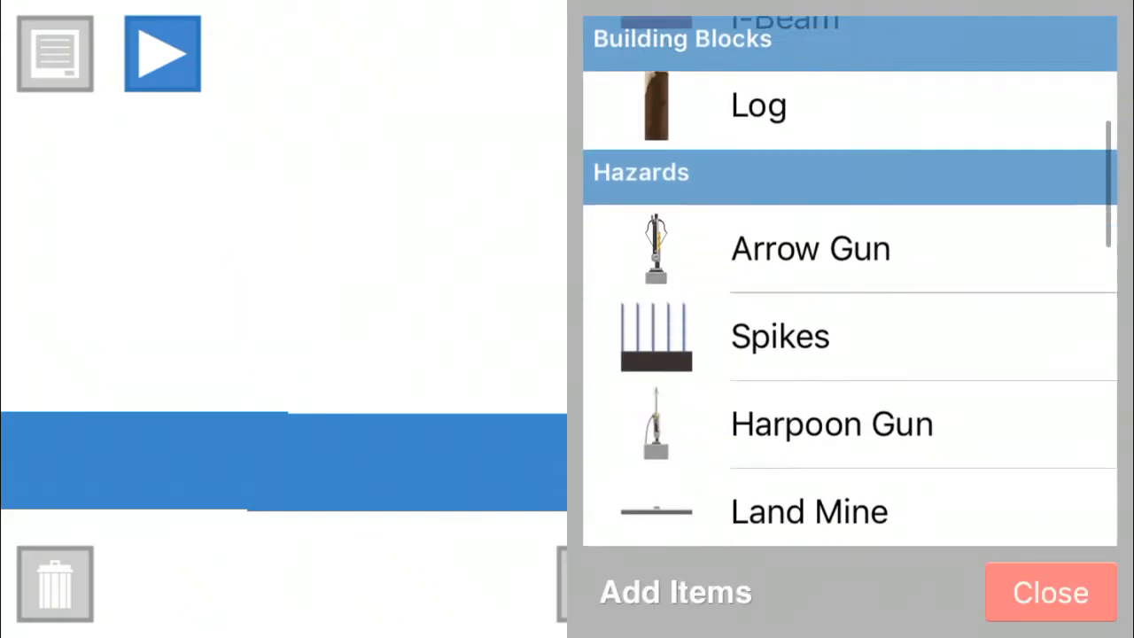
left_click(1049, 592)
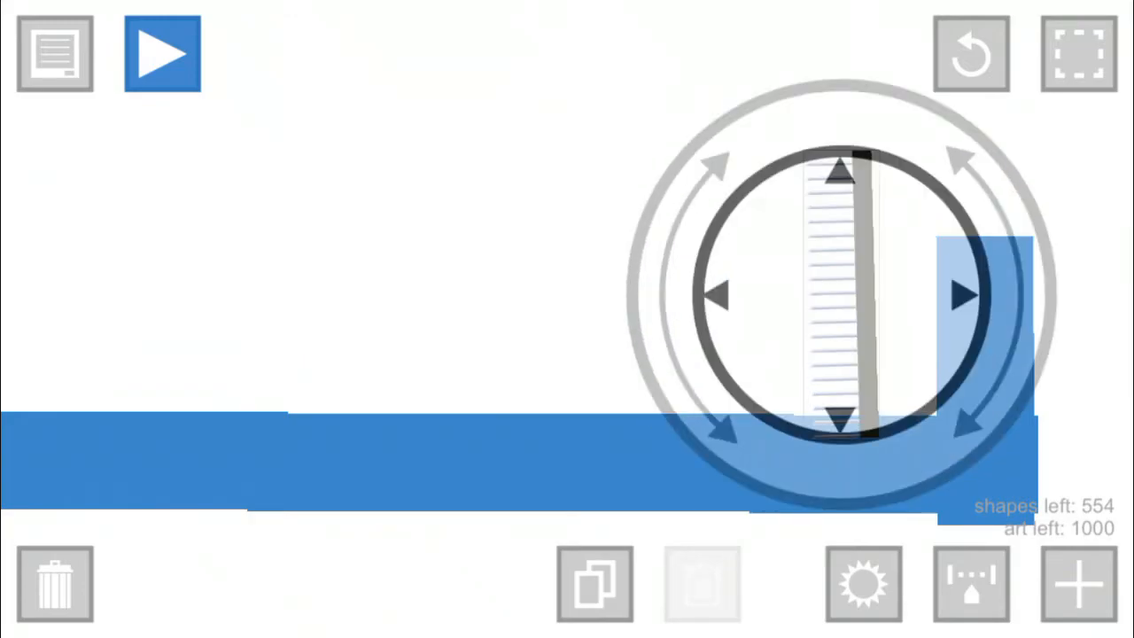
left_click(163, 54)
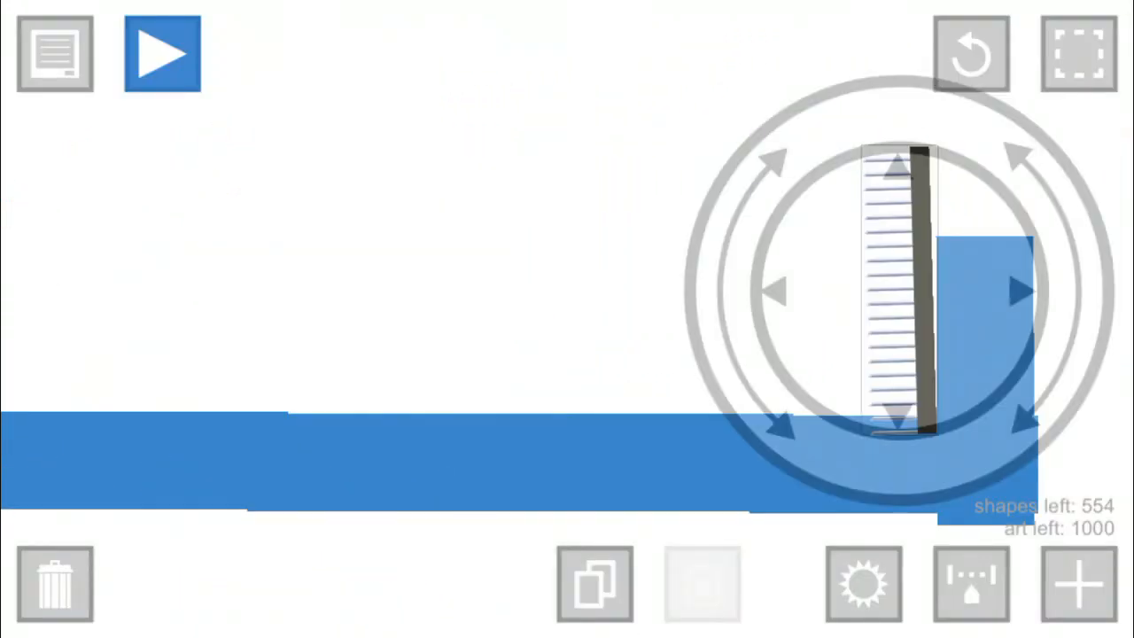
left_click(163, 53)
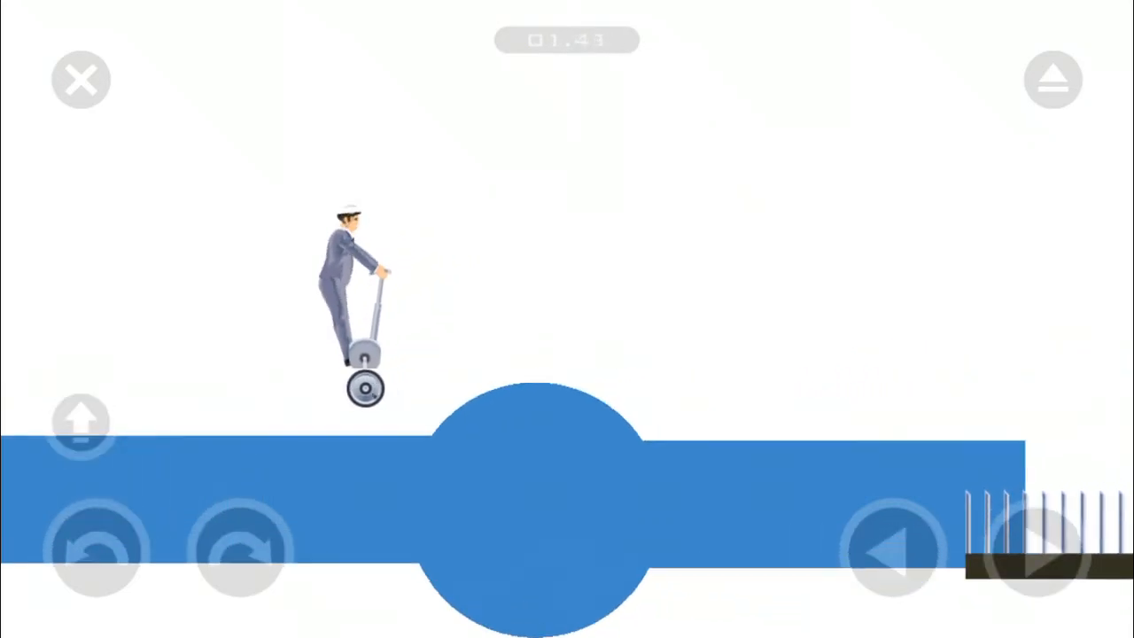